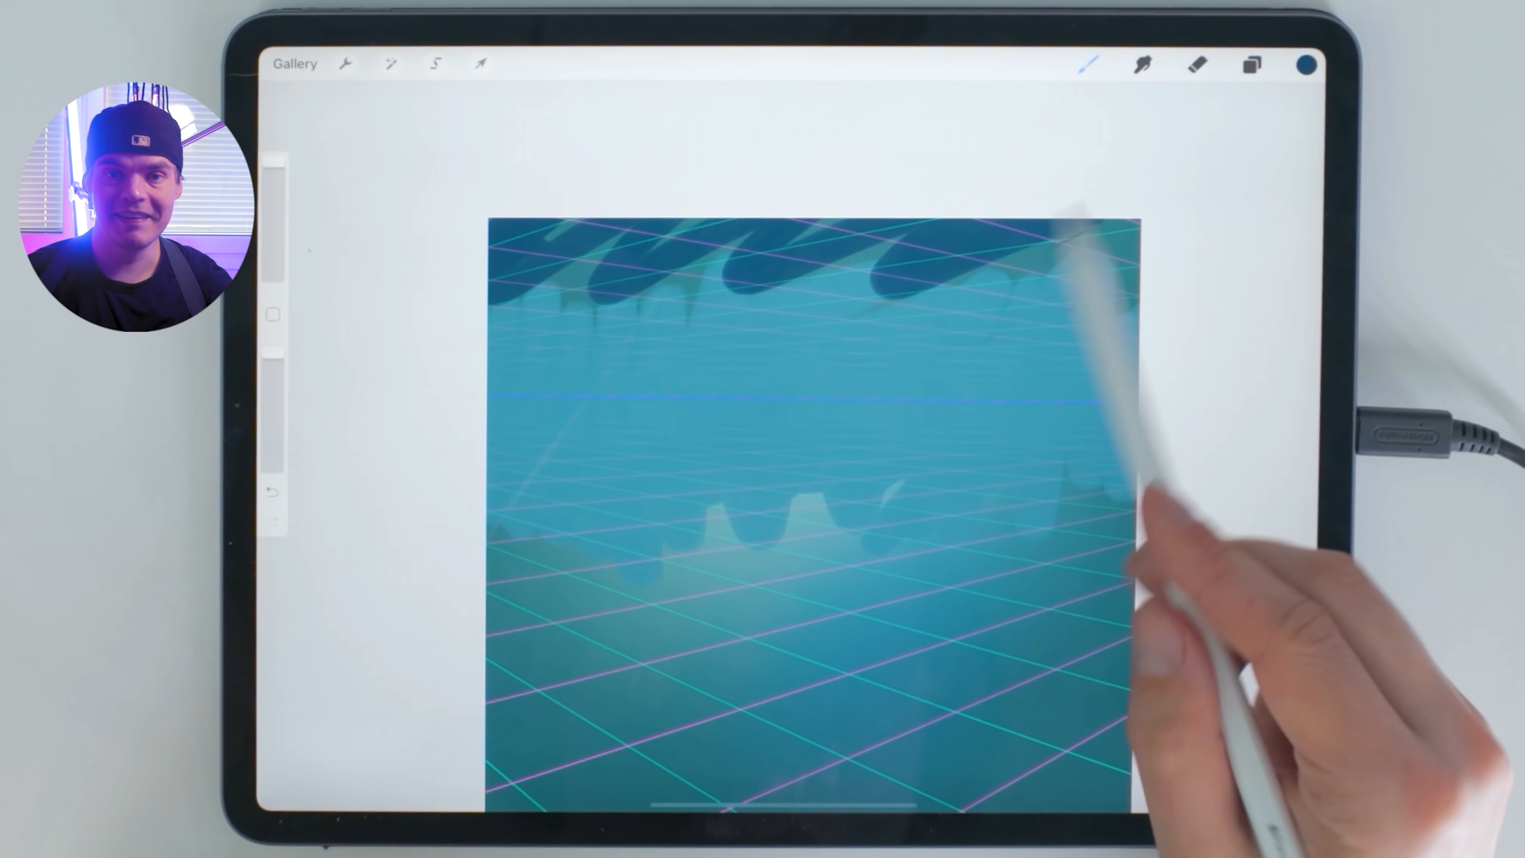
Clear the drip marks from the layer via Adjustments and pick a purple paint colour
click(389, 63)
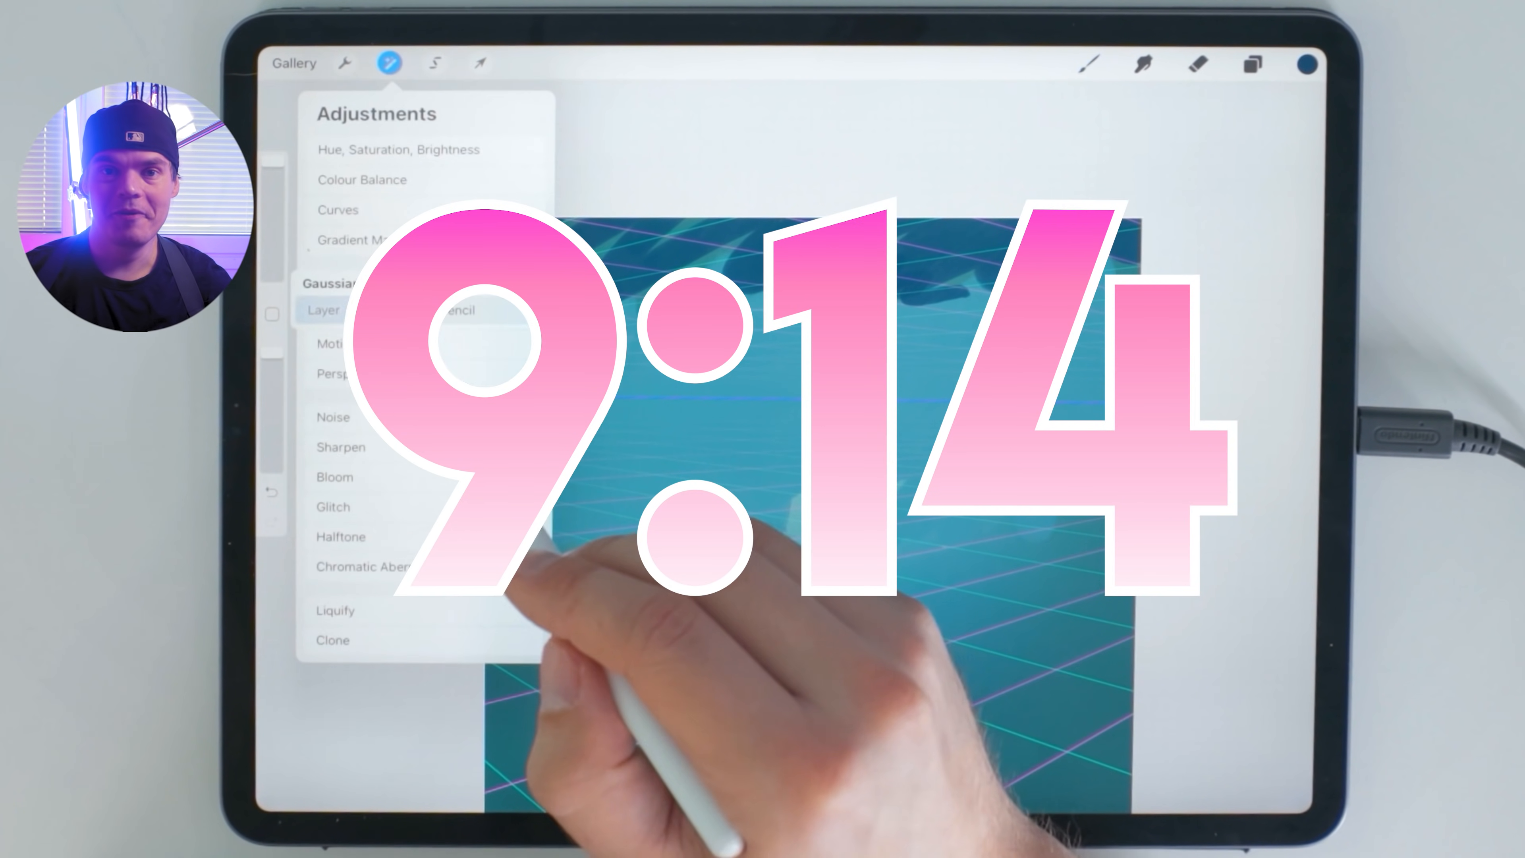
click(389, 63)
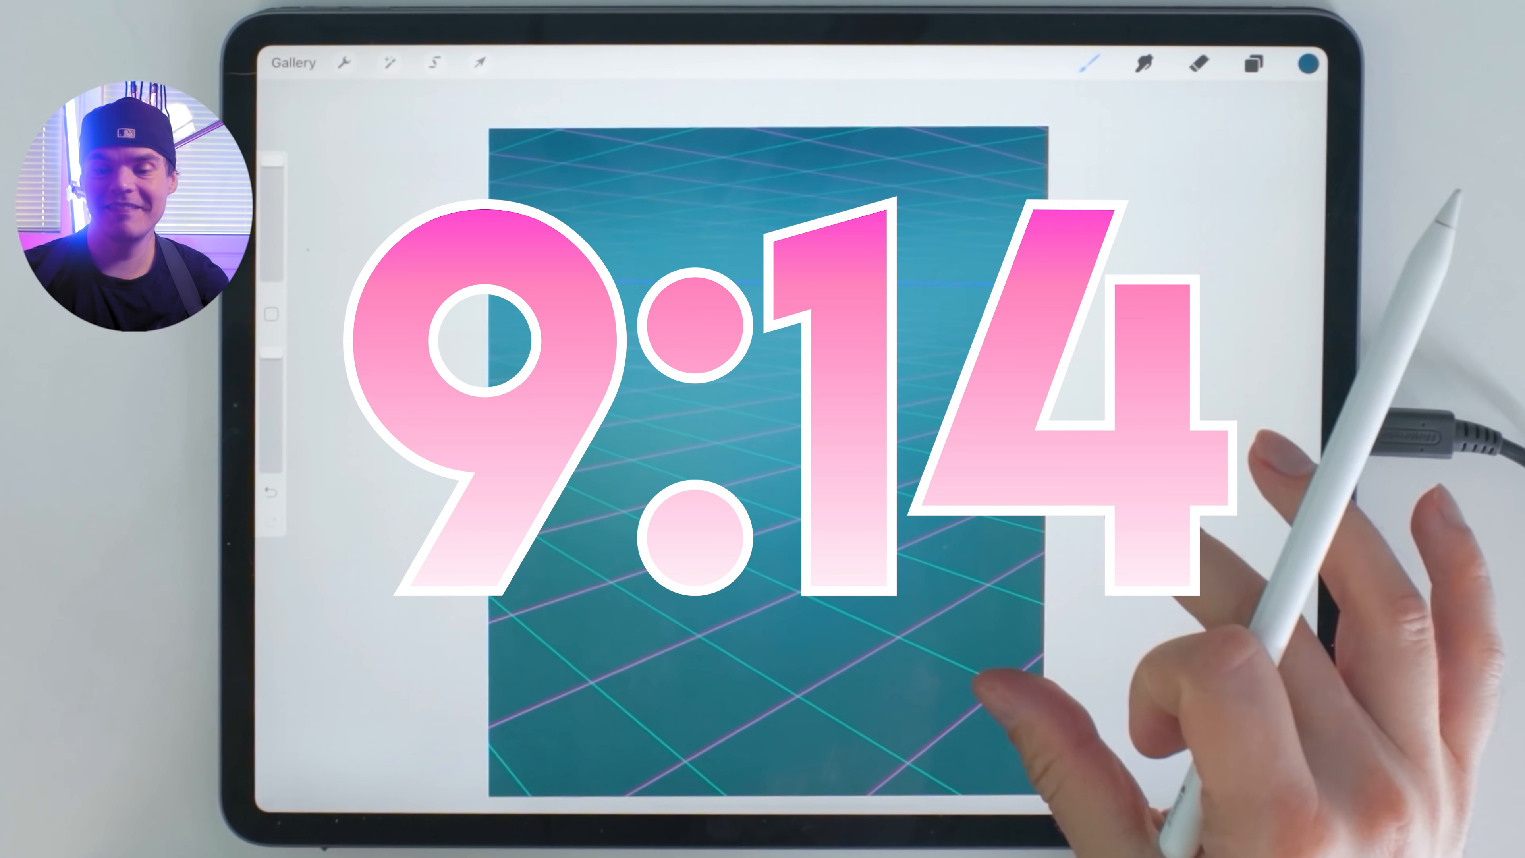
click(1309, 62)
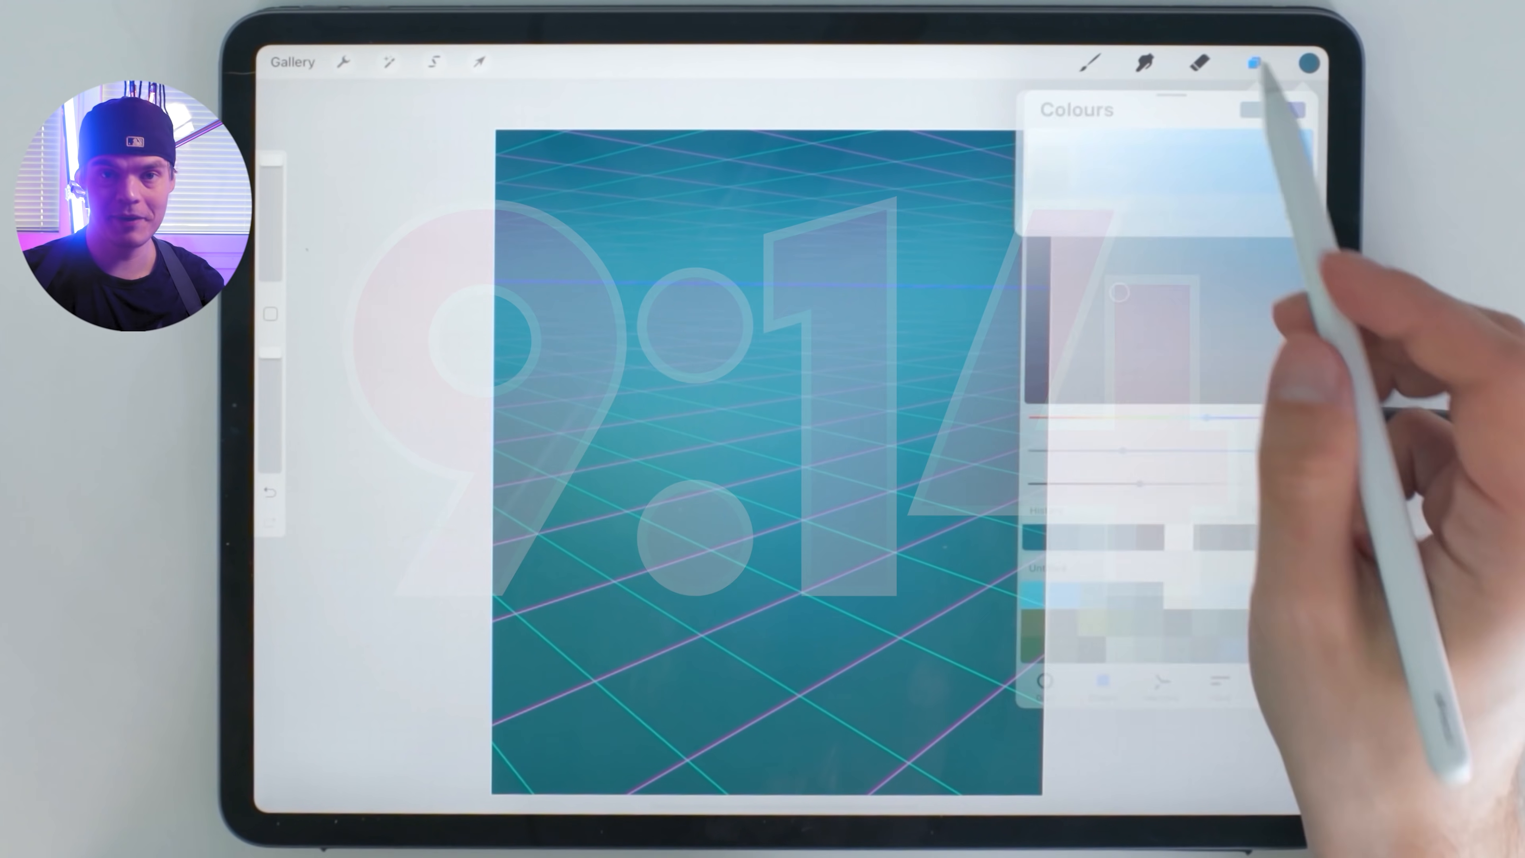
click(1119, 294)
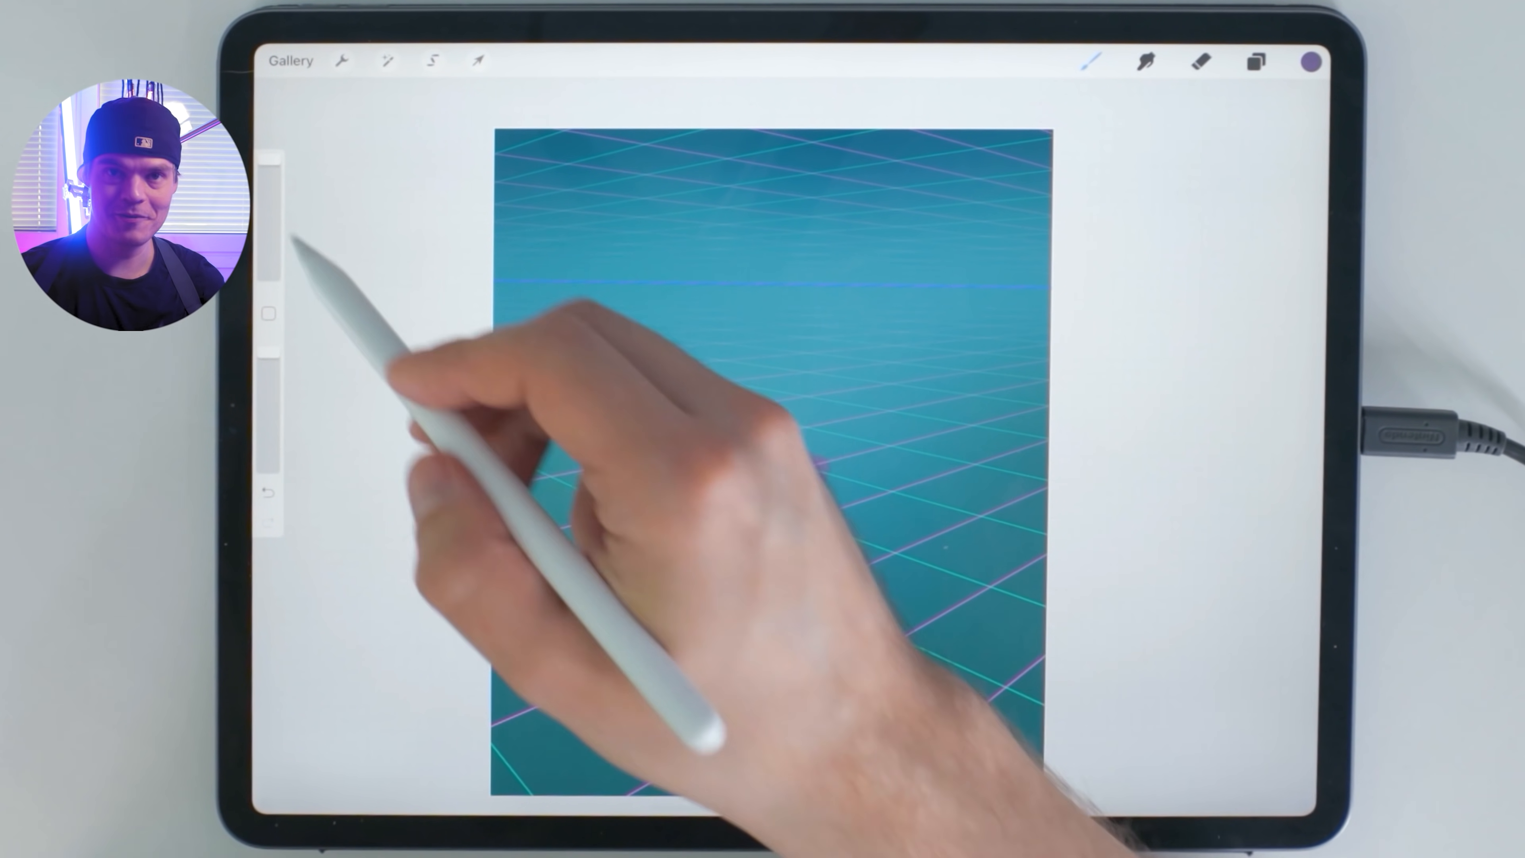
Paint the purple building mass with a pale blue highlight, then choose a cream colour
click(1309, 62)
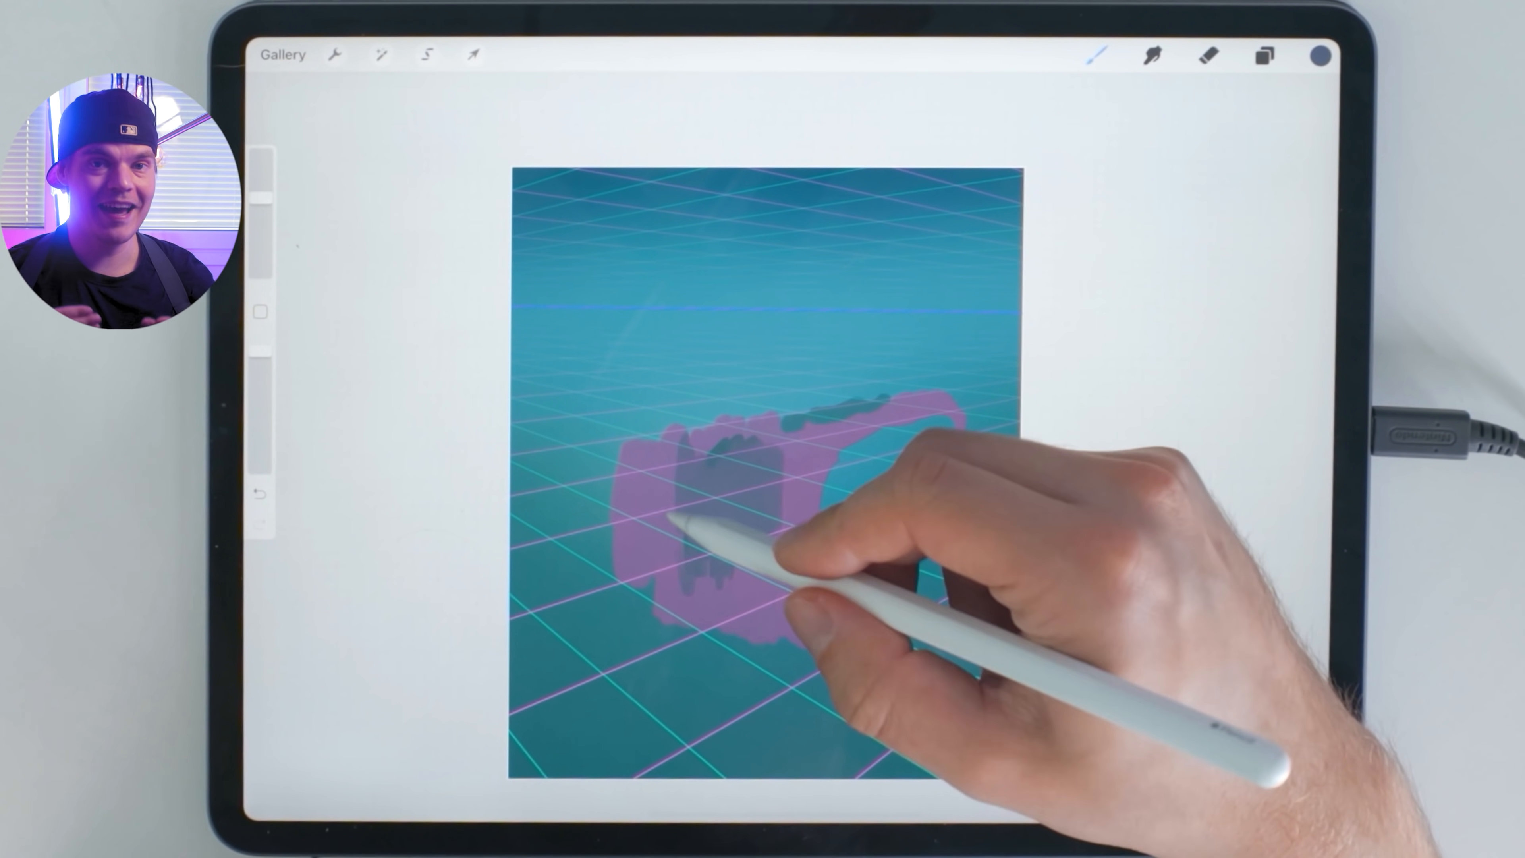
click(1320, 55)
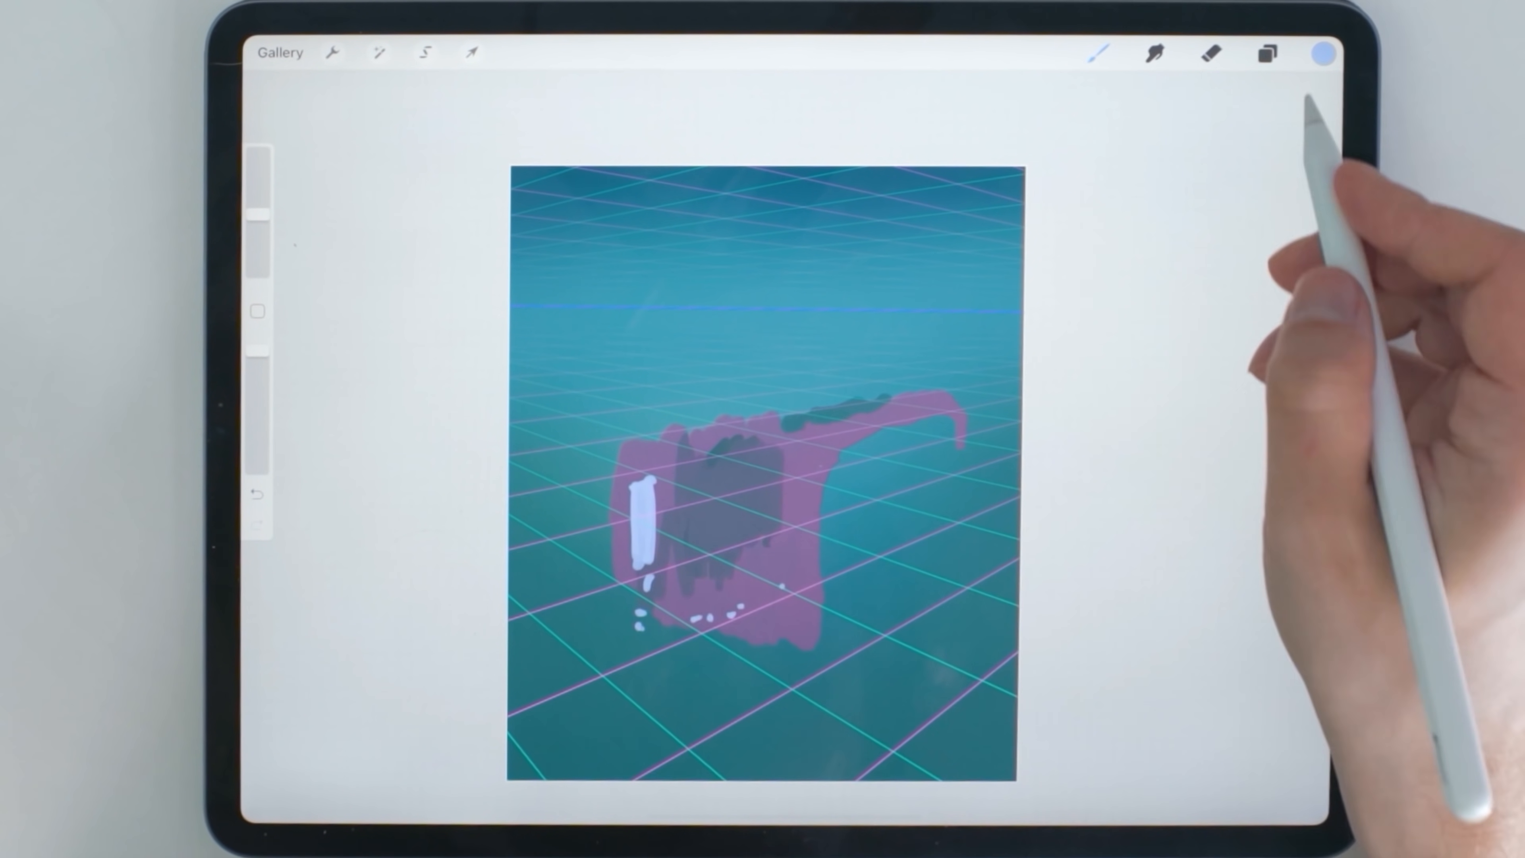
click(1322, 53)
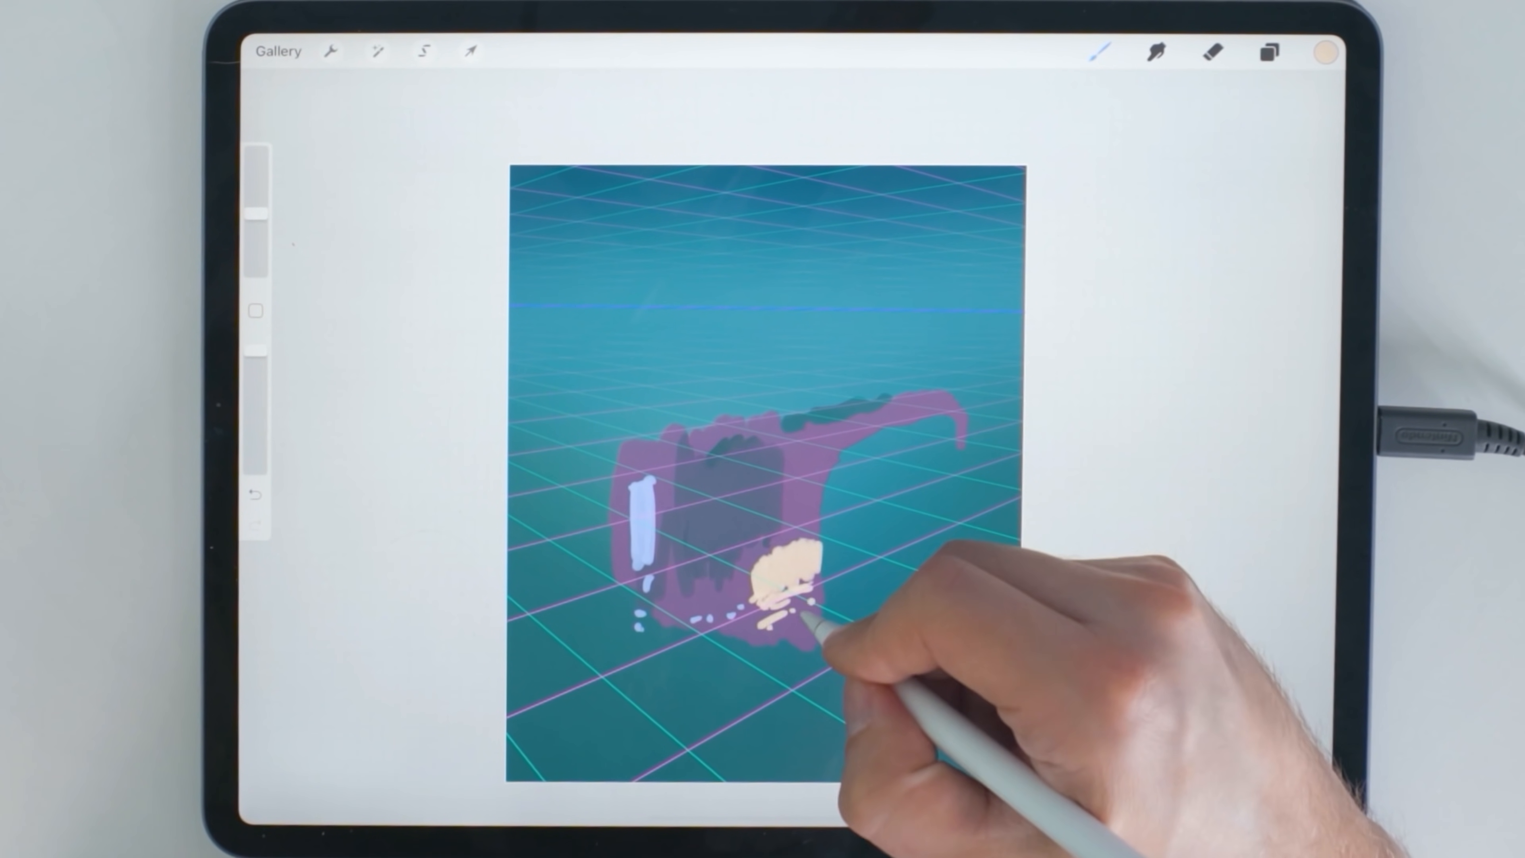
Paint cream blocks below the building and a yellow path, sampling colours with the eyedropper
drag(797, 603, 792, 662)
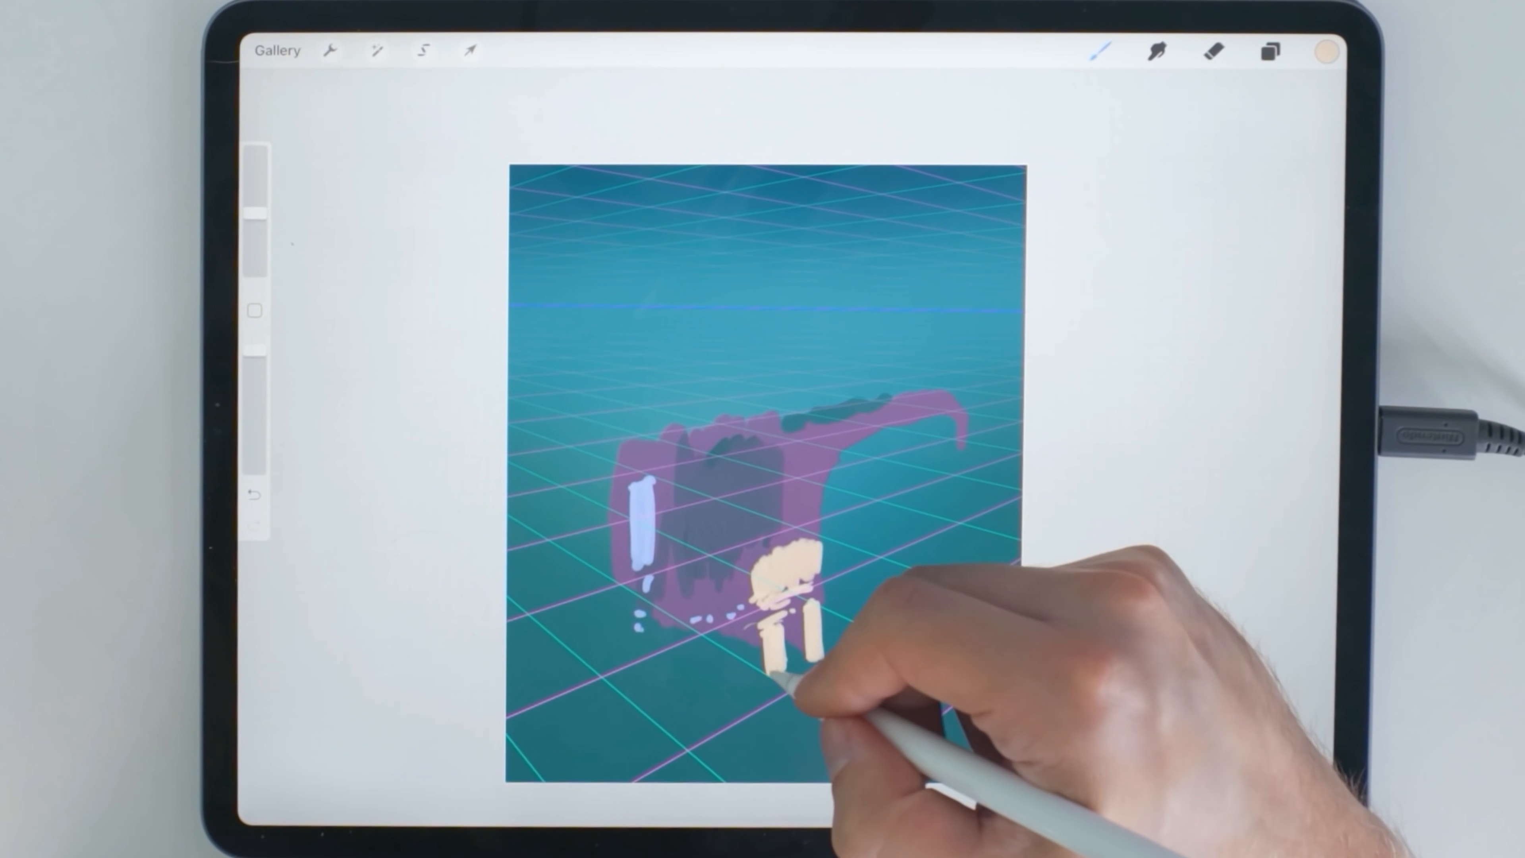
drag(787, 681, 856, 642)
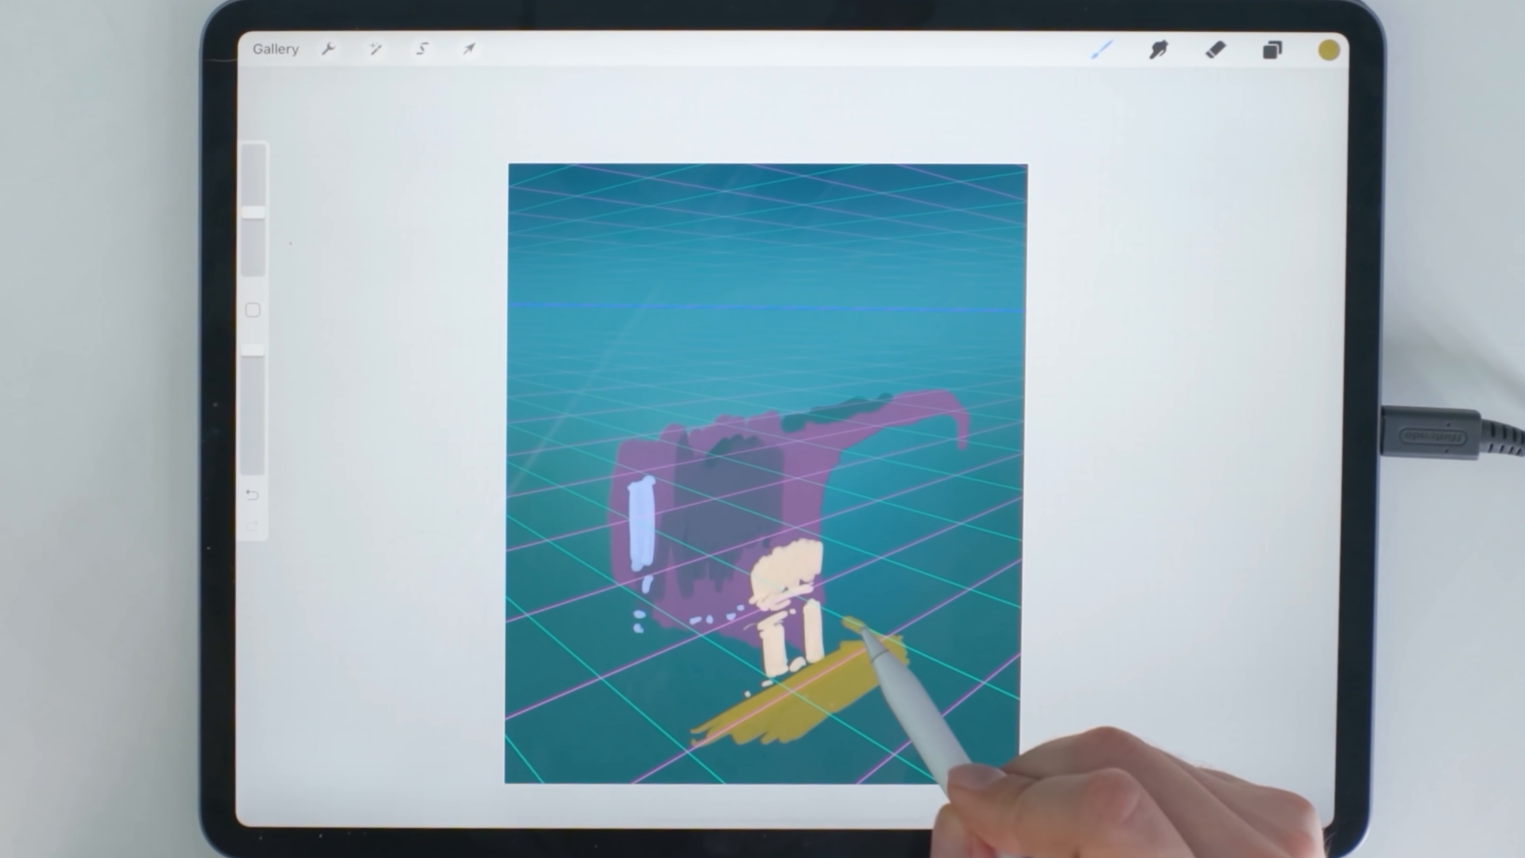
drag(856, 652, 895, 525)
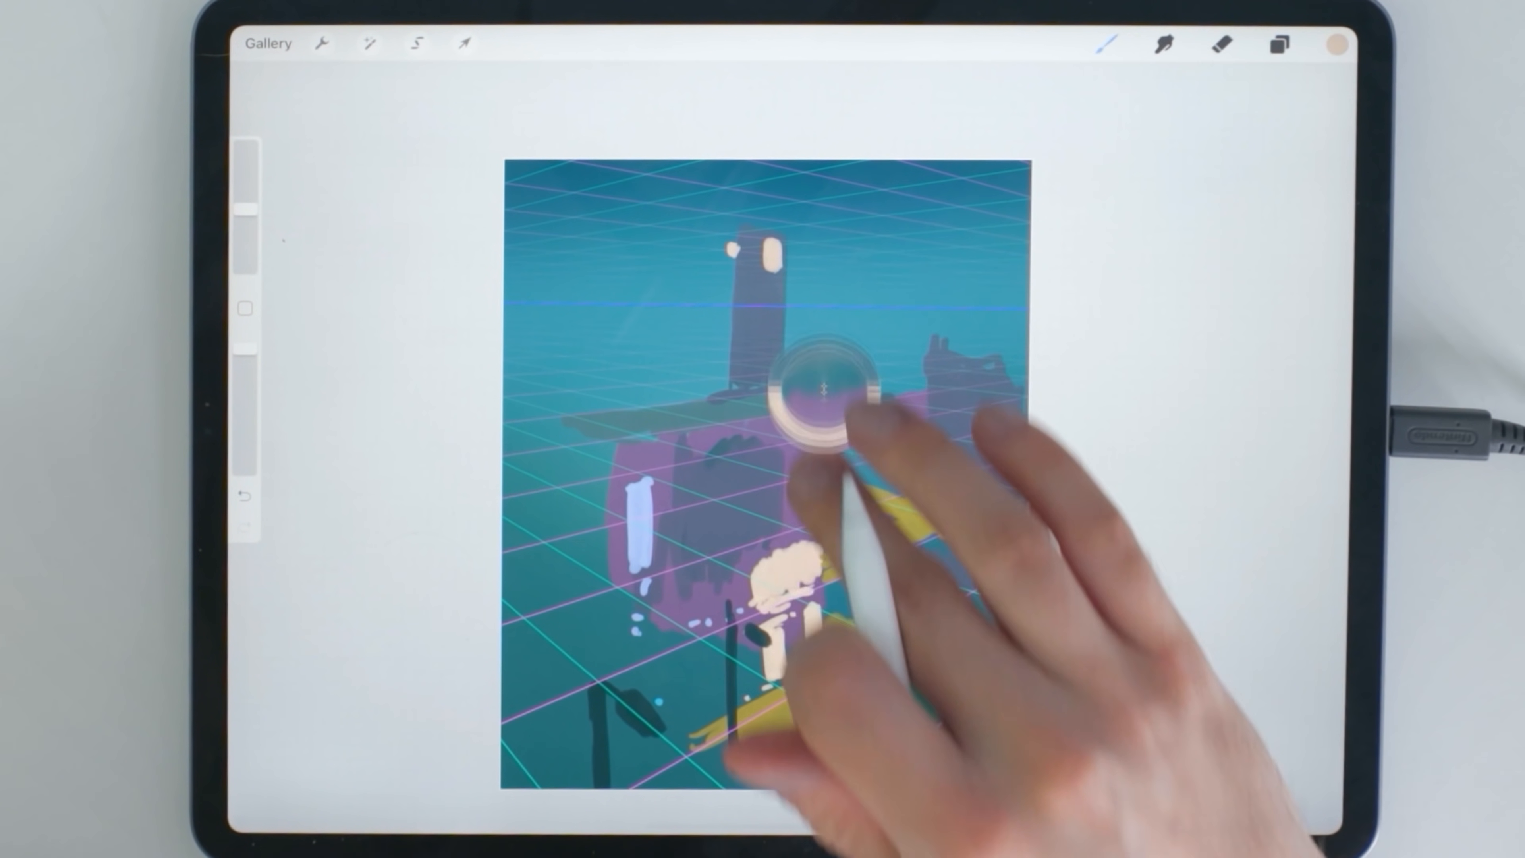
click(1335, 43)
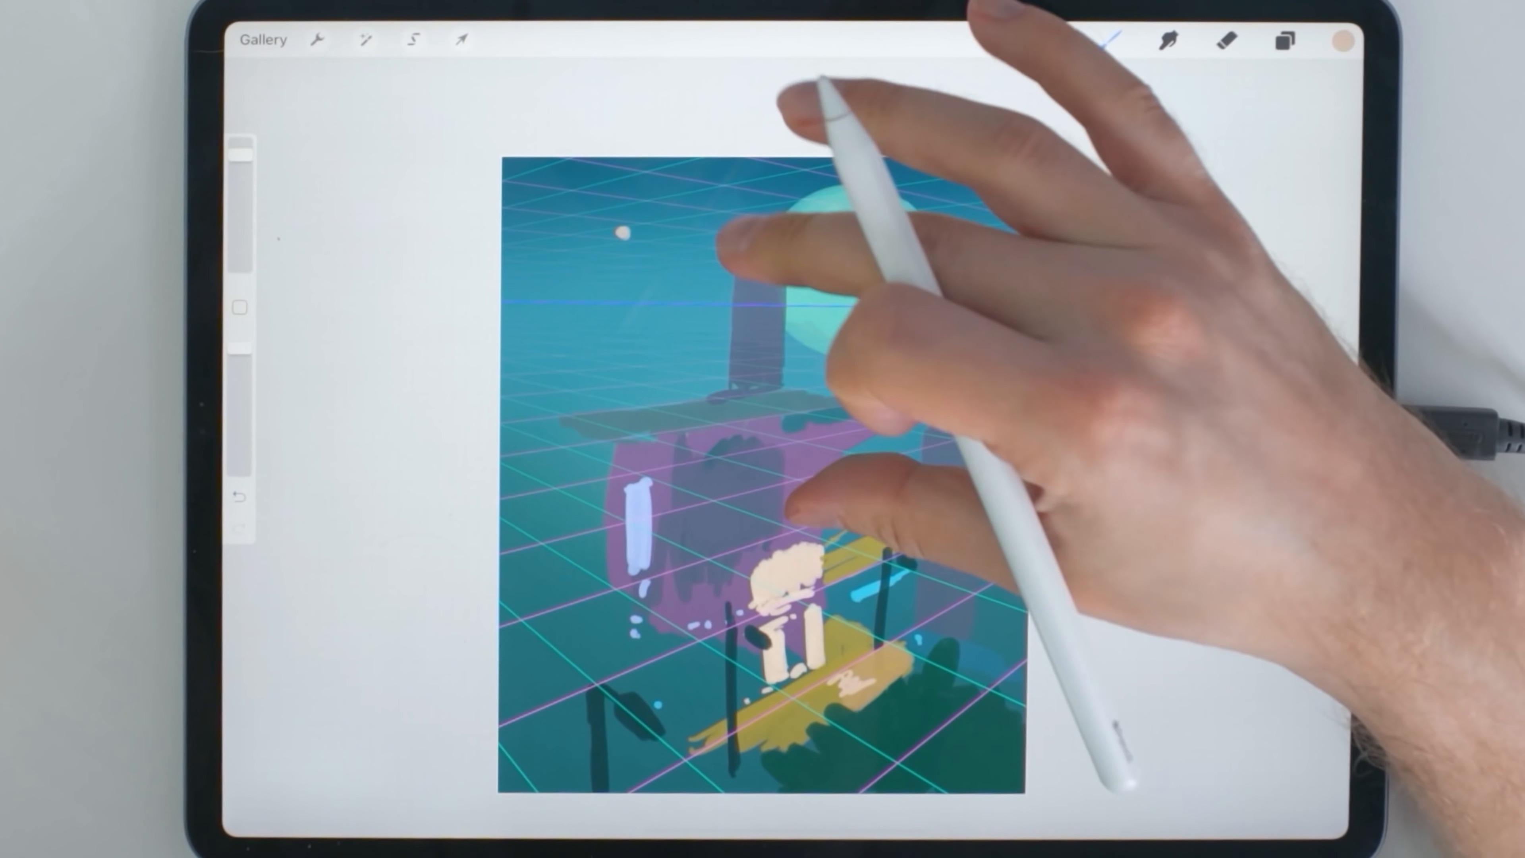
Pick a new colour and outline an area of the painting with a freehand selection
click(1344, 39)
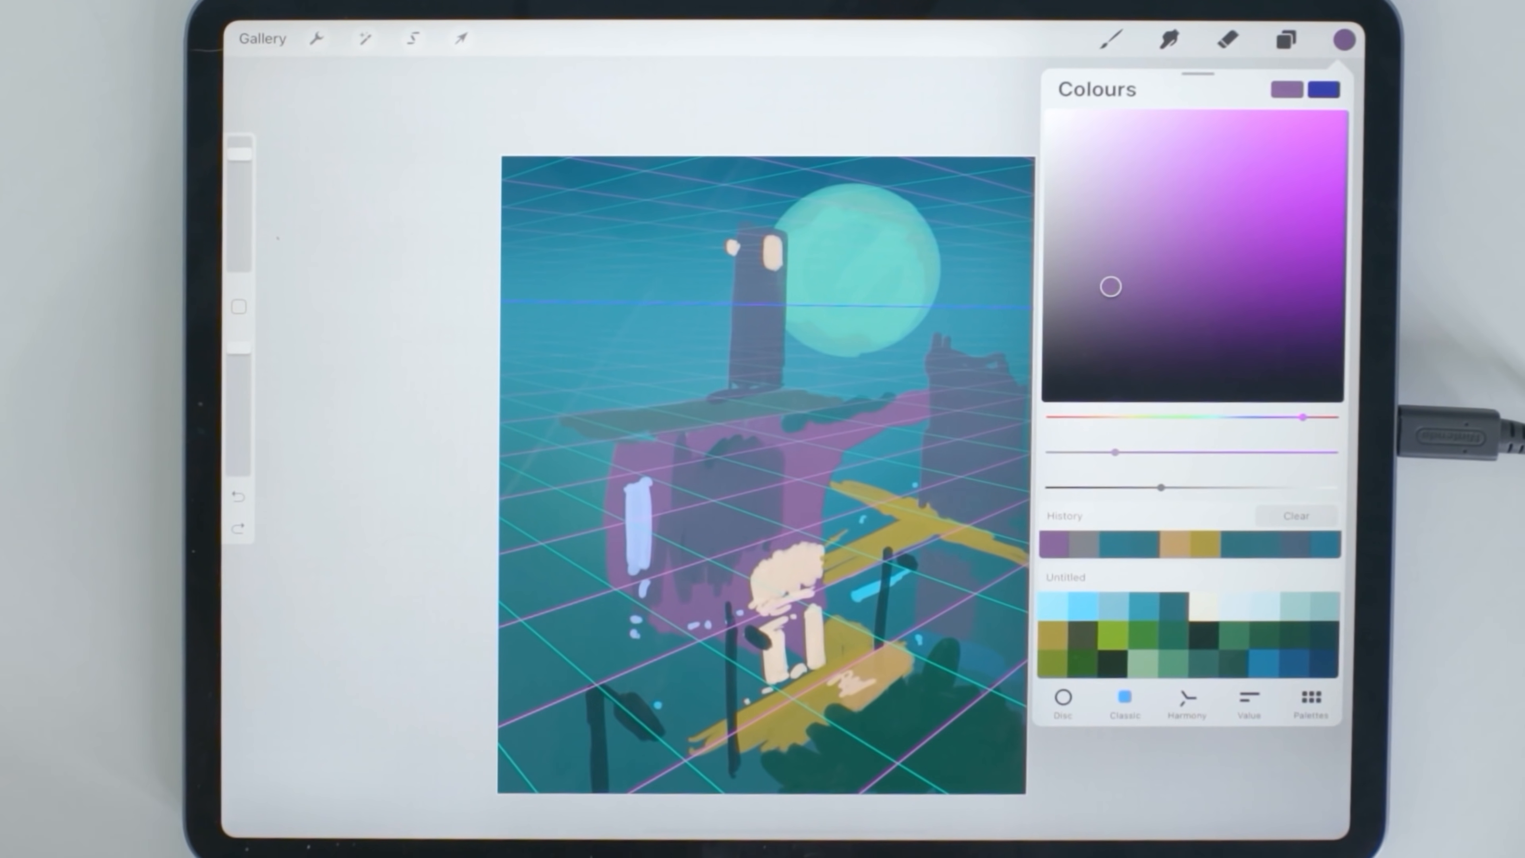
click(1152, 195)
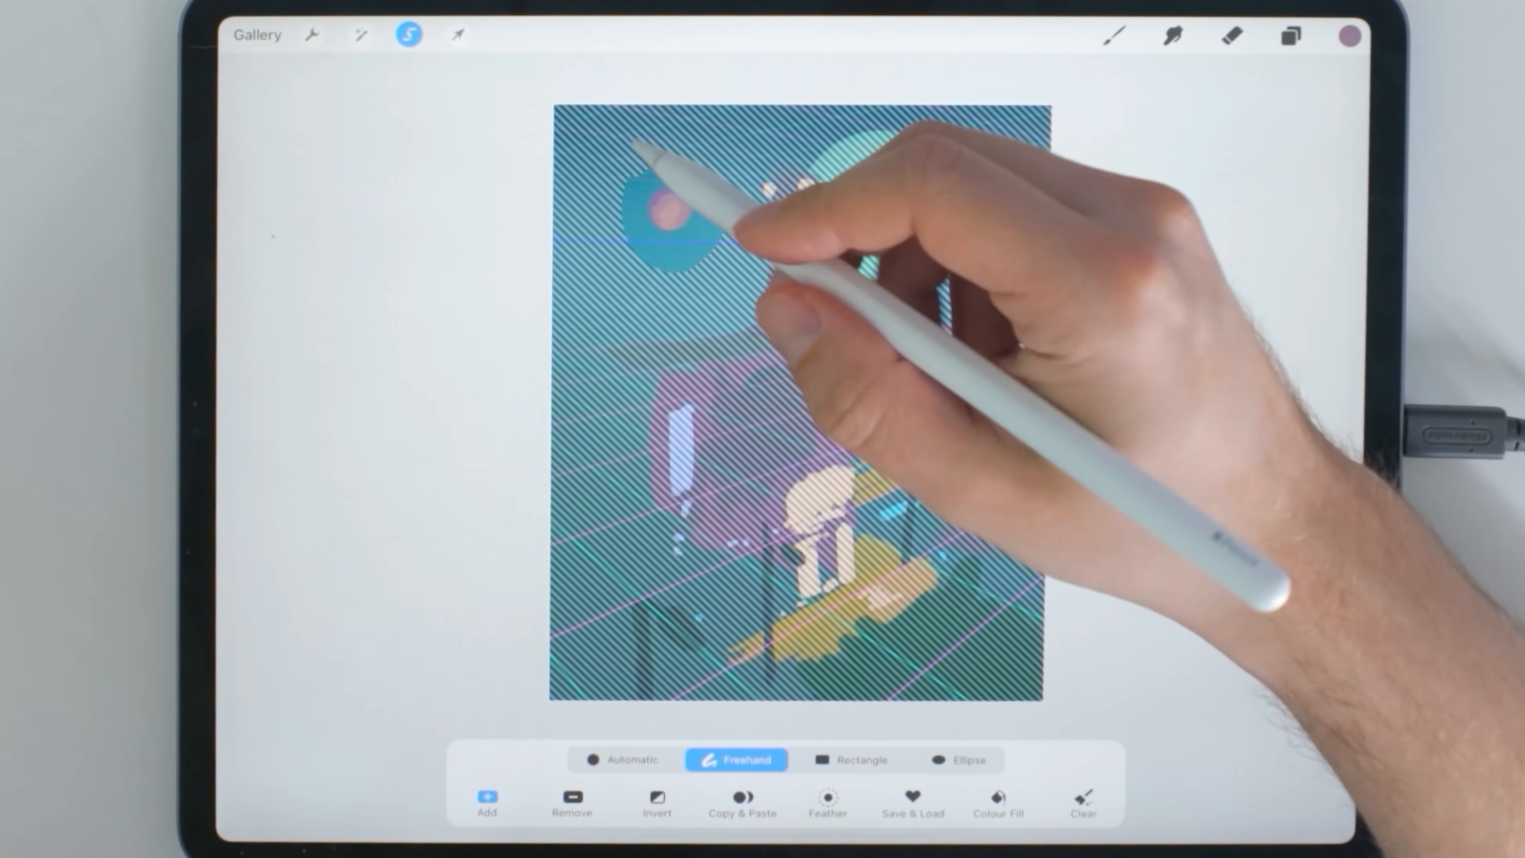
click(457, 35)
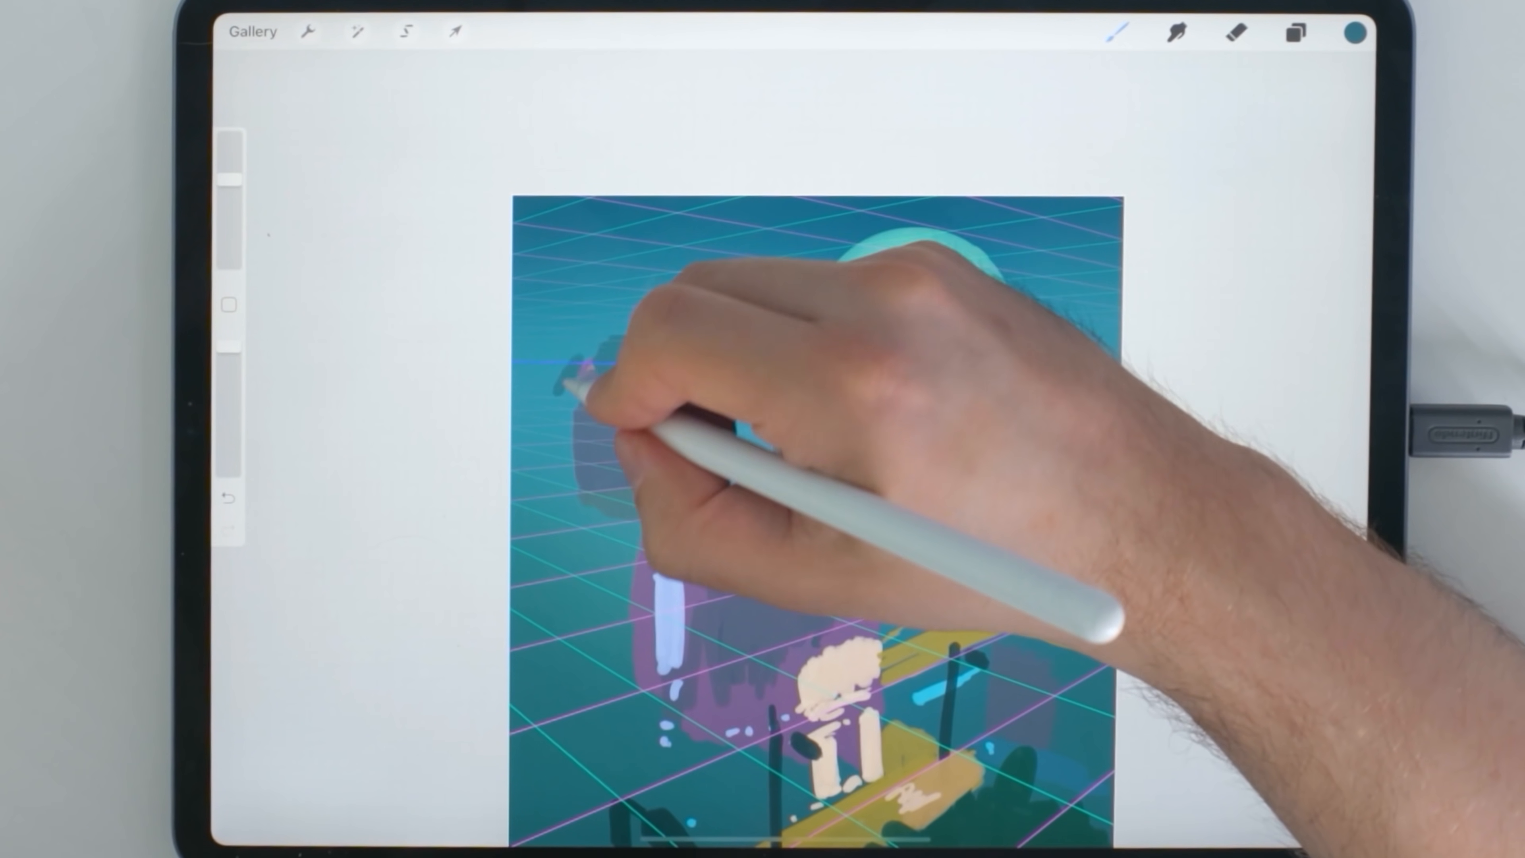
Paint teal cloud shapes onto the left building, undoing a stray stroke, and frame the whole town
click(1353, 32)
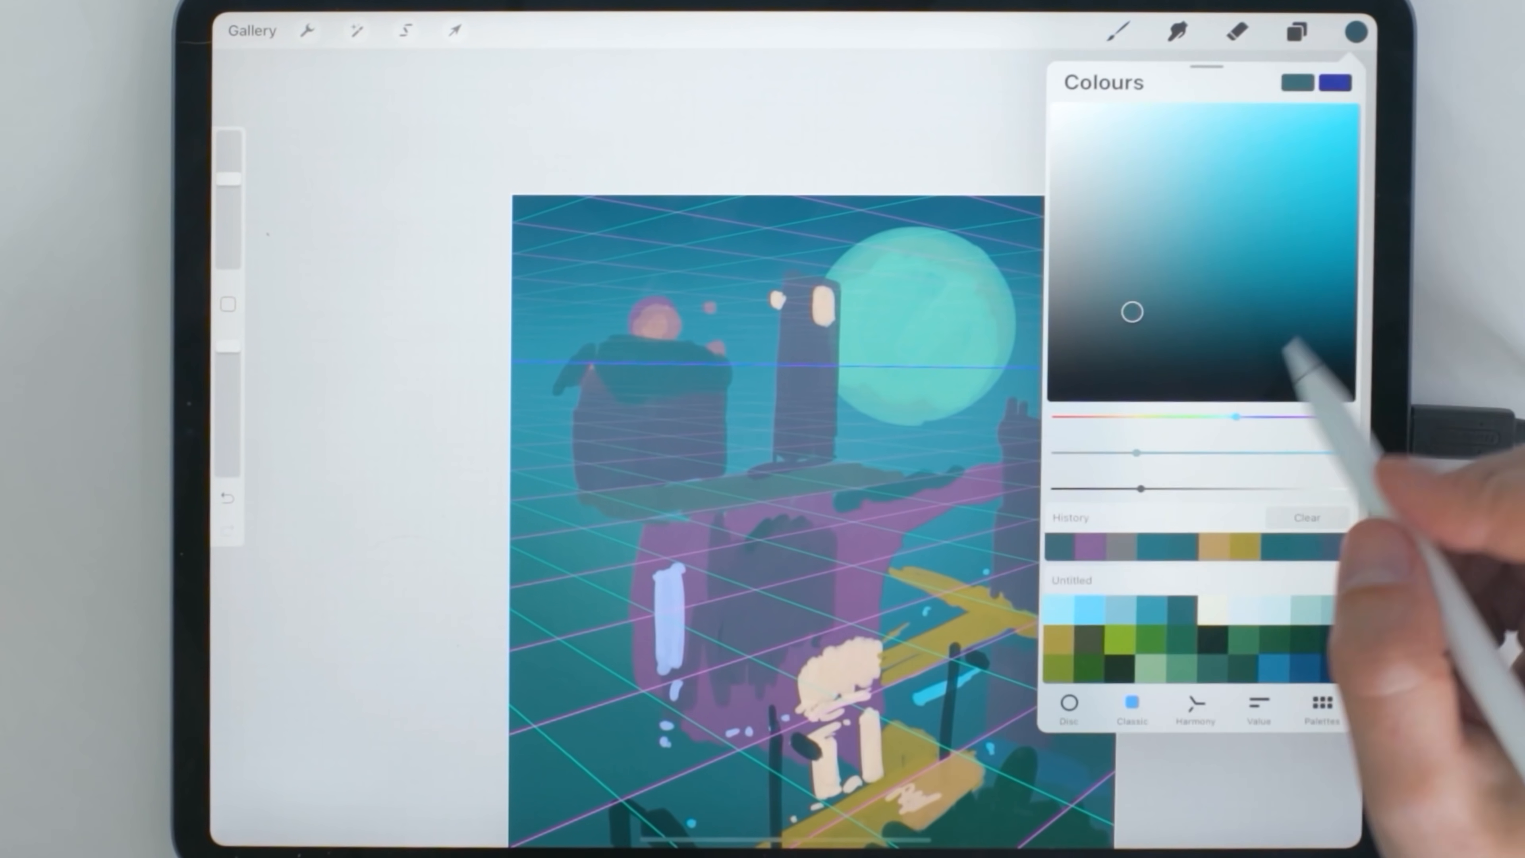
click(1295, 30)
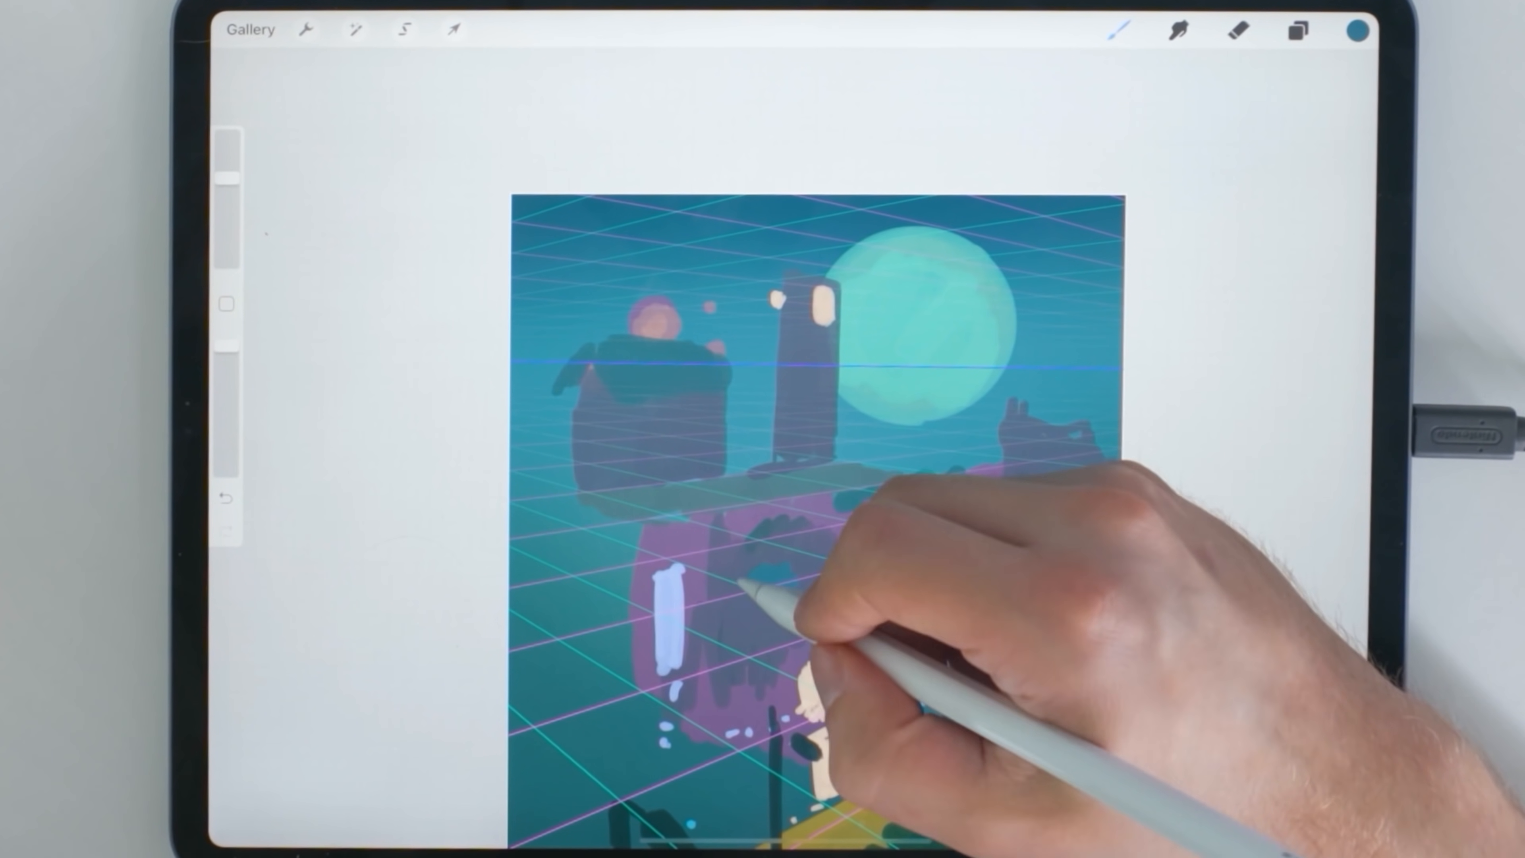
click(1356, 31)
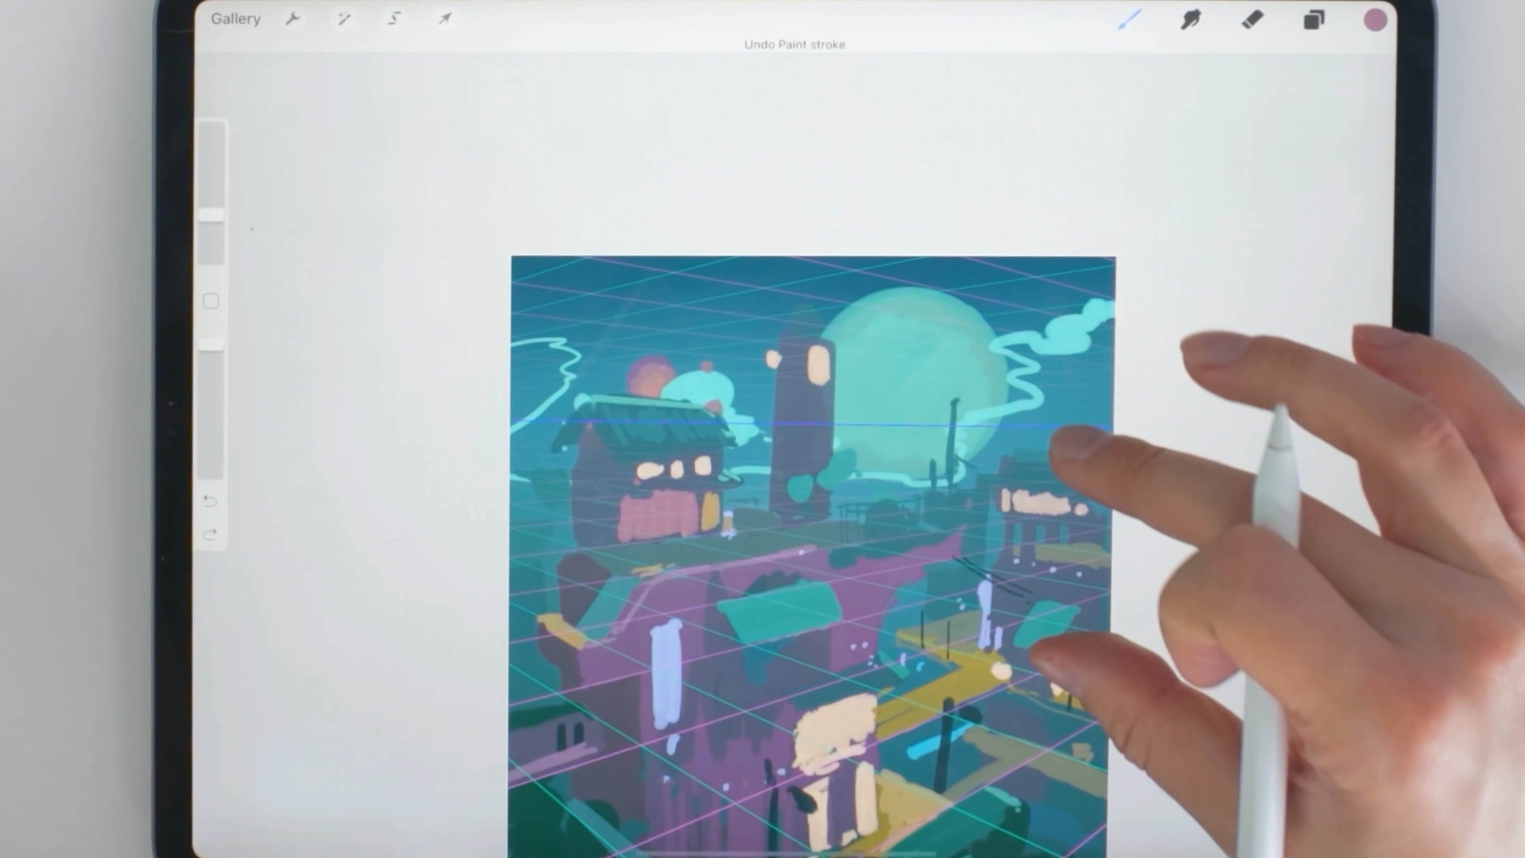
click(1374, 18)
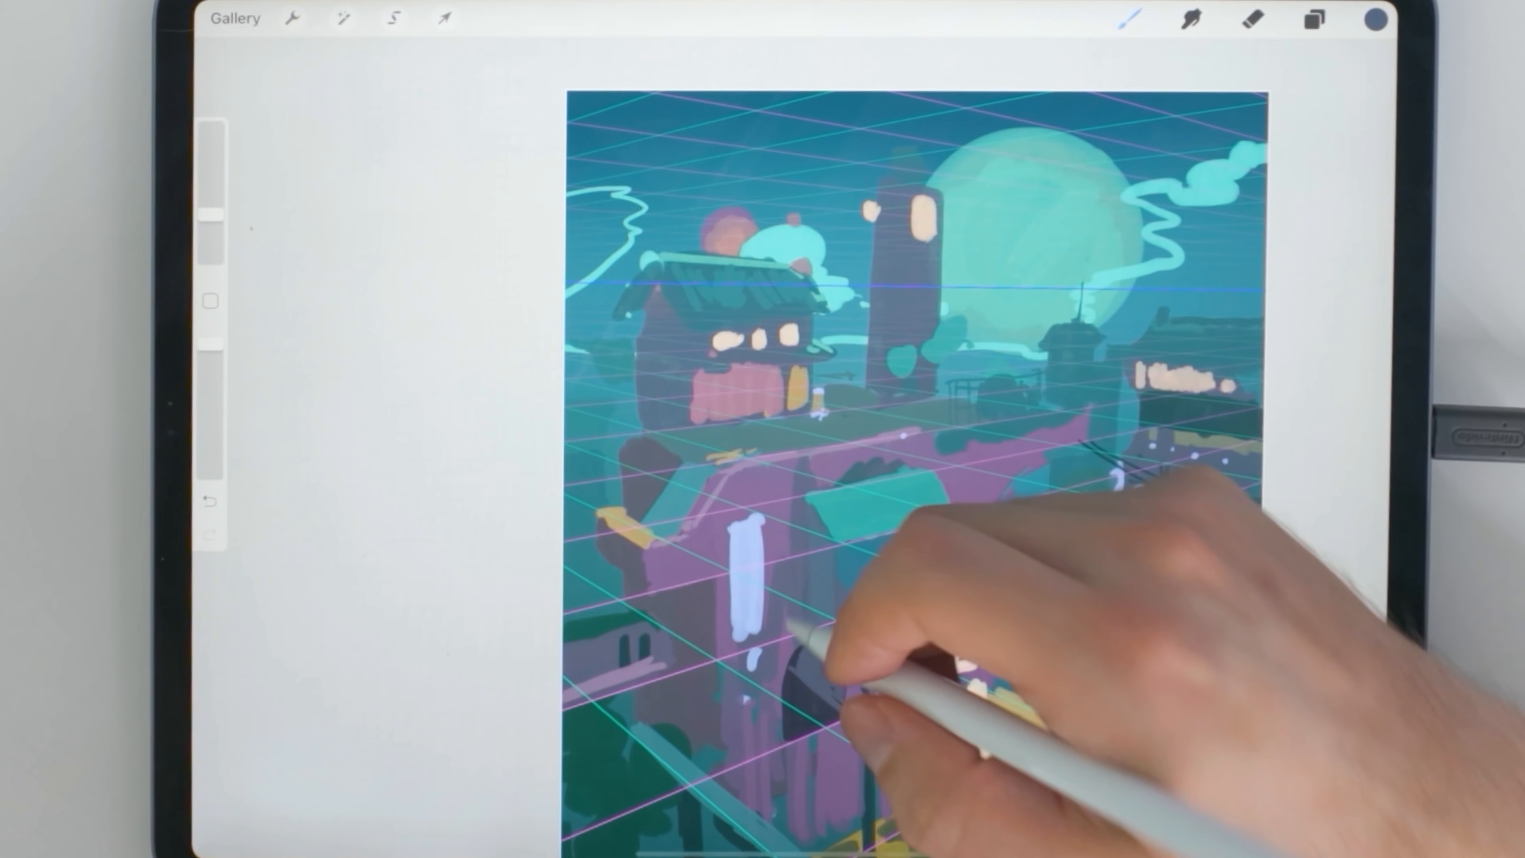
drag(797, 632, 943, 680)
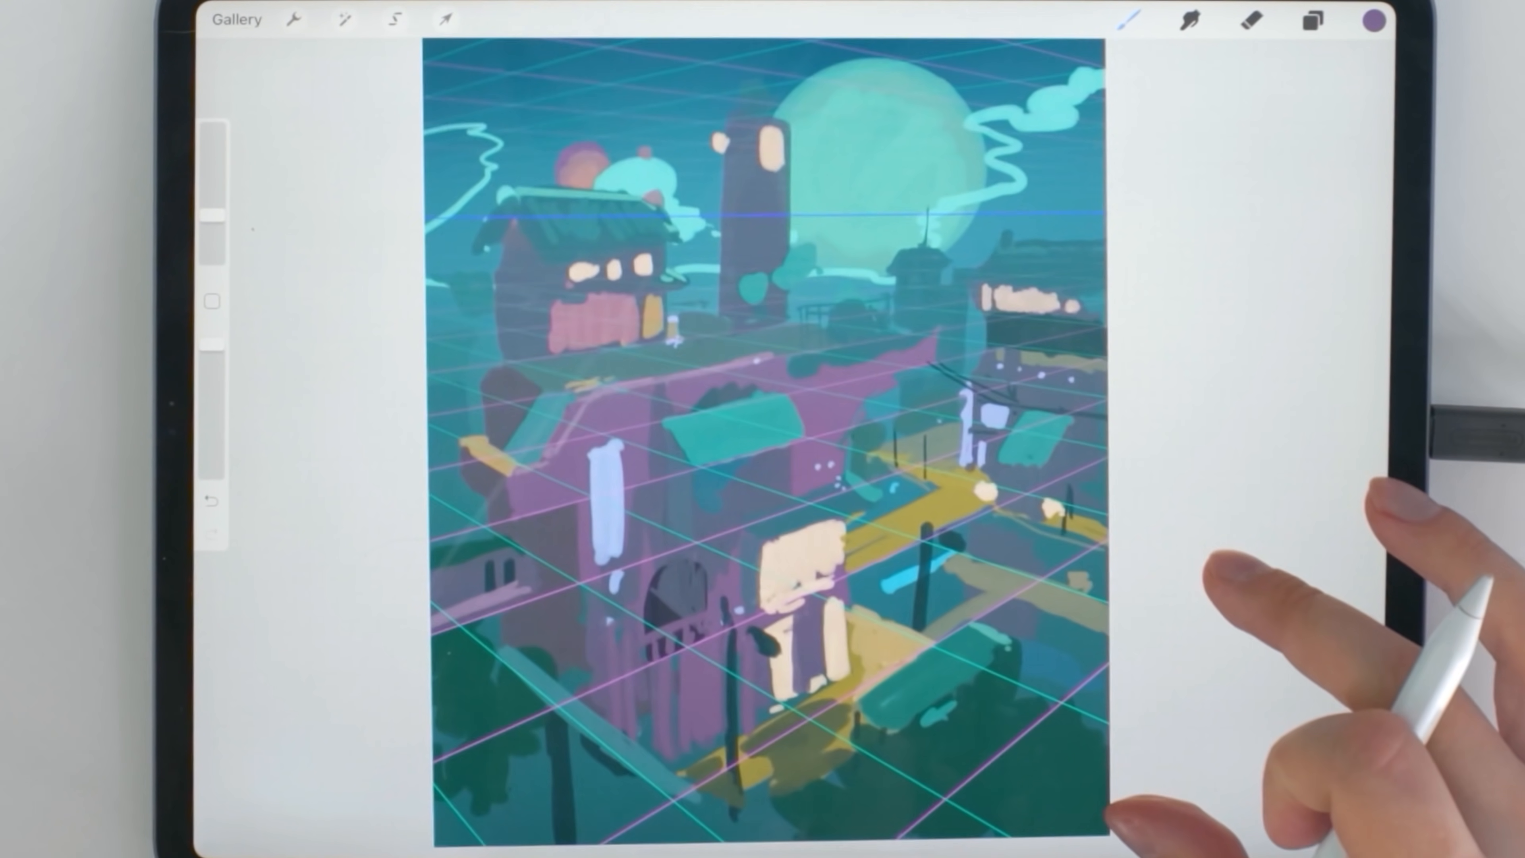
Enlarge and shift the glowing moon so it sits behind the tower
click(1312, 20)
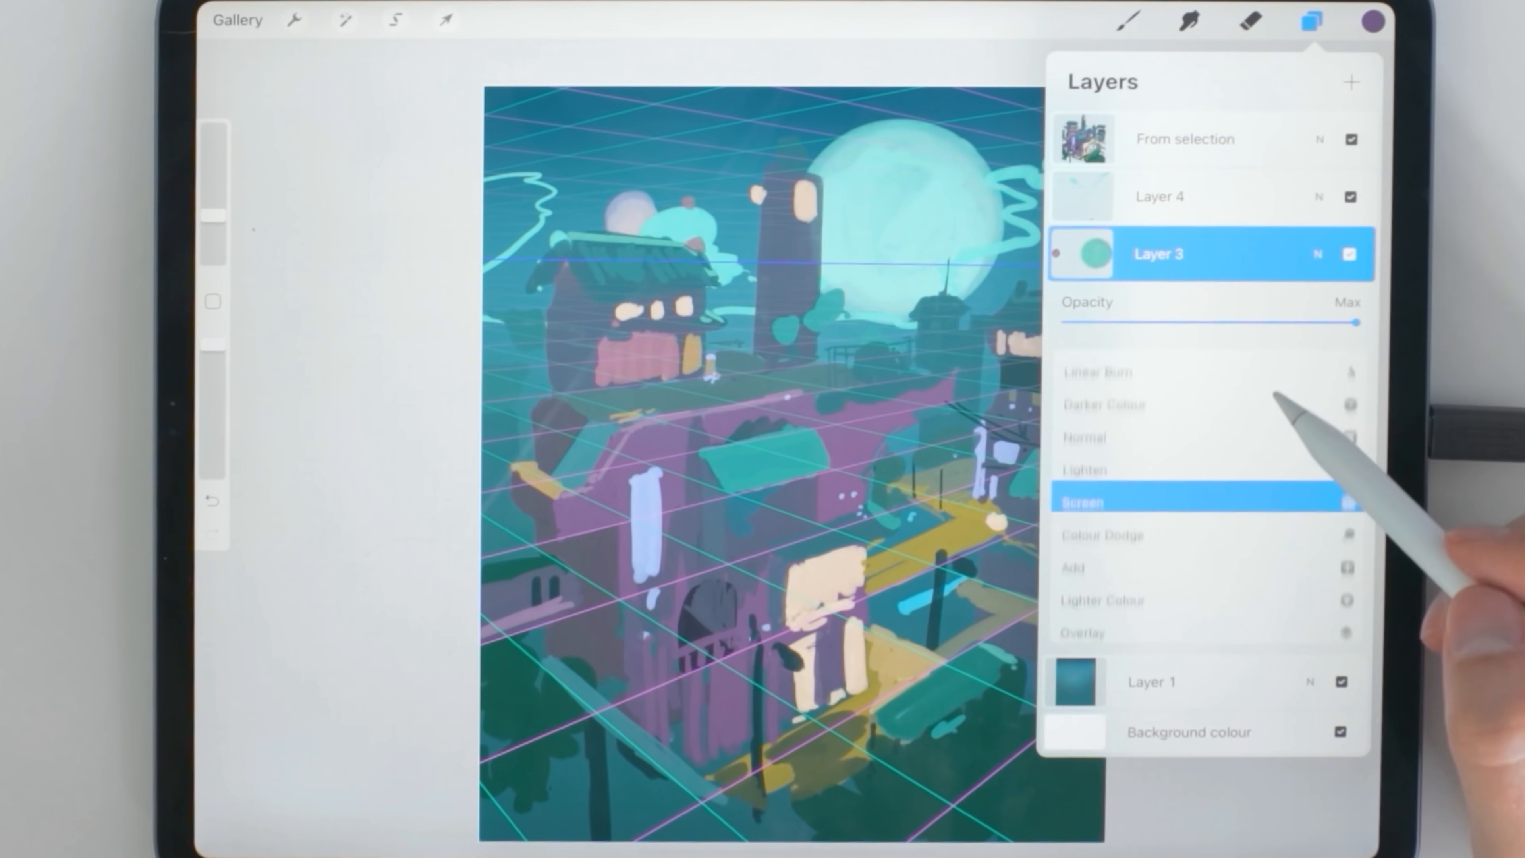
click(445, 21)
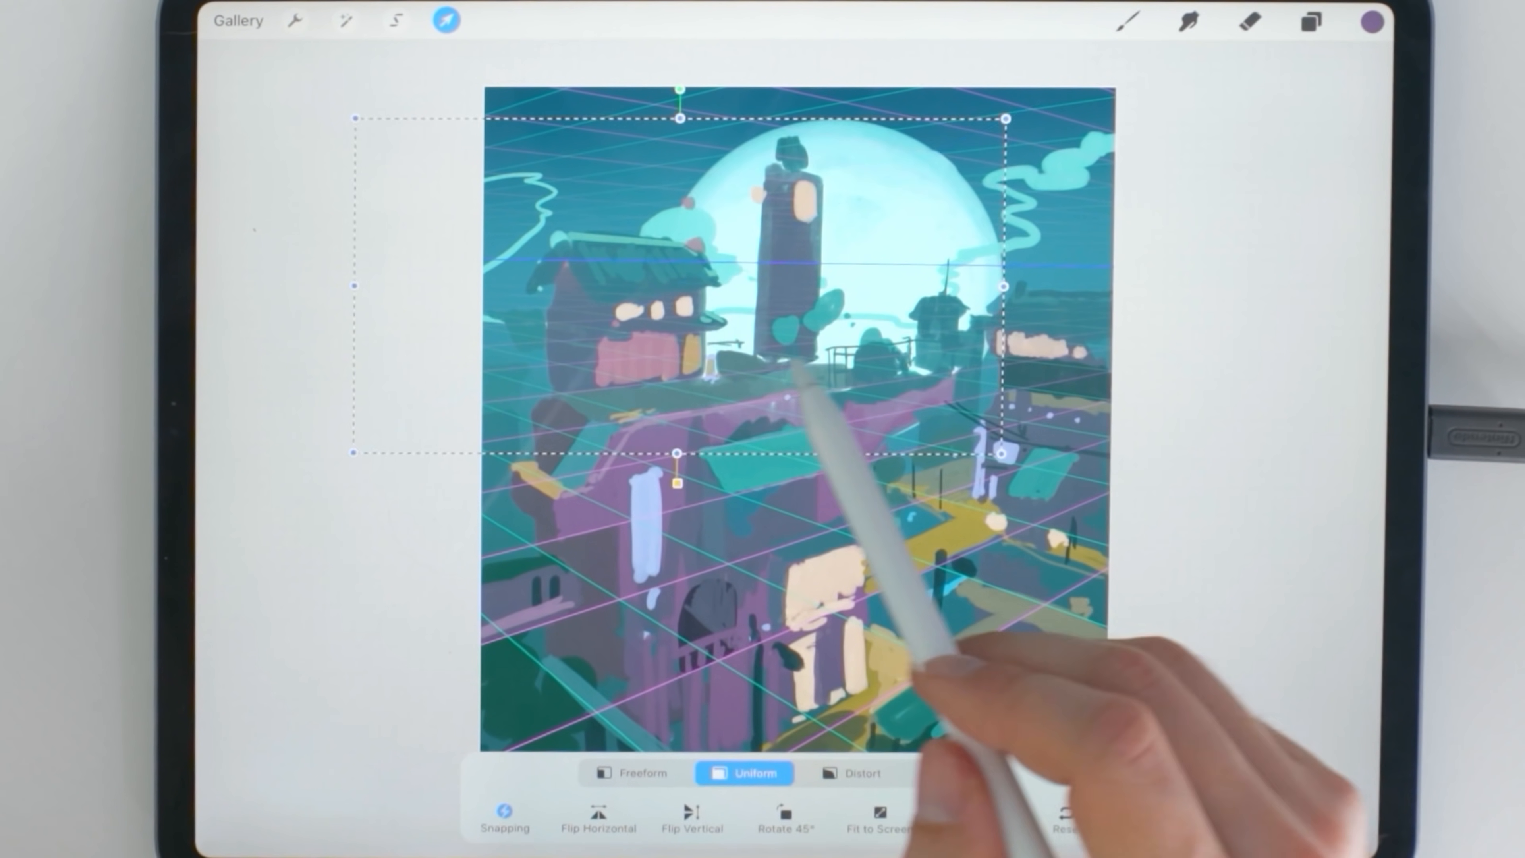
click(1309, 20)
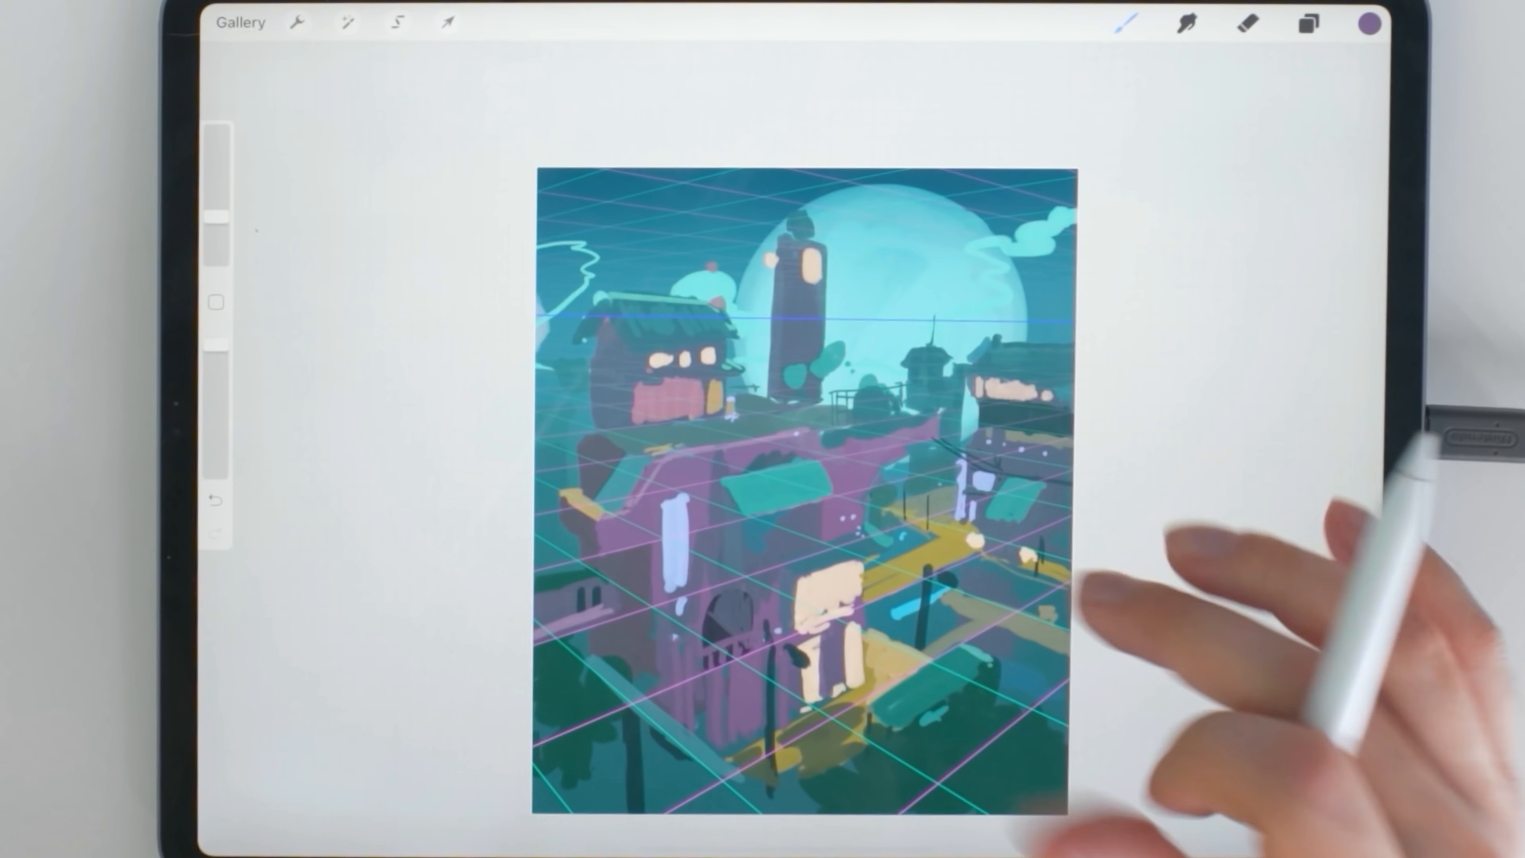
Add a new layer above the painting for the light-teal fill
click(1307, 23)
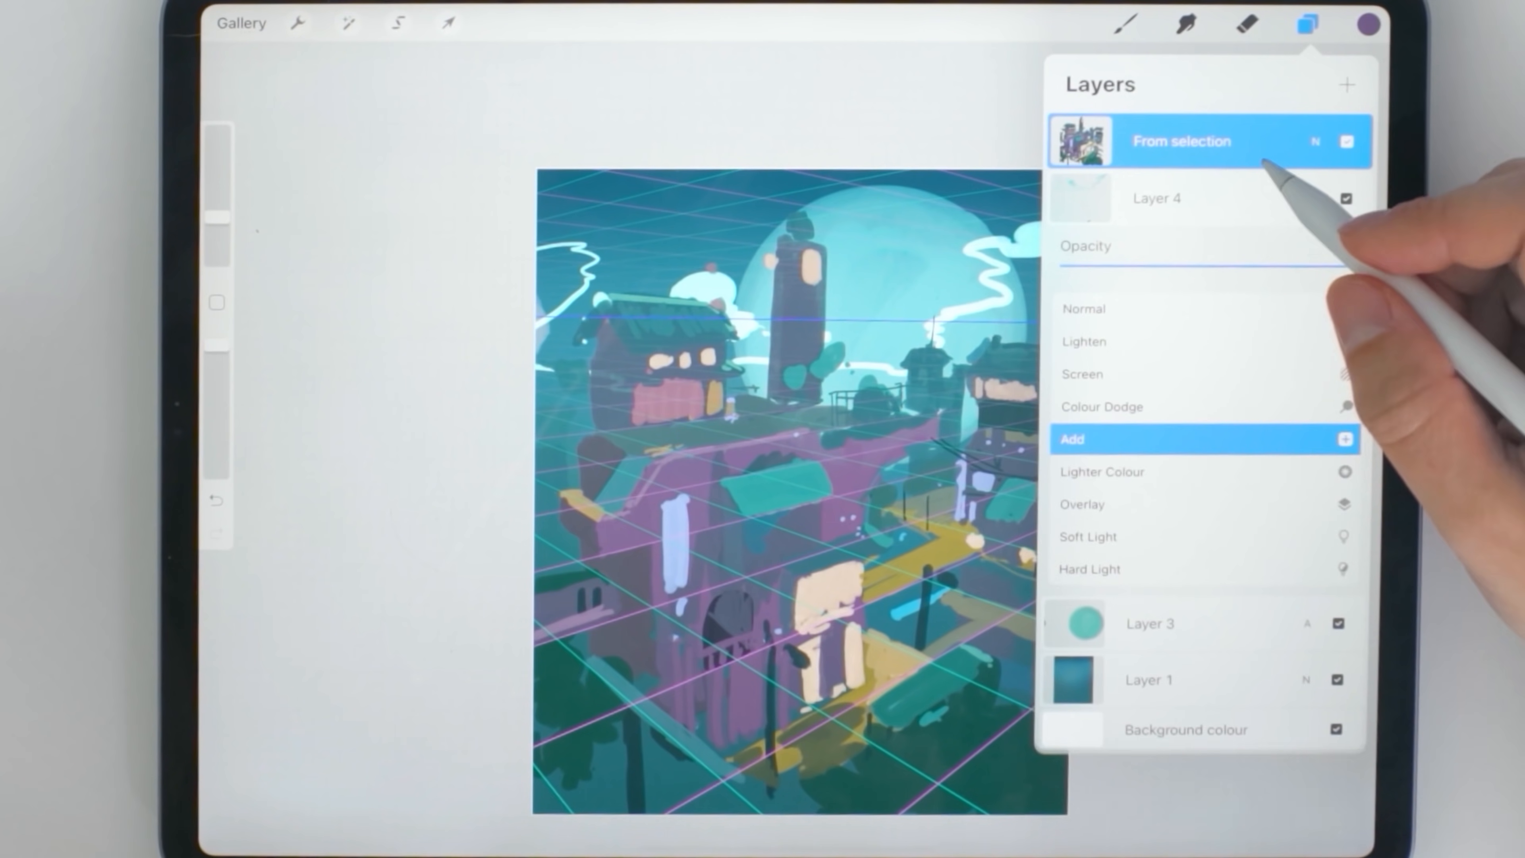
click(1348, 85)
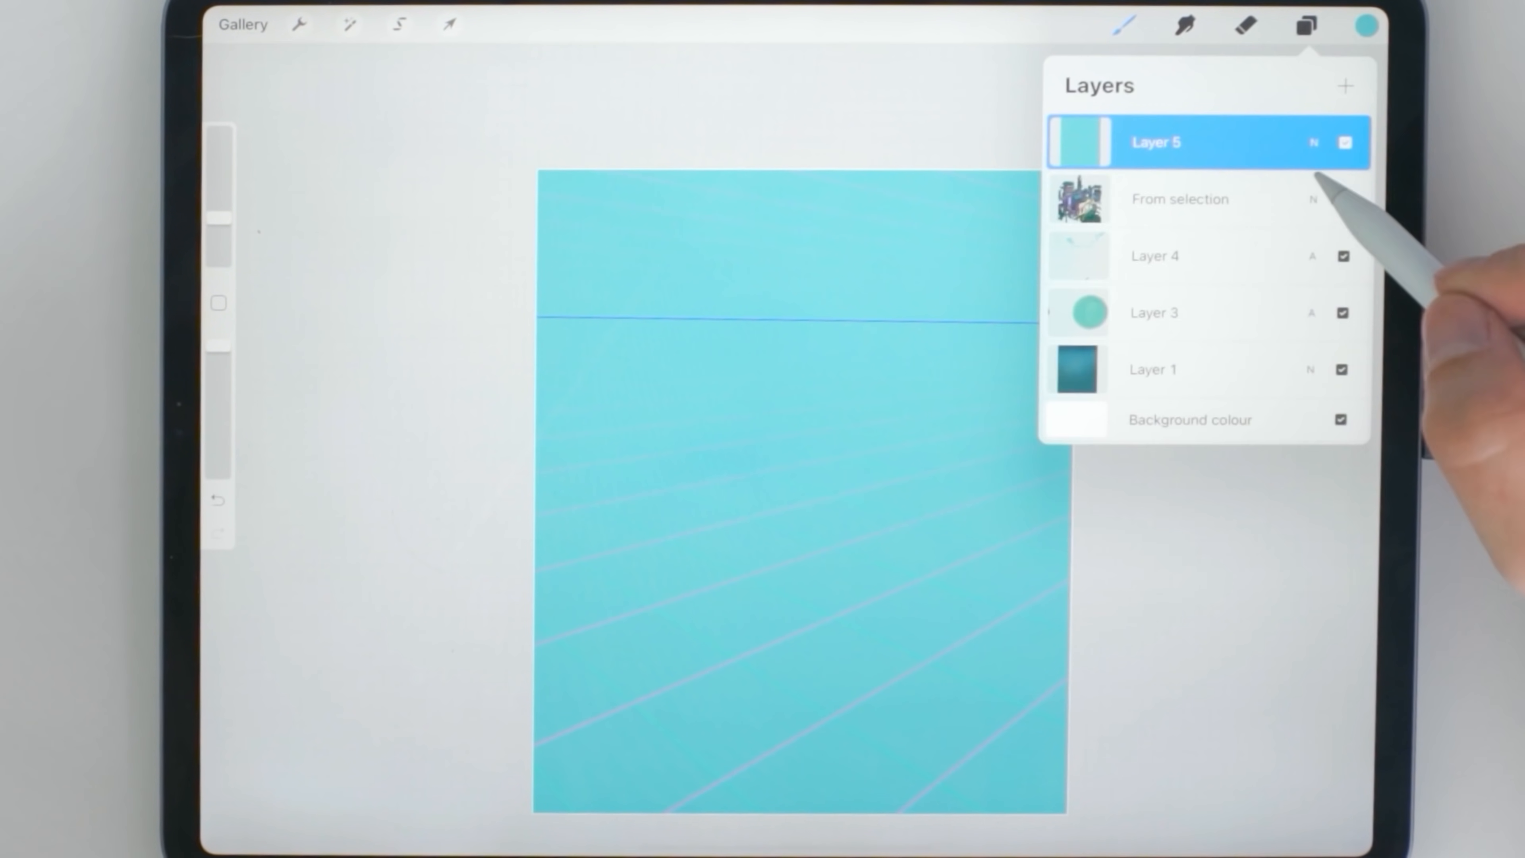
Add Layer 6 on top and choose a very dark colour for the line art
click(1346, 86)
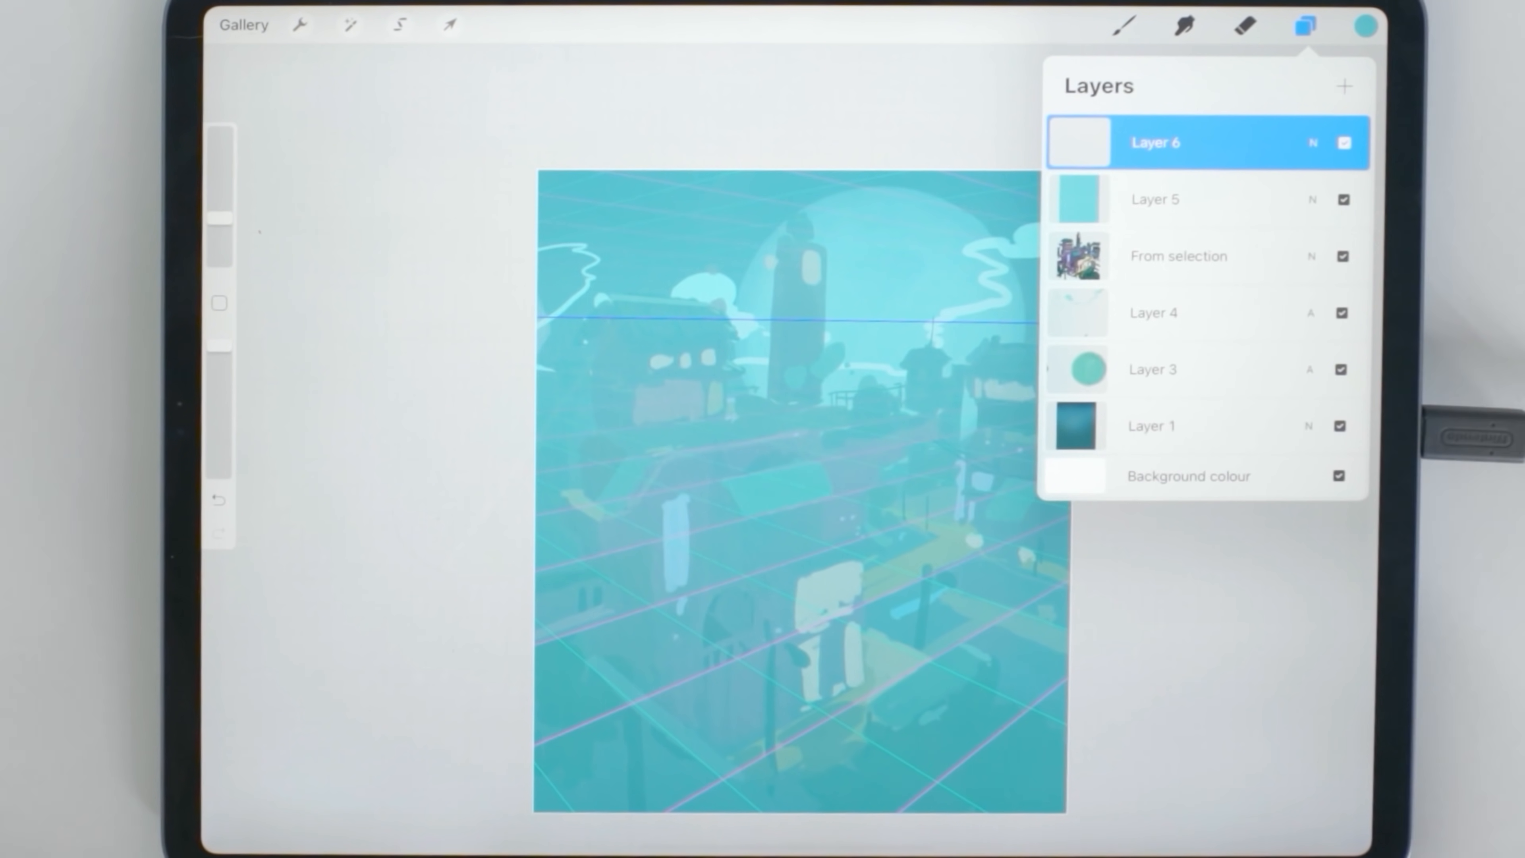
click(1365, 26)
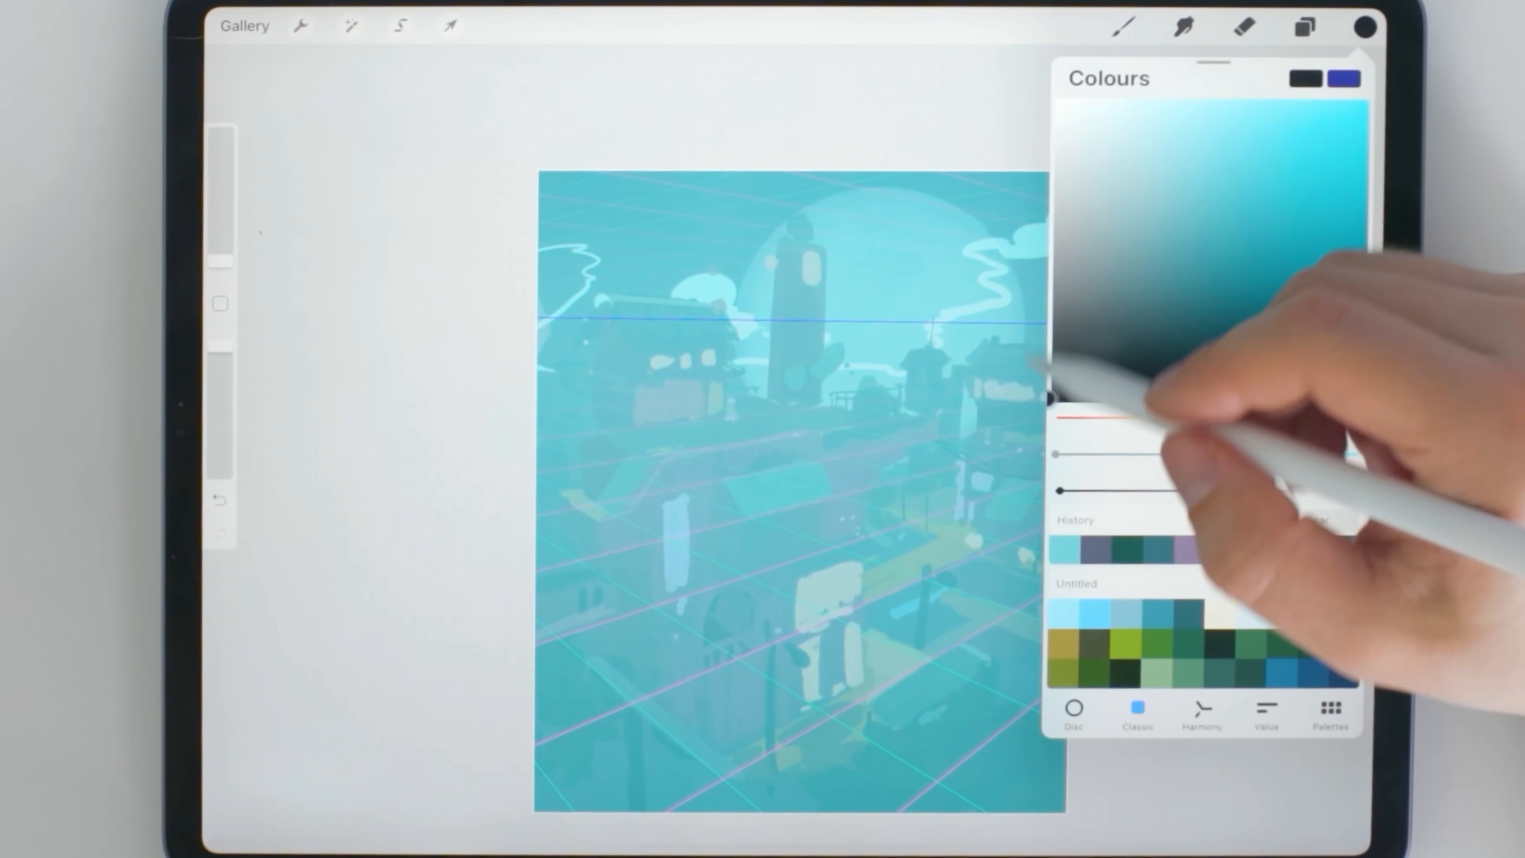
click(1304, 27)
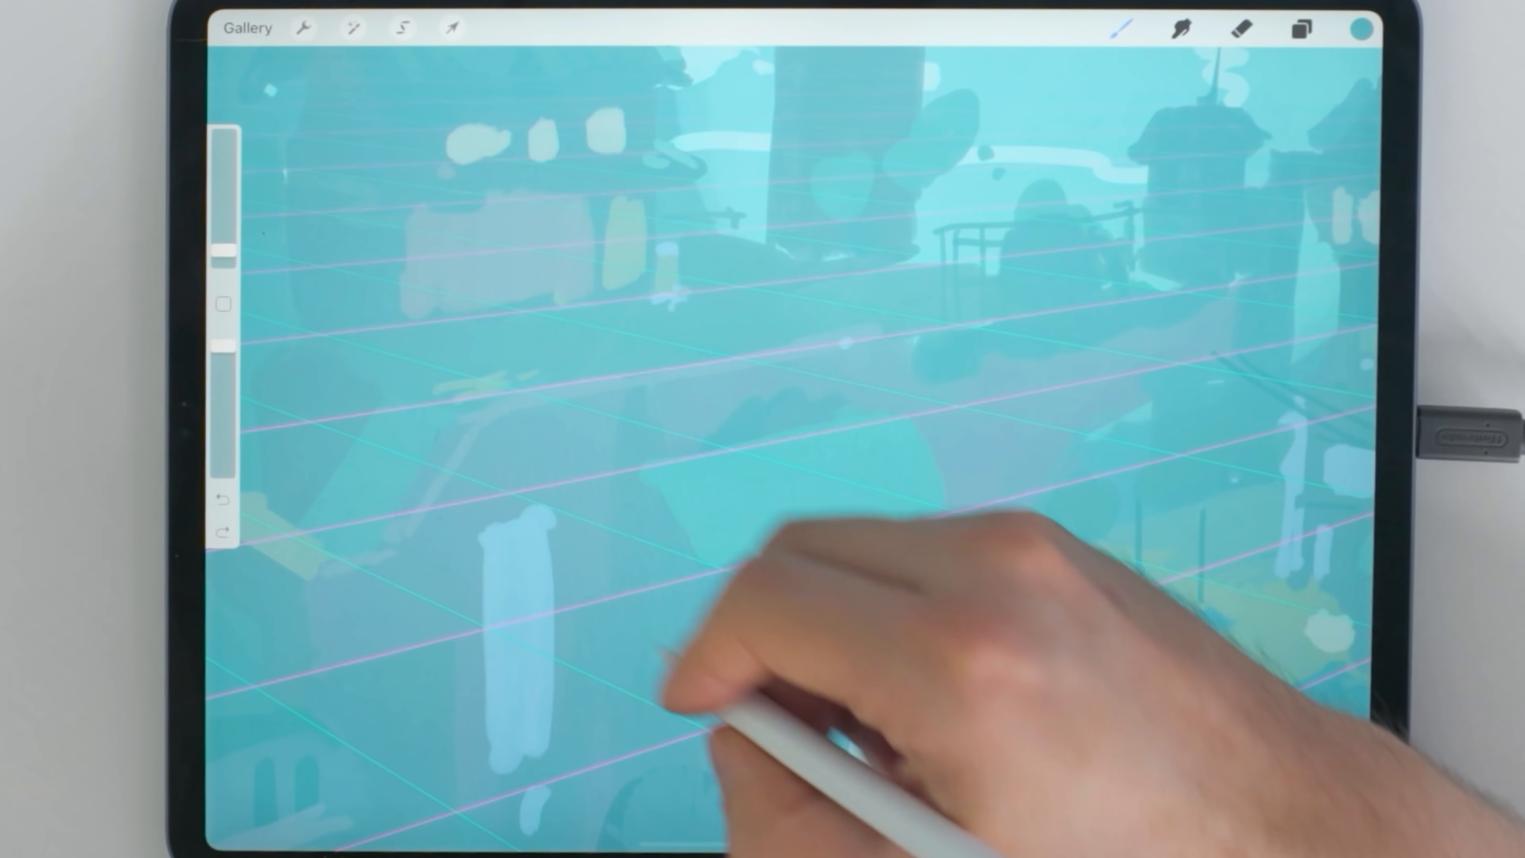
Sketch the building's vertical edge and outline with the awning's scalloped edge
drag(710, 579, 710, 690)
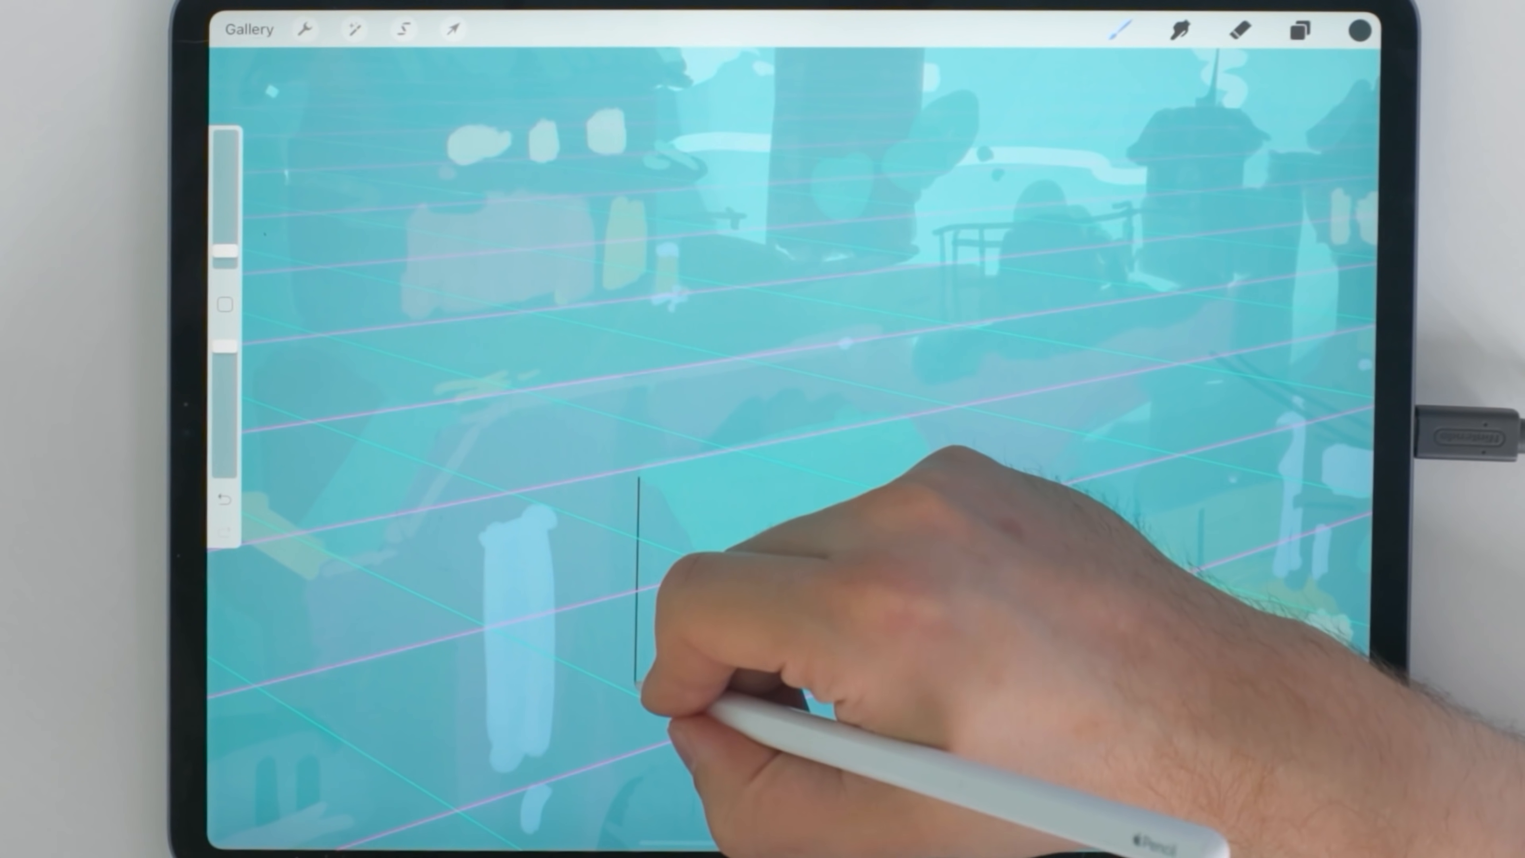
drag(637, 477, 710, 690)
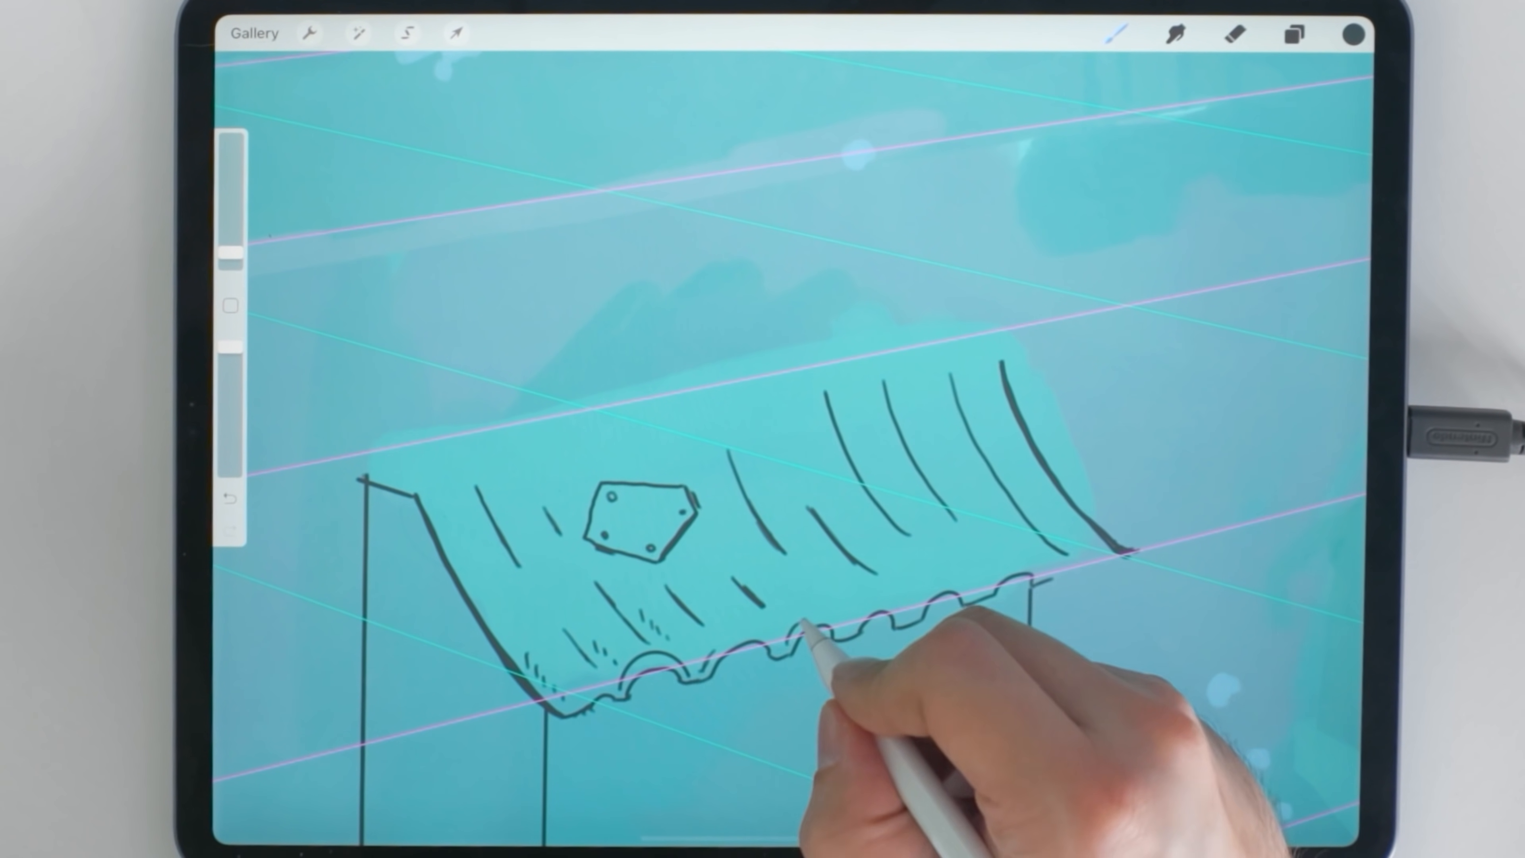
drag(827, 651, 1118, 555)
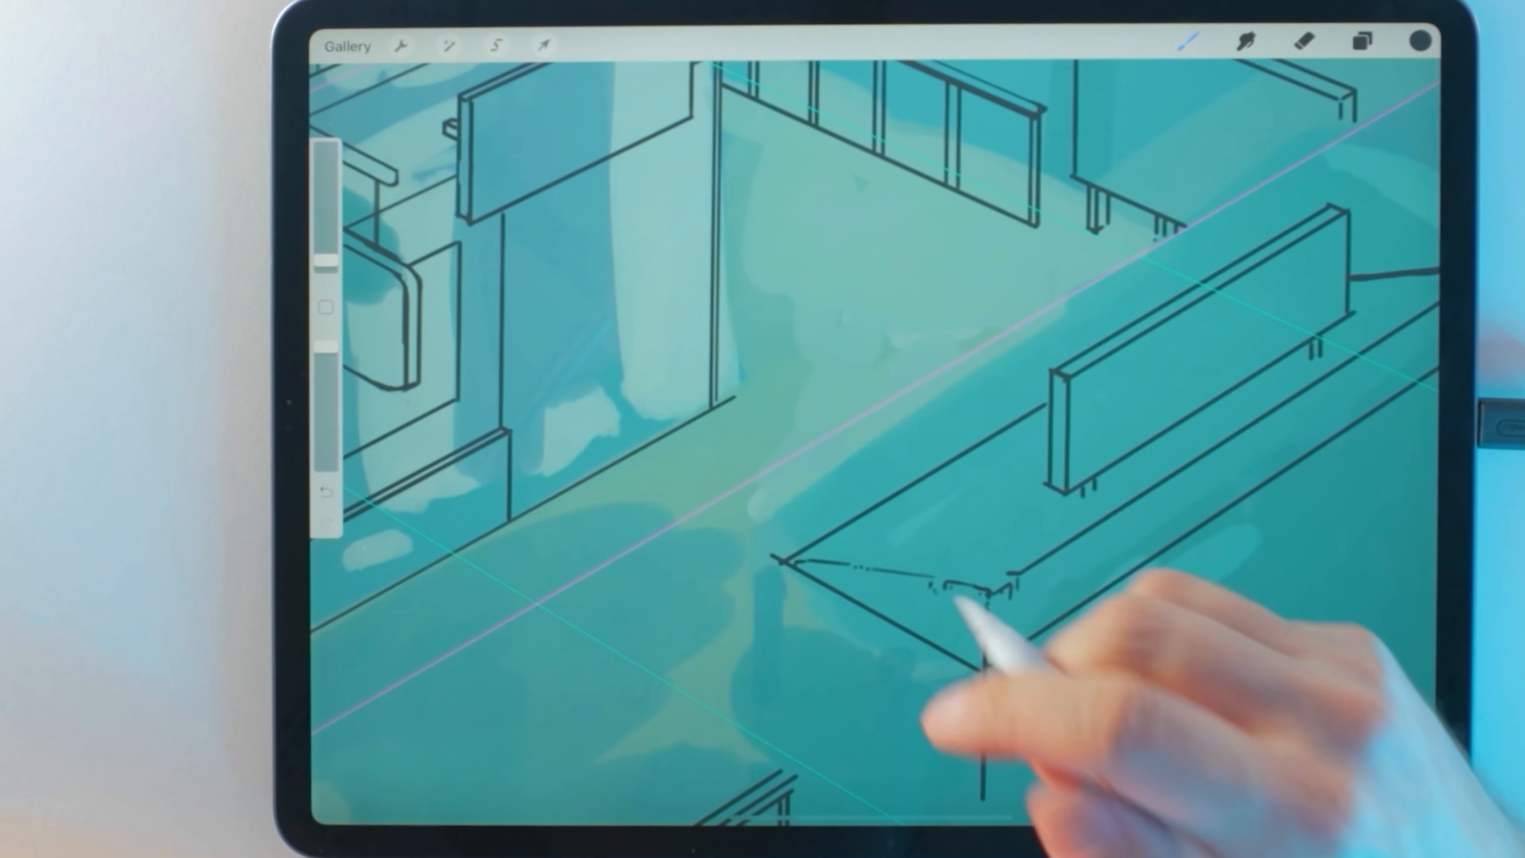
Ink the stall awning's front edge, scalloped trim and corner post
drag(811, 573, 948, 666)
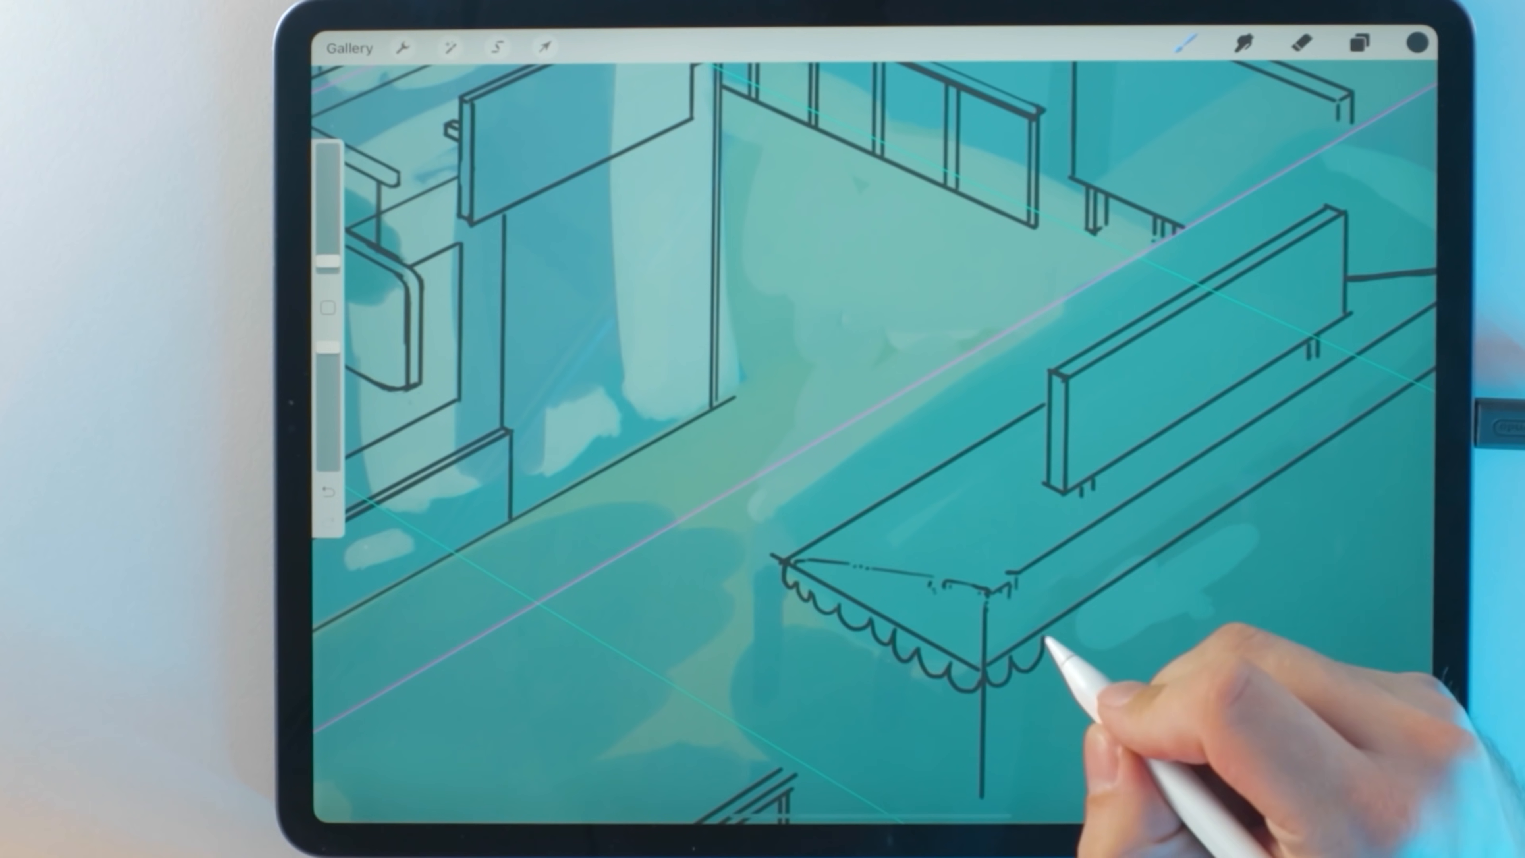
drag(1030, 651, 1254, 496)
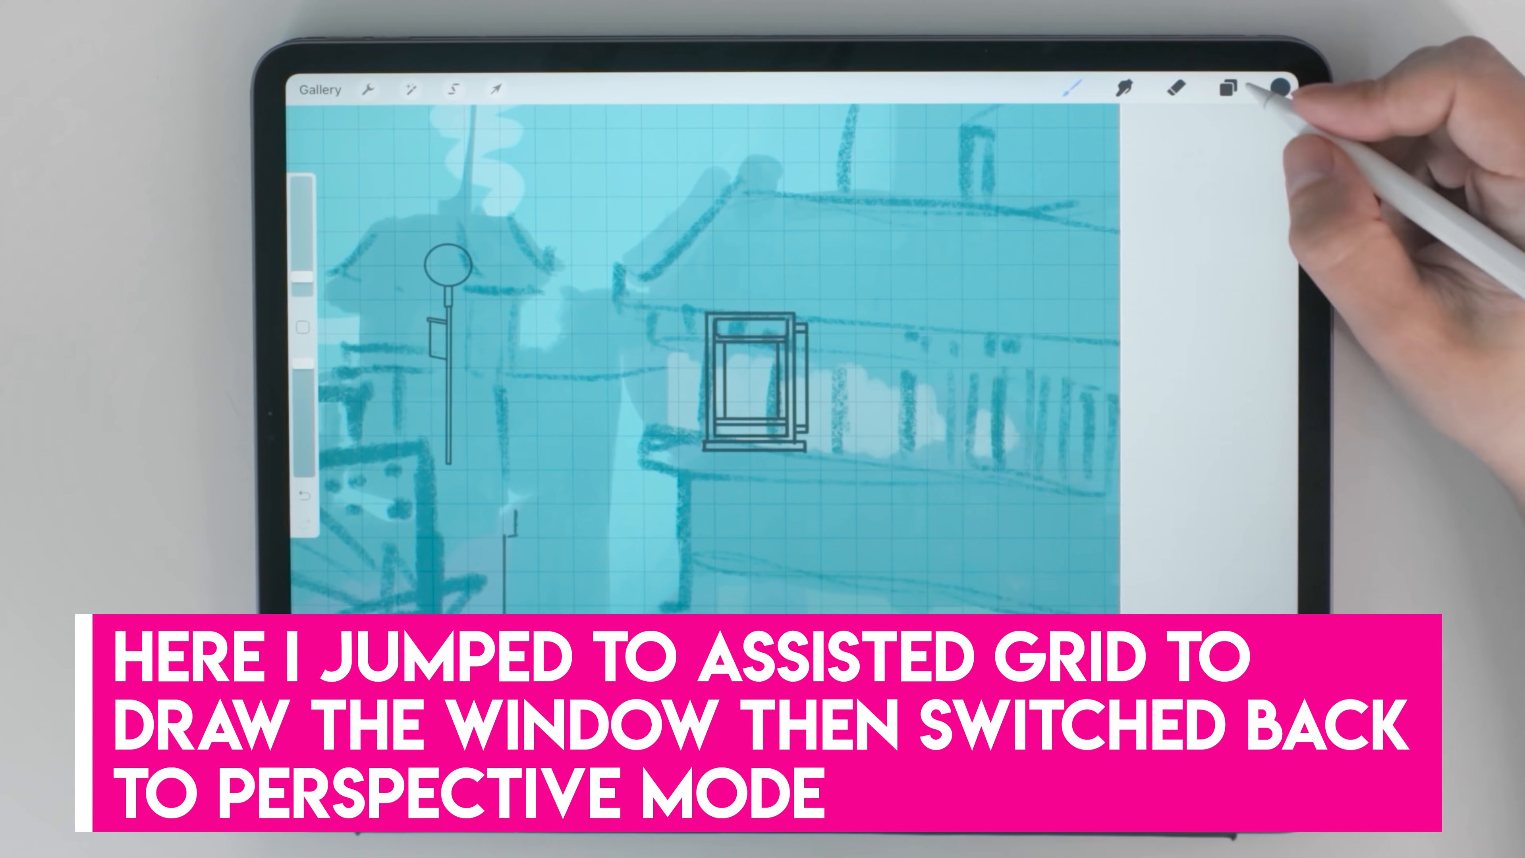
Duplicate the window layer several times in the Layers list to build a row of windows
click(477, 88)
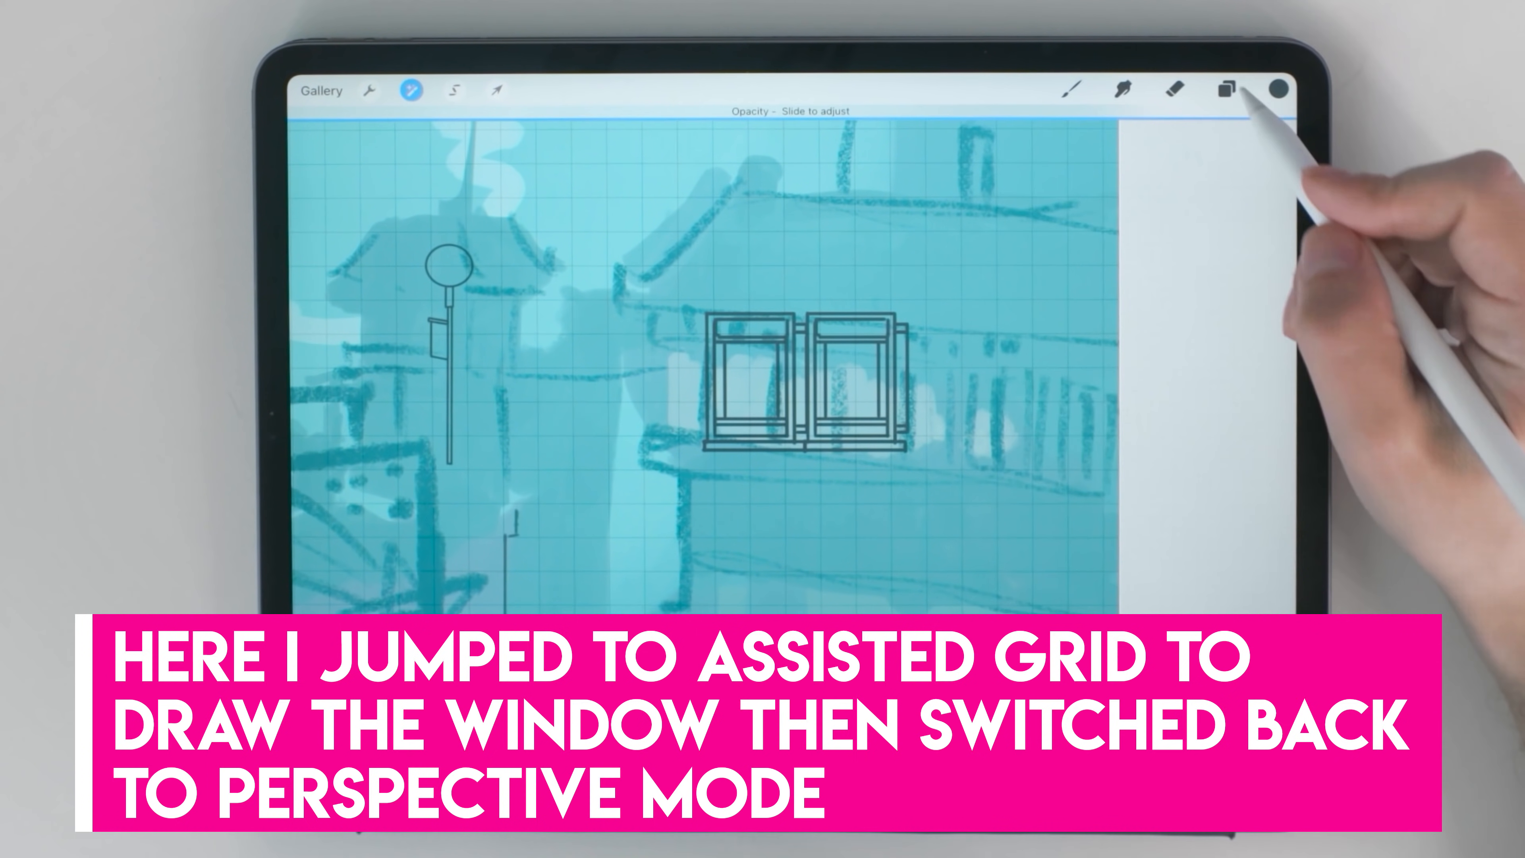
click(1224, 88)
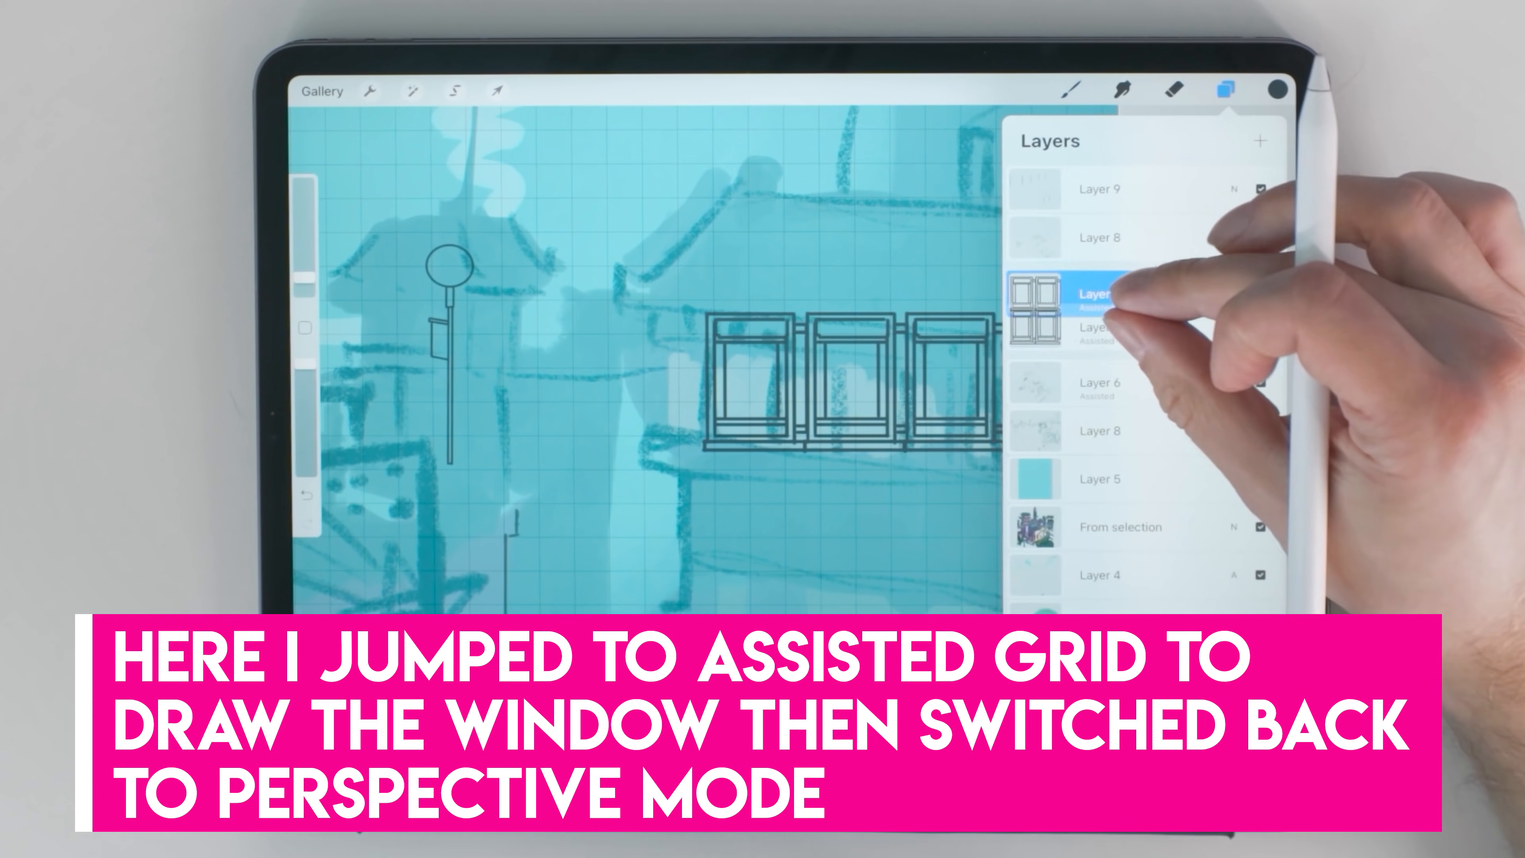
click(494, 90)
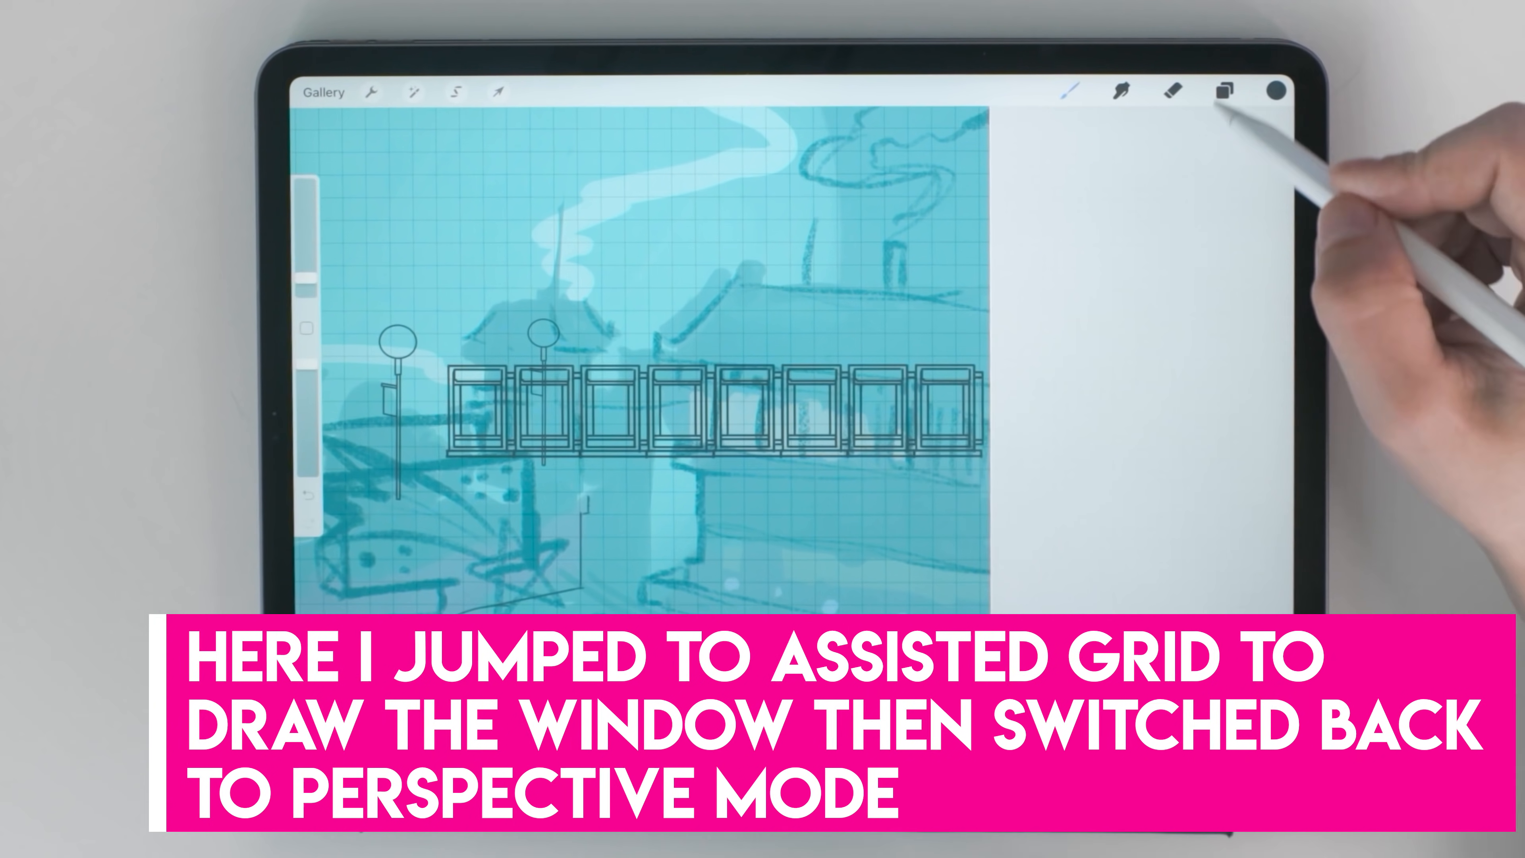
click(1222, 90)
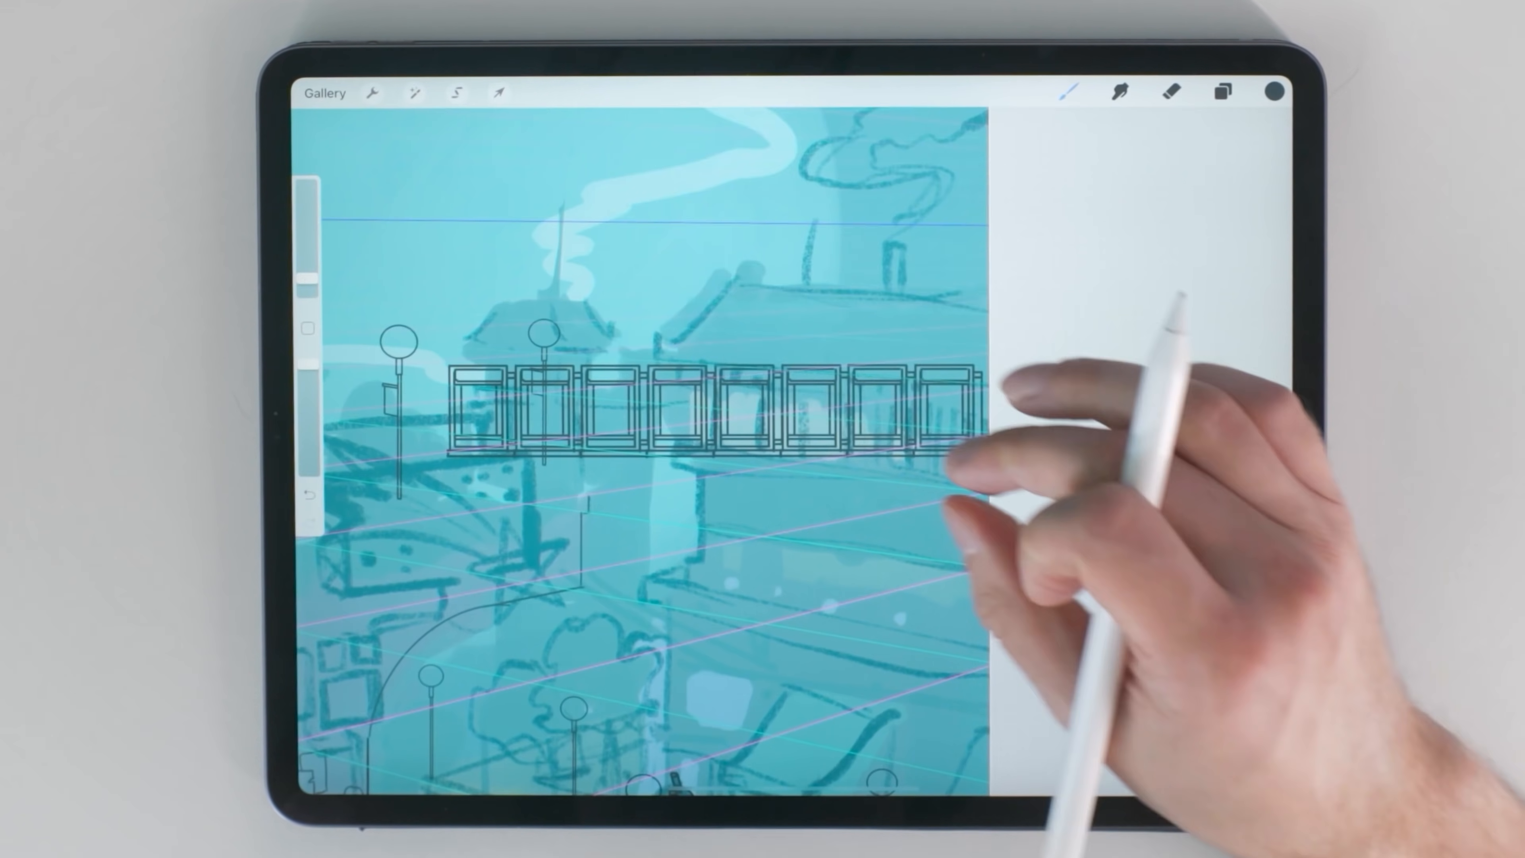
click(498, 92)
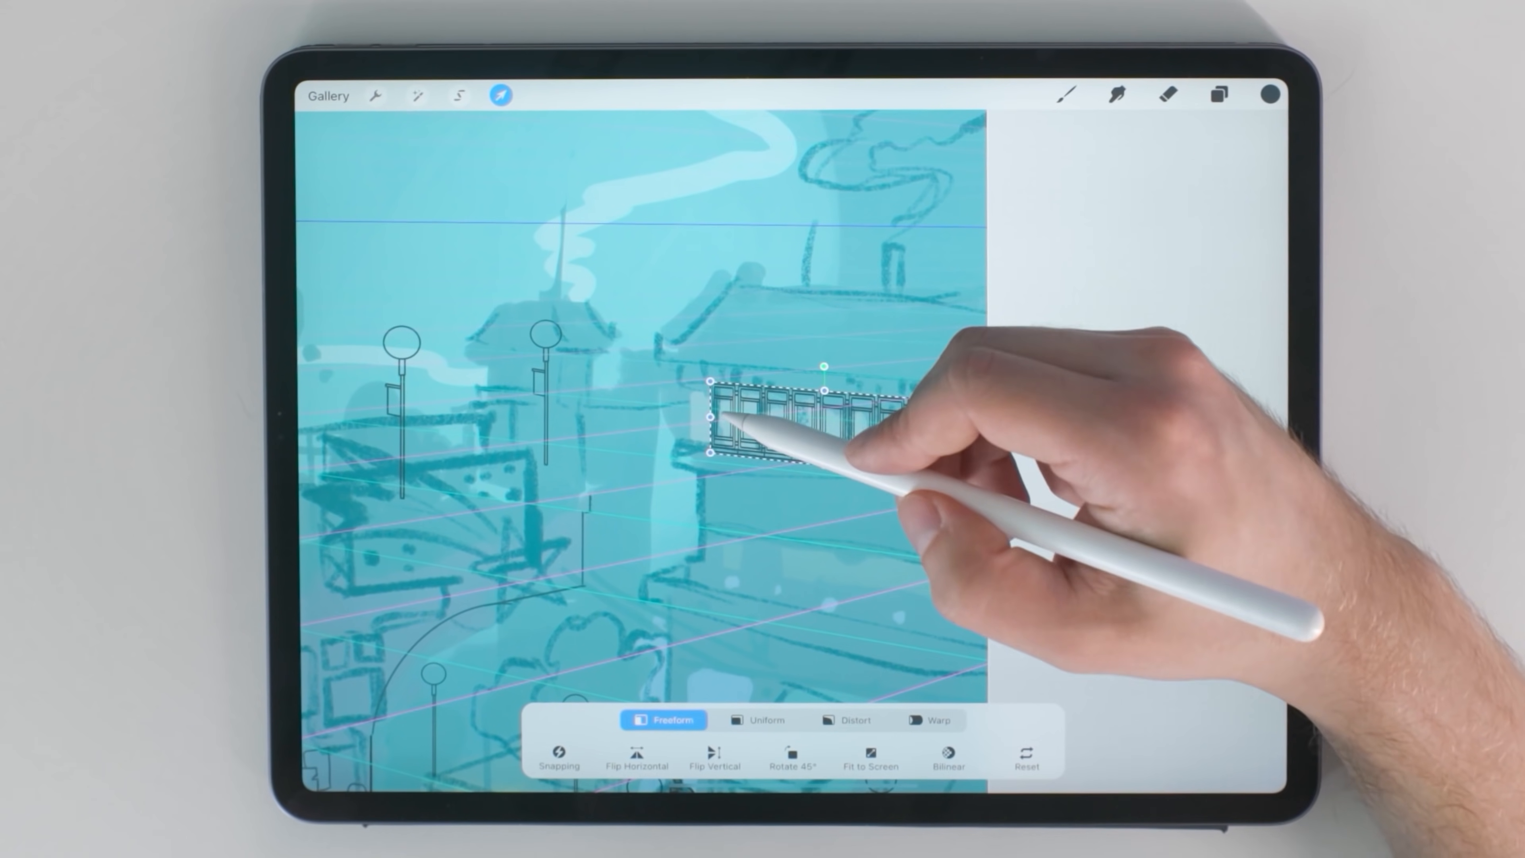
Scale the merged row of windows onto the building's facade
click(499, 95)
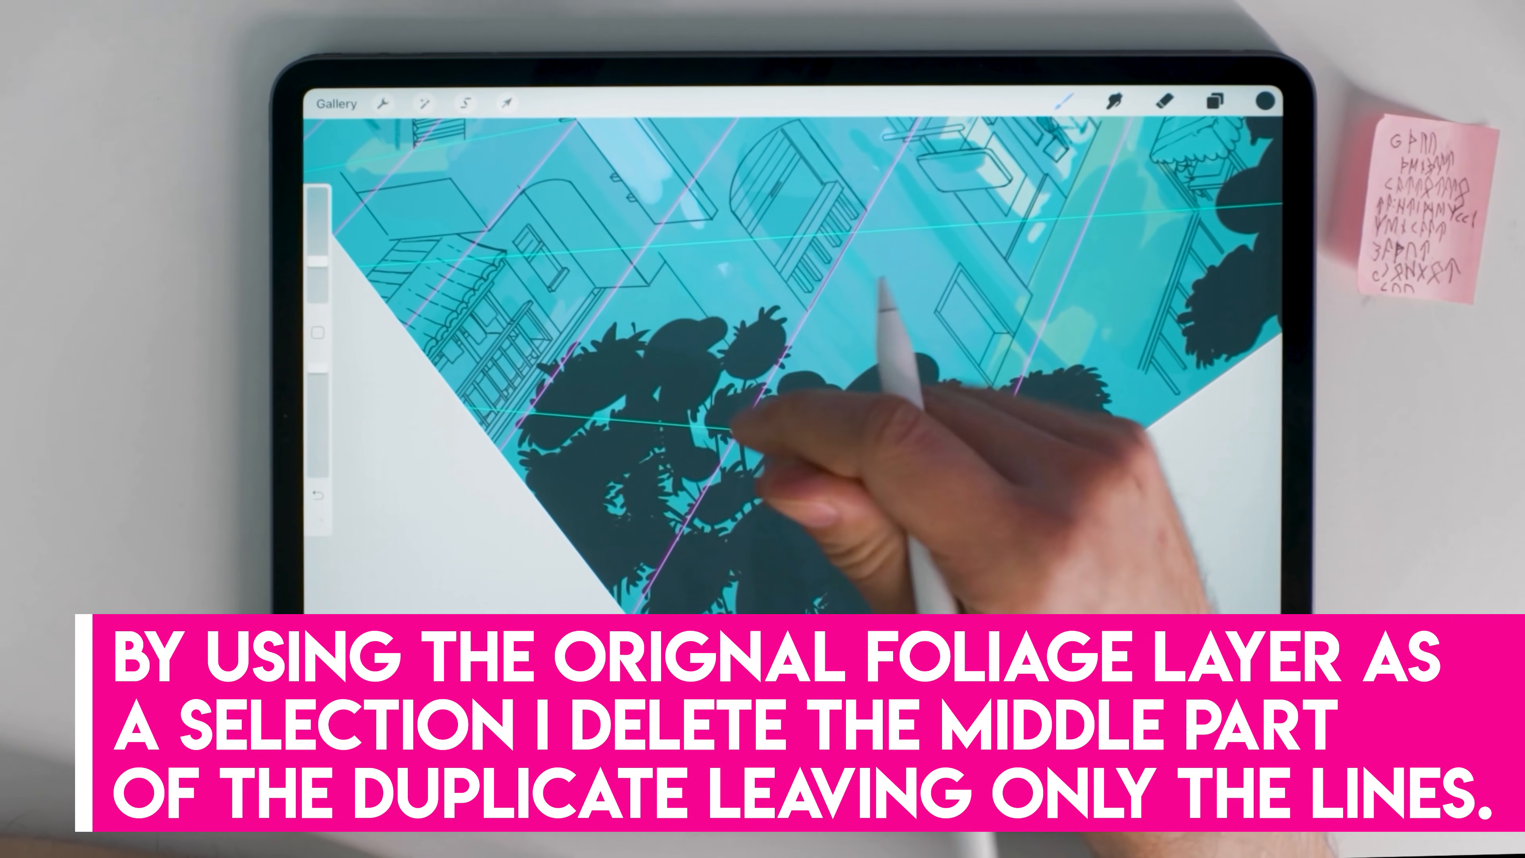
Duplicate the foliage layer and clear its interior so only bush outlines remain
click(1215, 100)
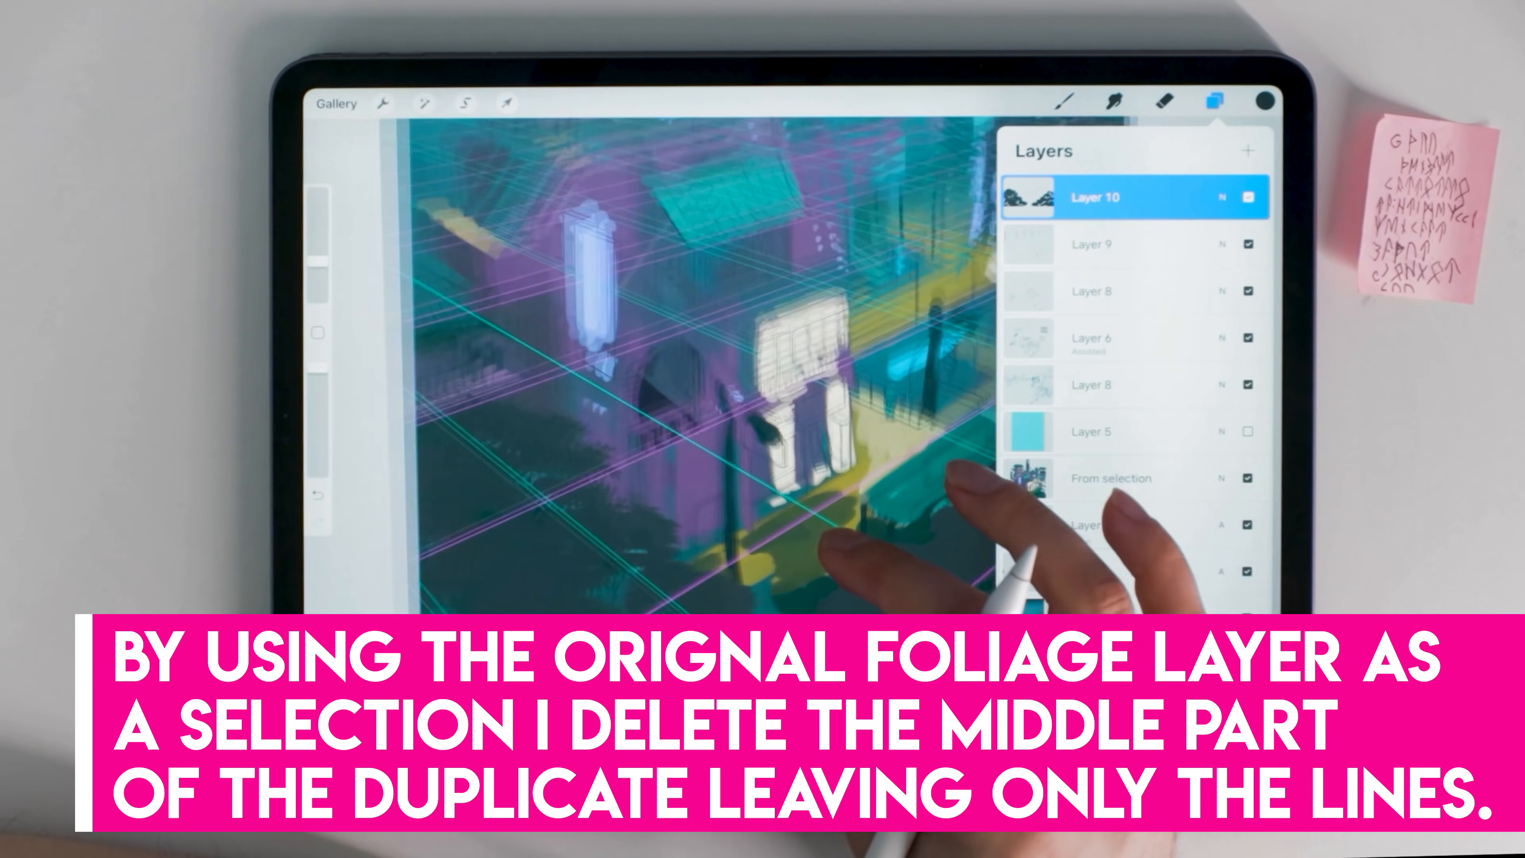
click(1216, 101)
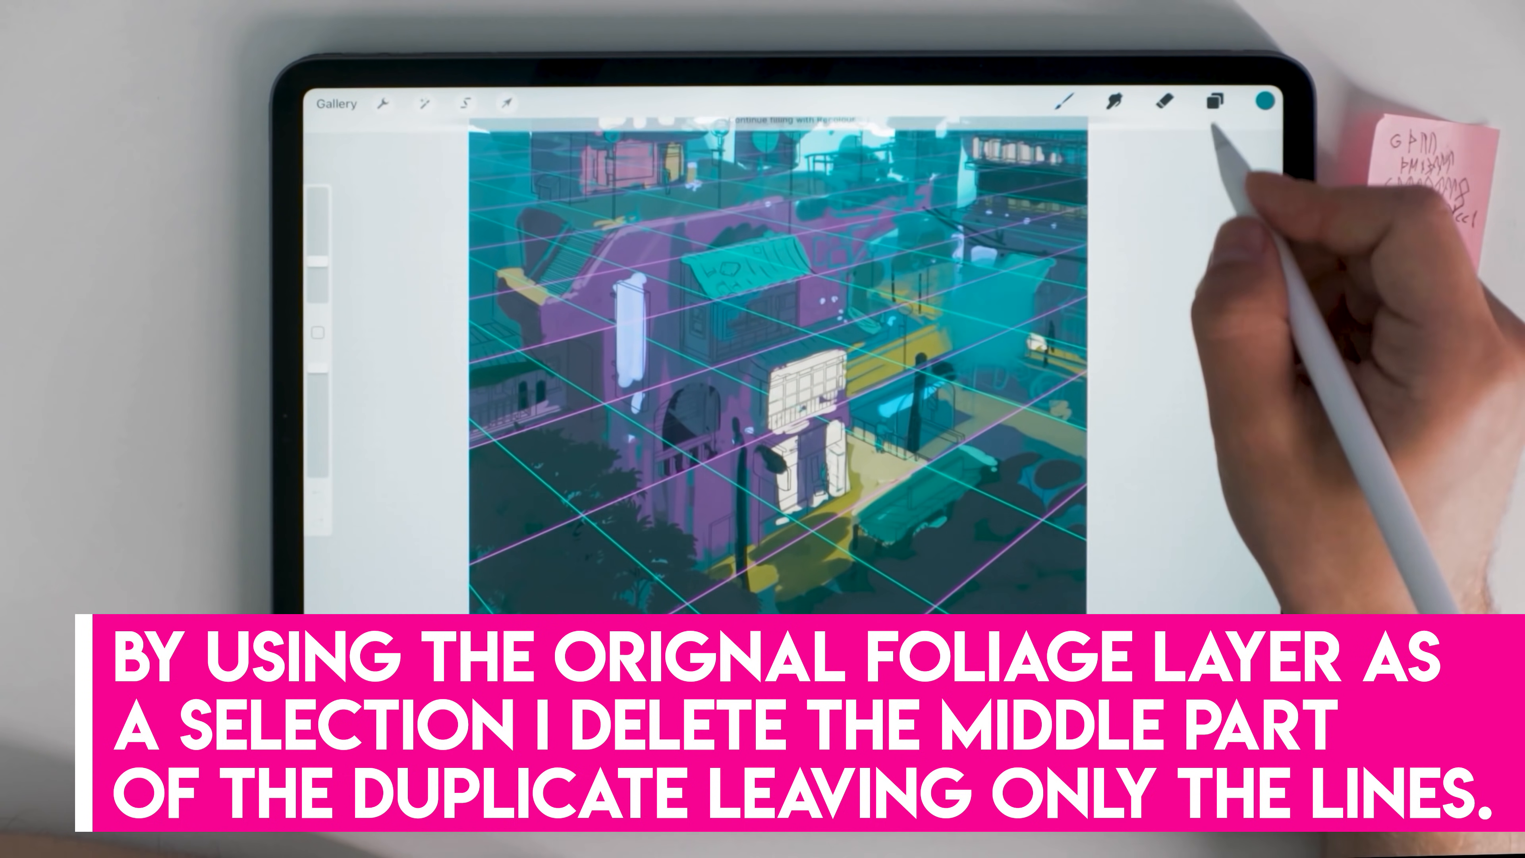
click(423, 103)
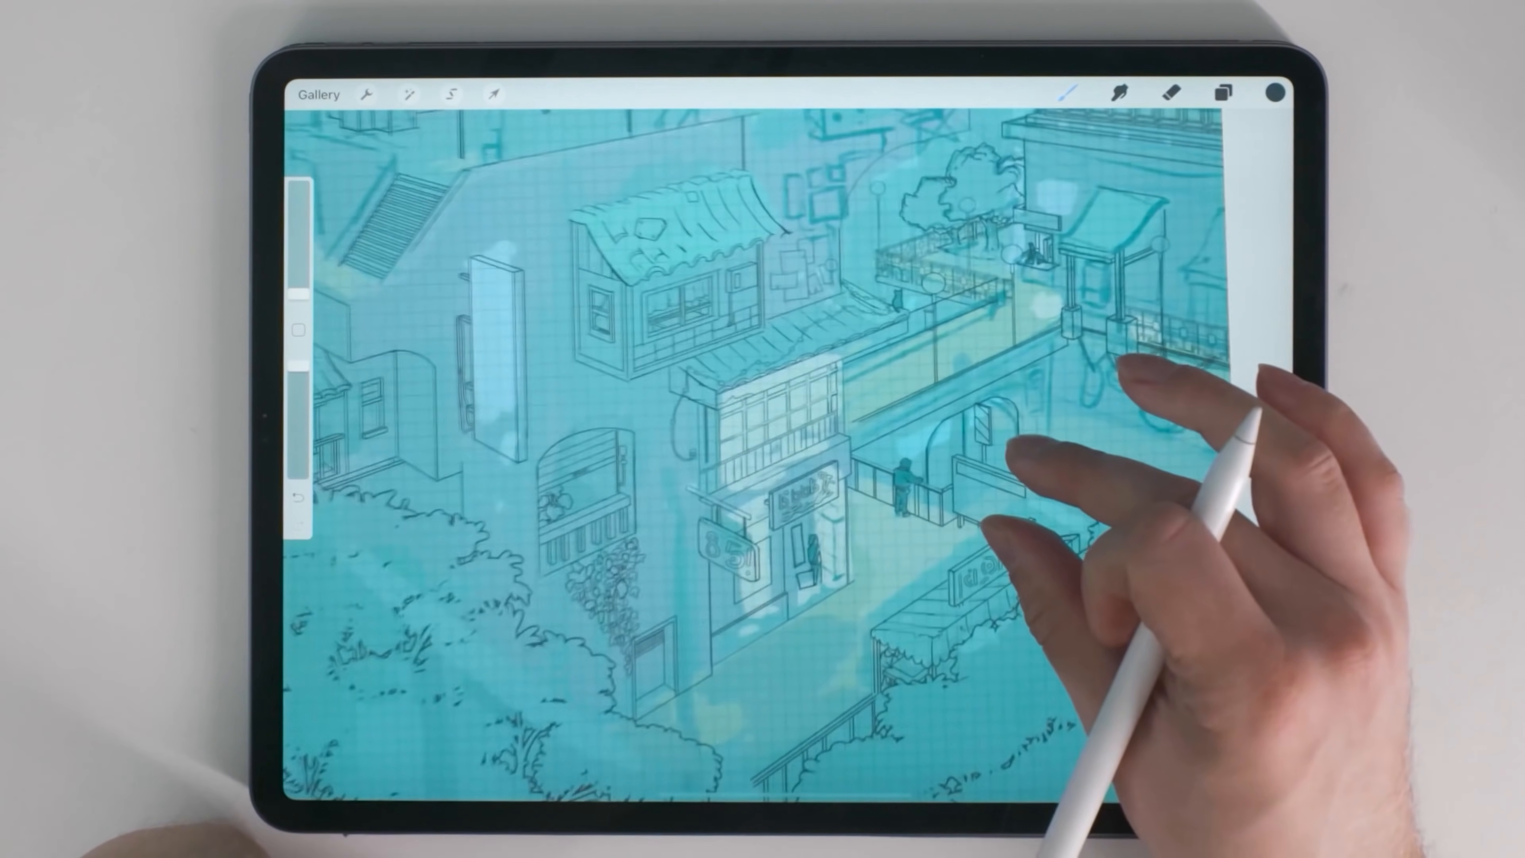
Switch the drawing guide from the square grid to Perspective via Canvas settings
click(367, 93)
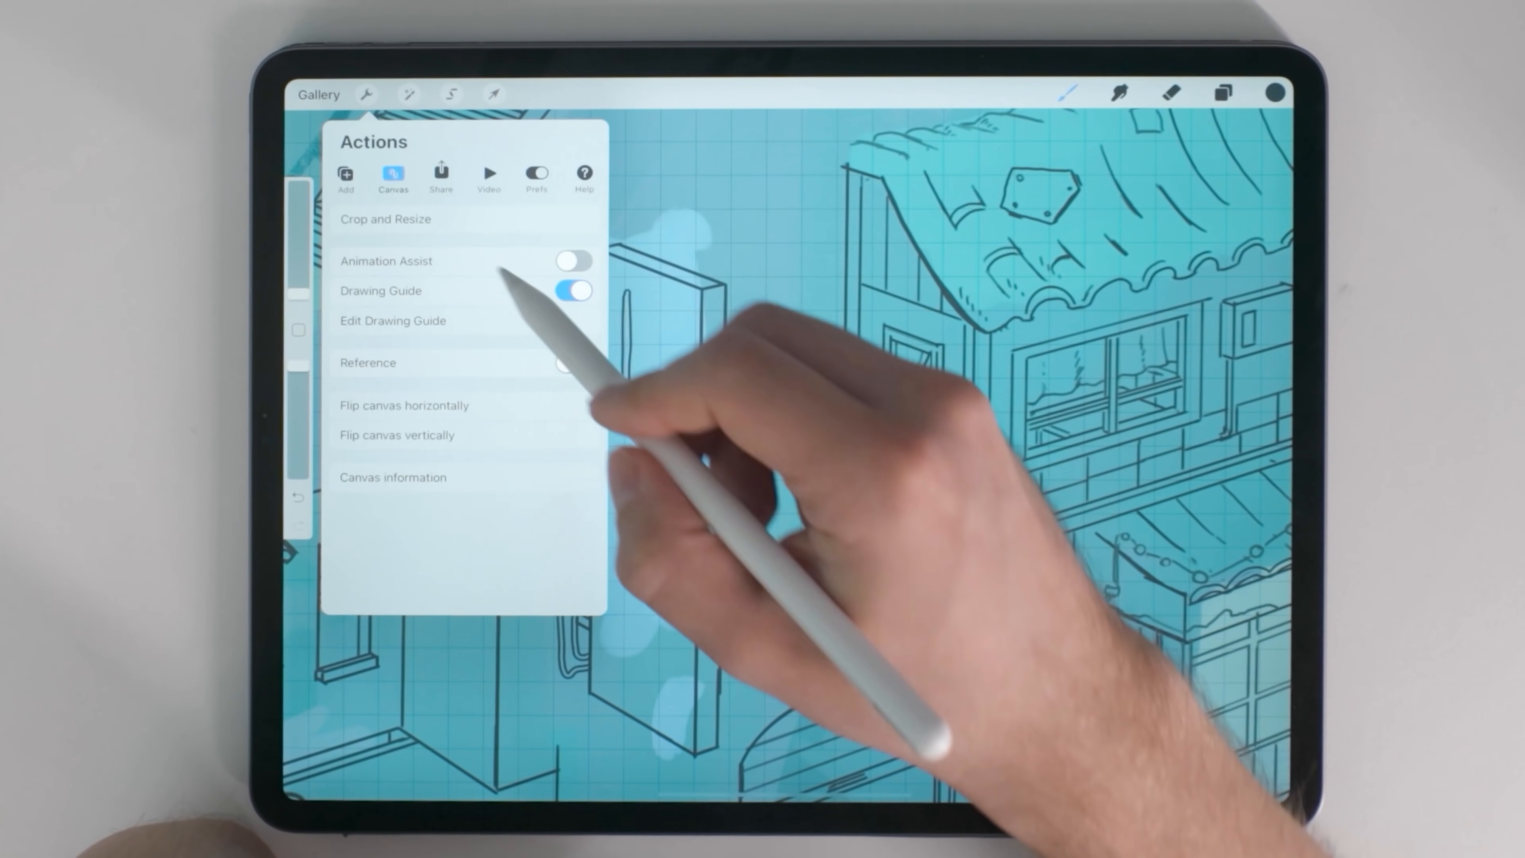
click(392, 320)
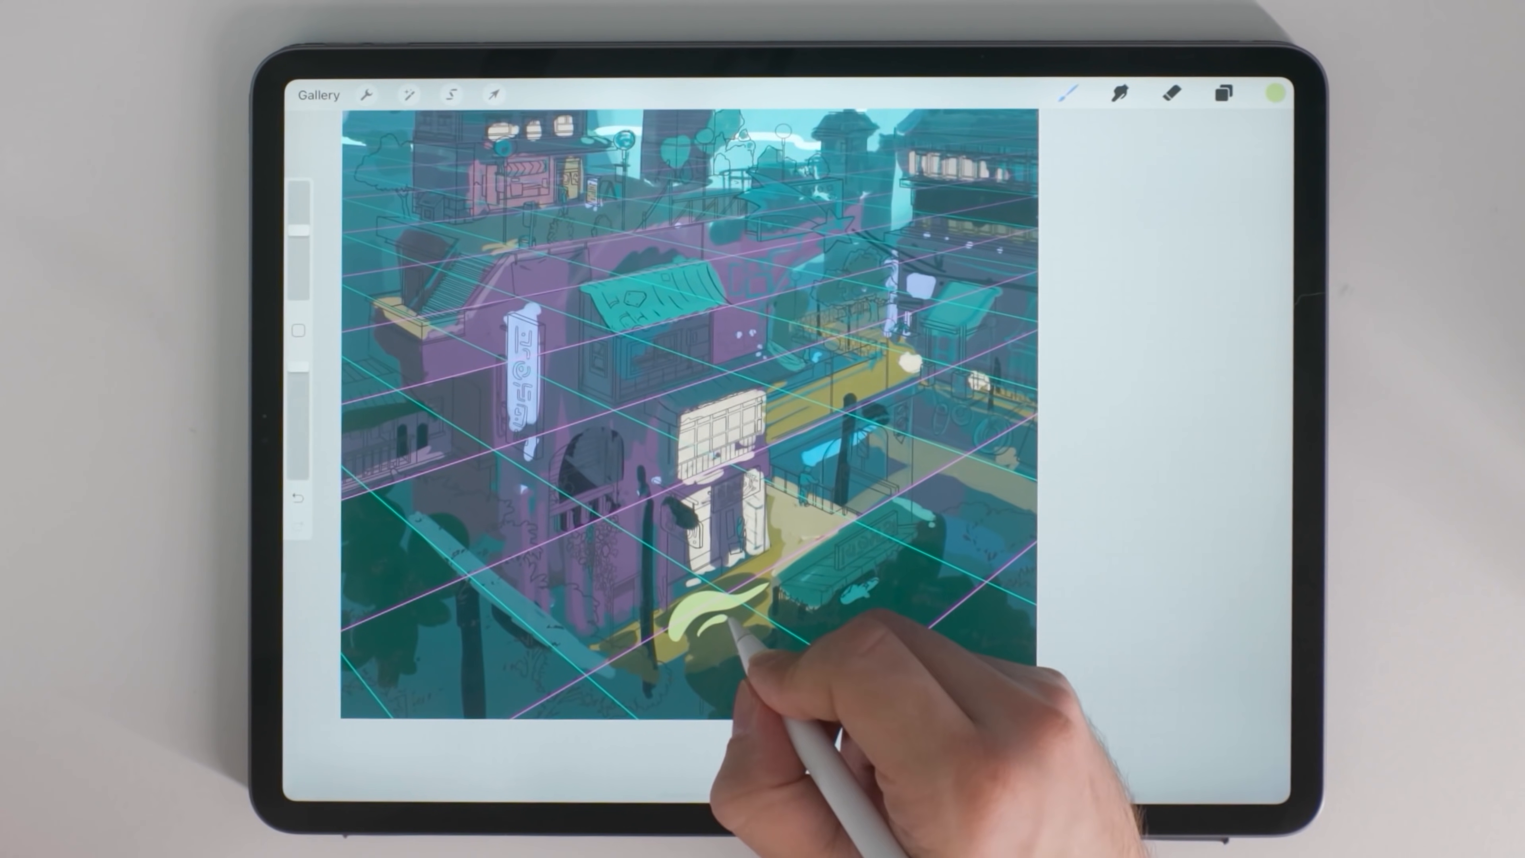
Paint a pale green smoke swirl winding over the street on its own layer
drag(700, 607, 972, 452)
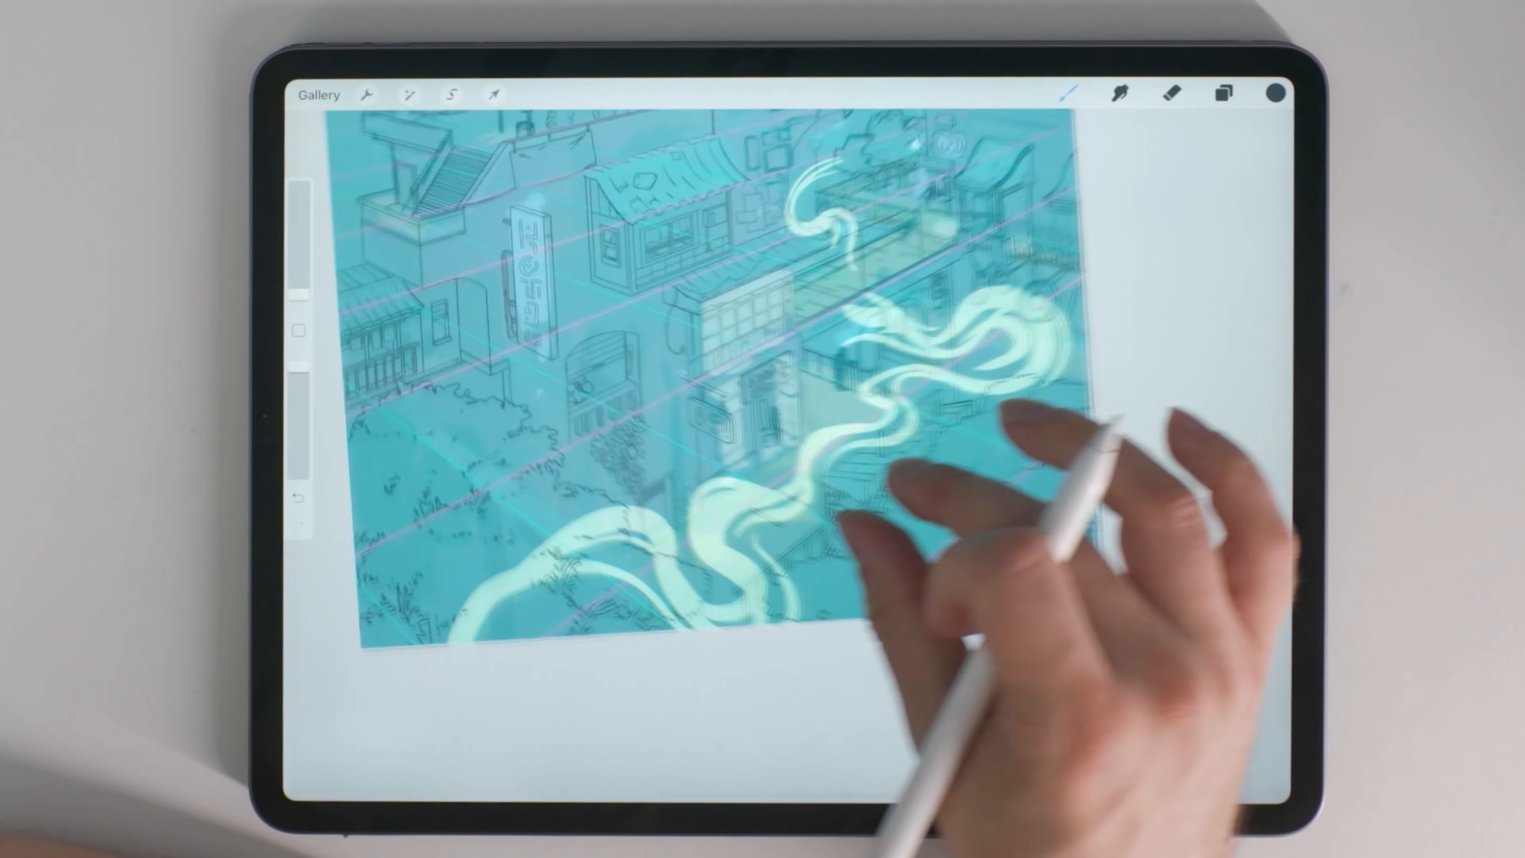
Refine the swirl layer and check the layers list for the reordered yellow-green ribbons
click(495, 93)
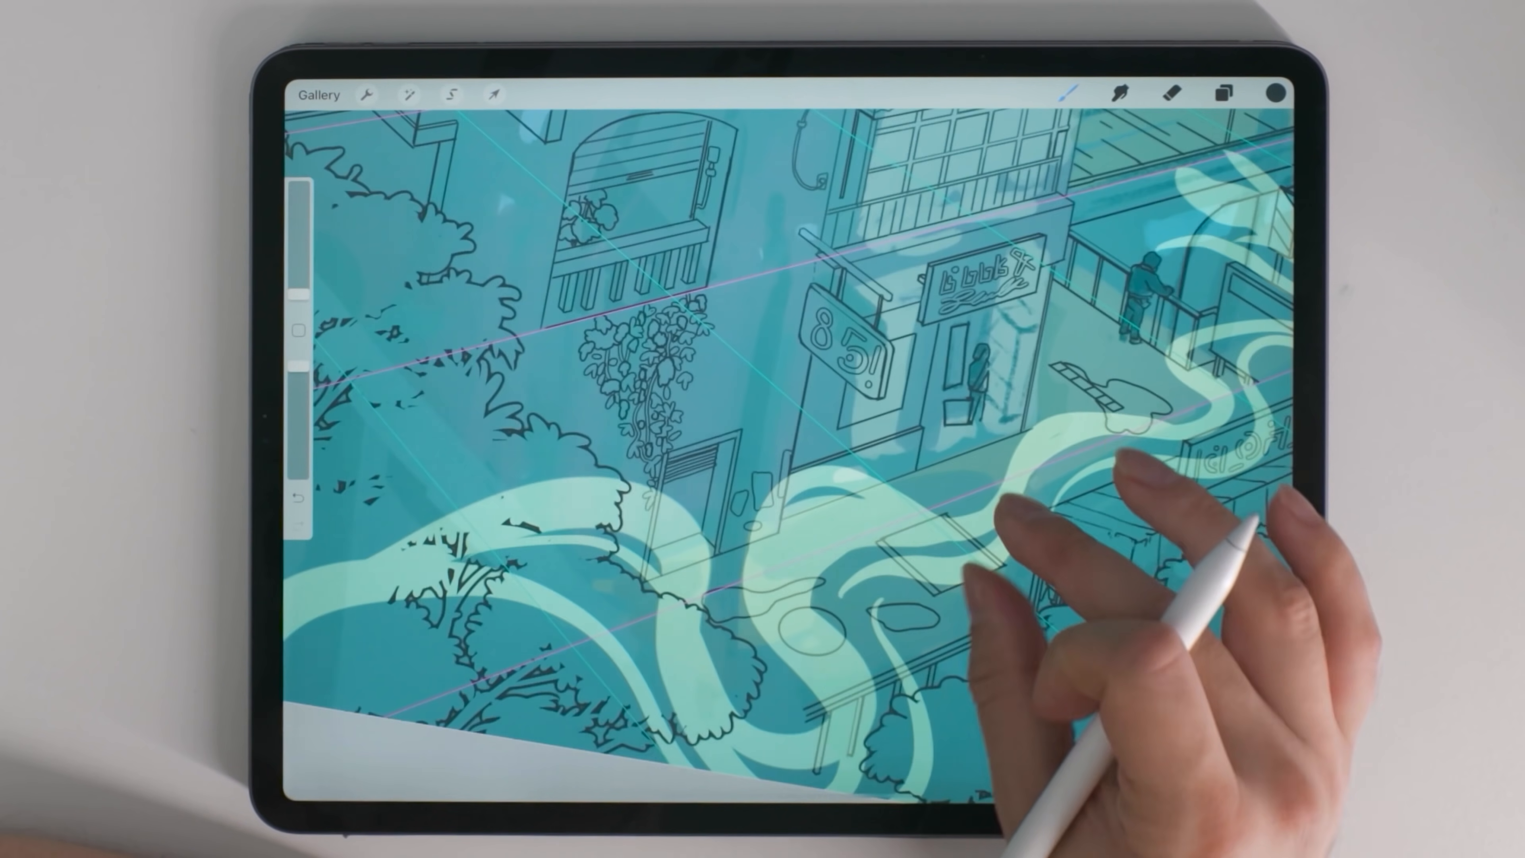
click(1222, 92)
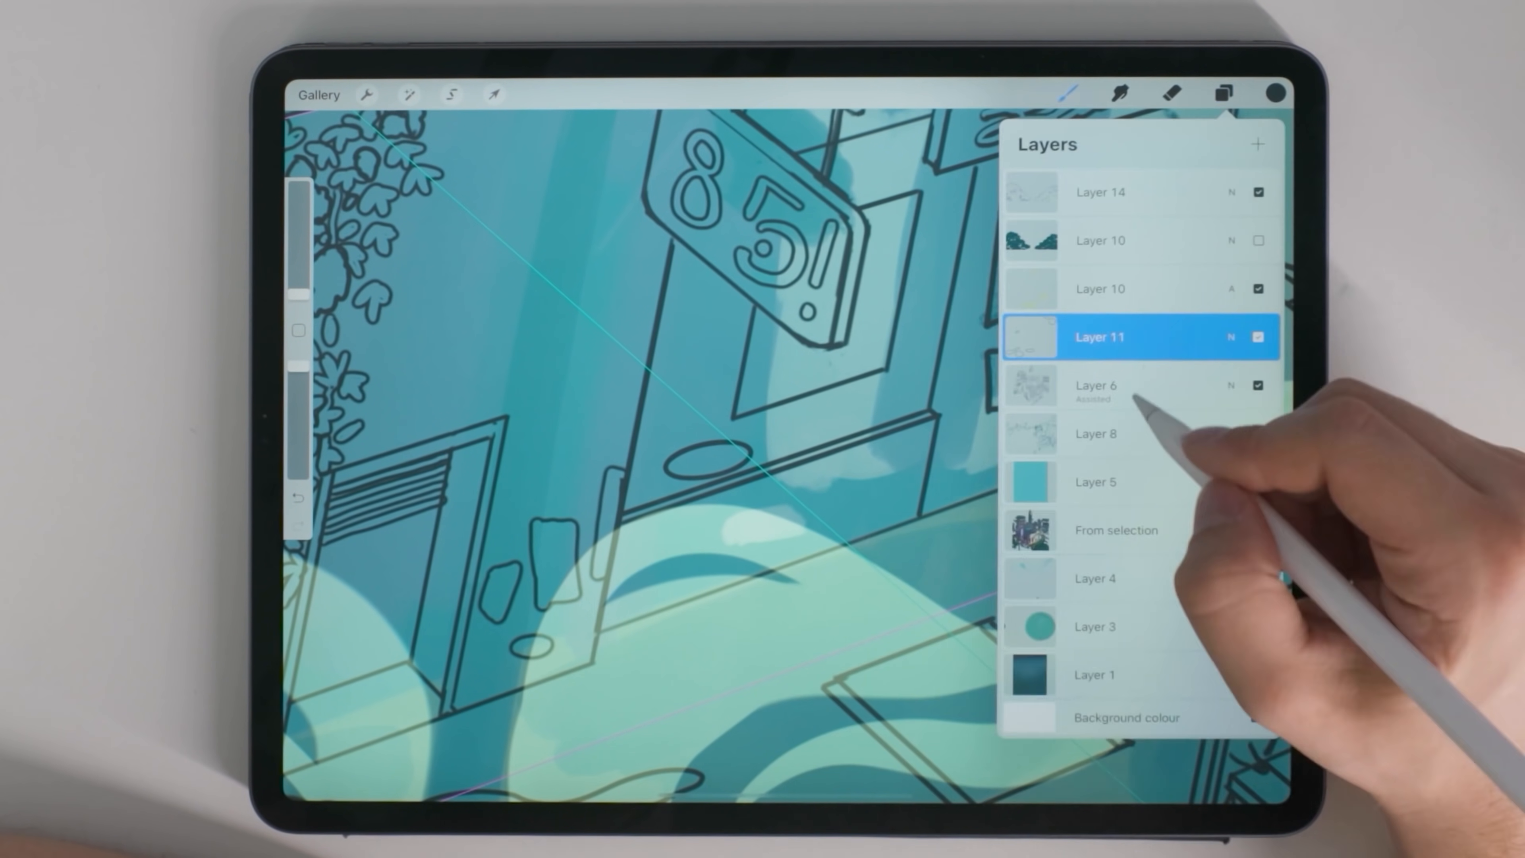
click(1223, 94)
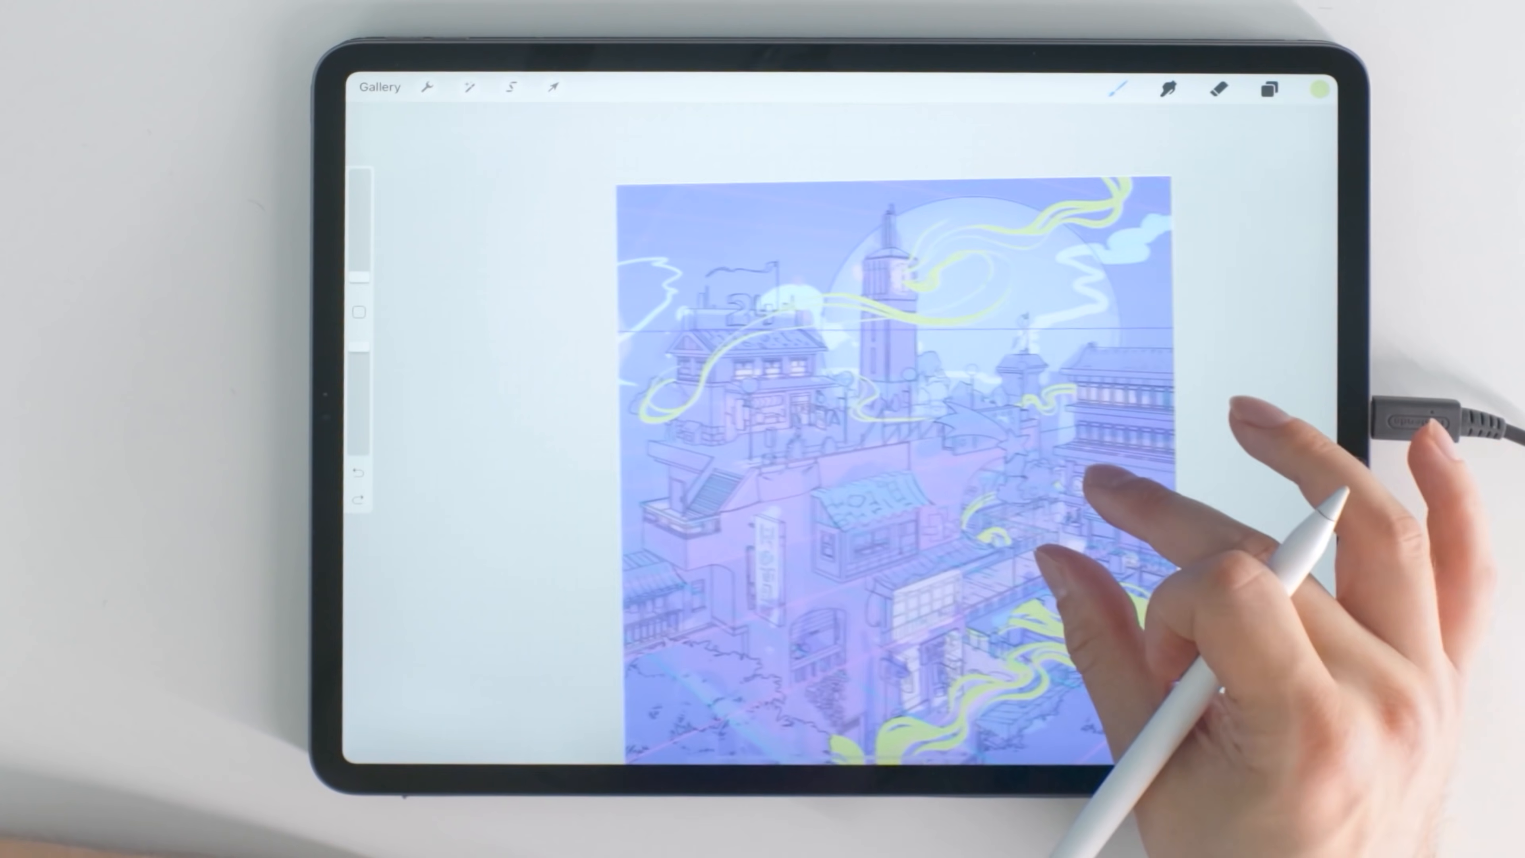
Enter Brush Studio for the inking brush, showing its Stroke path settings
click(1269, 88)
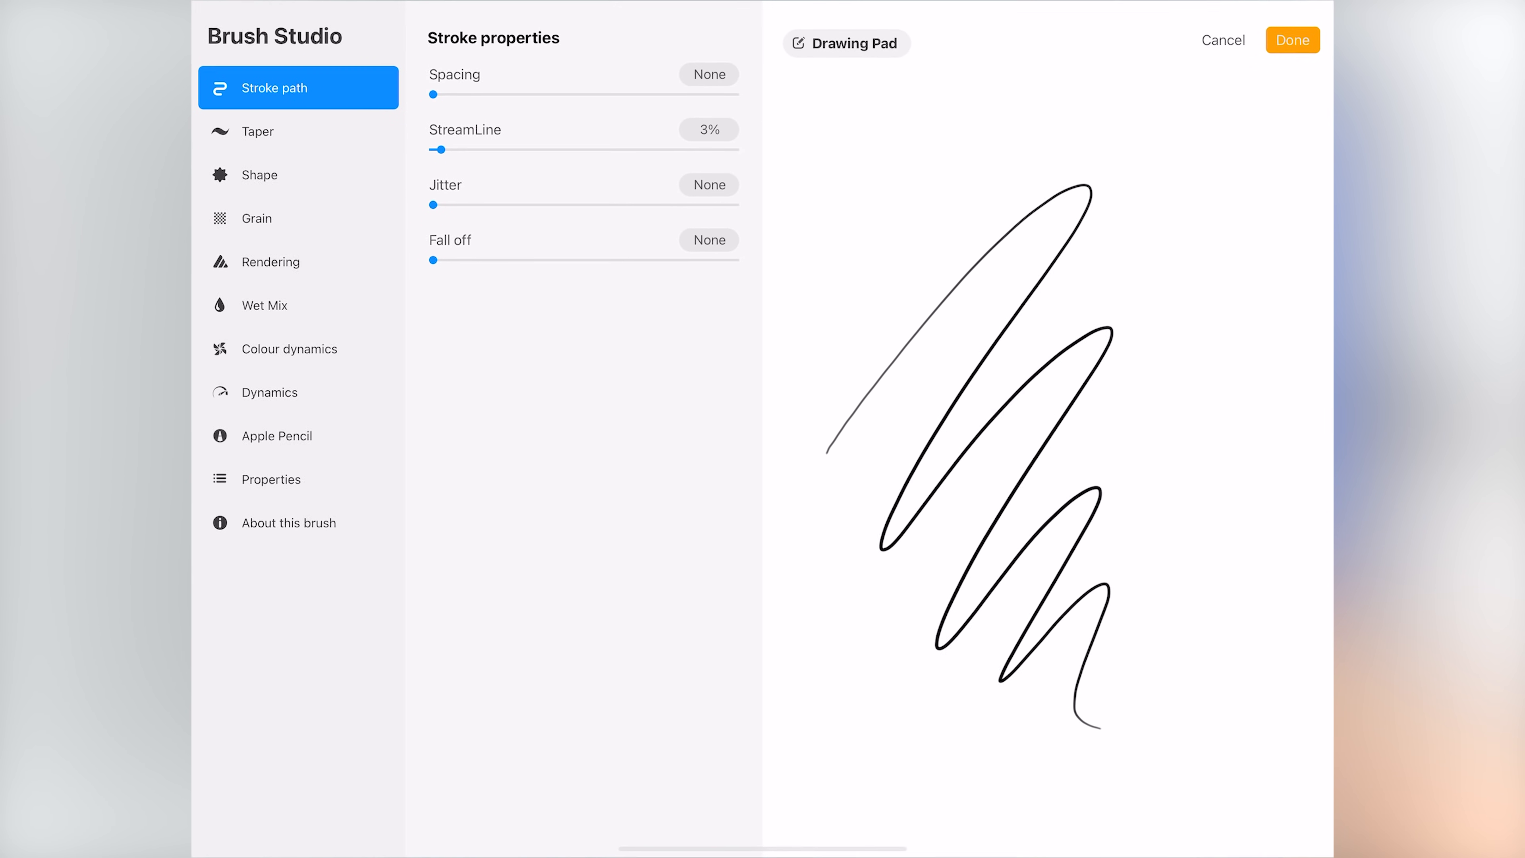
Review the brush's taper, shape, grain, rendering and wet mix settings
click(259, 131)
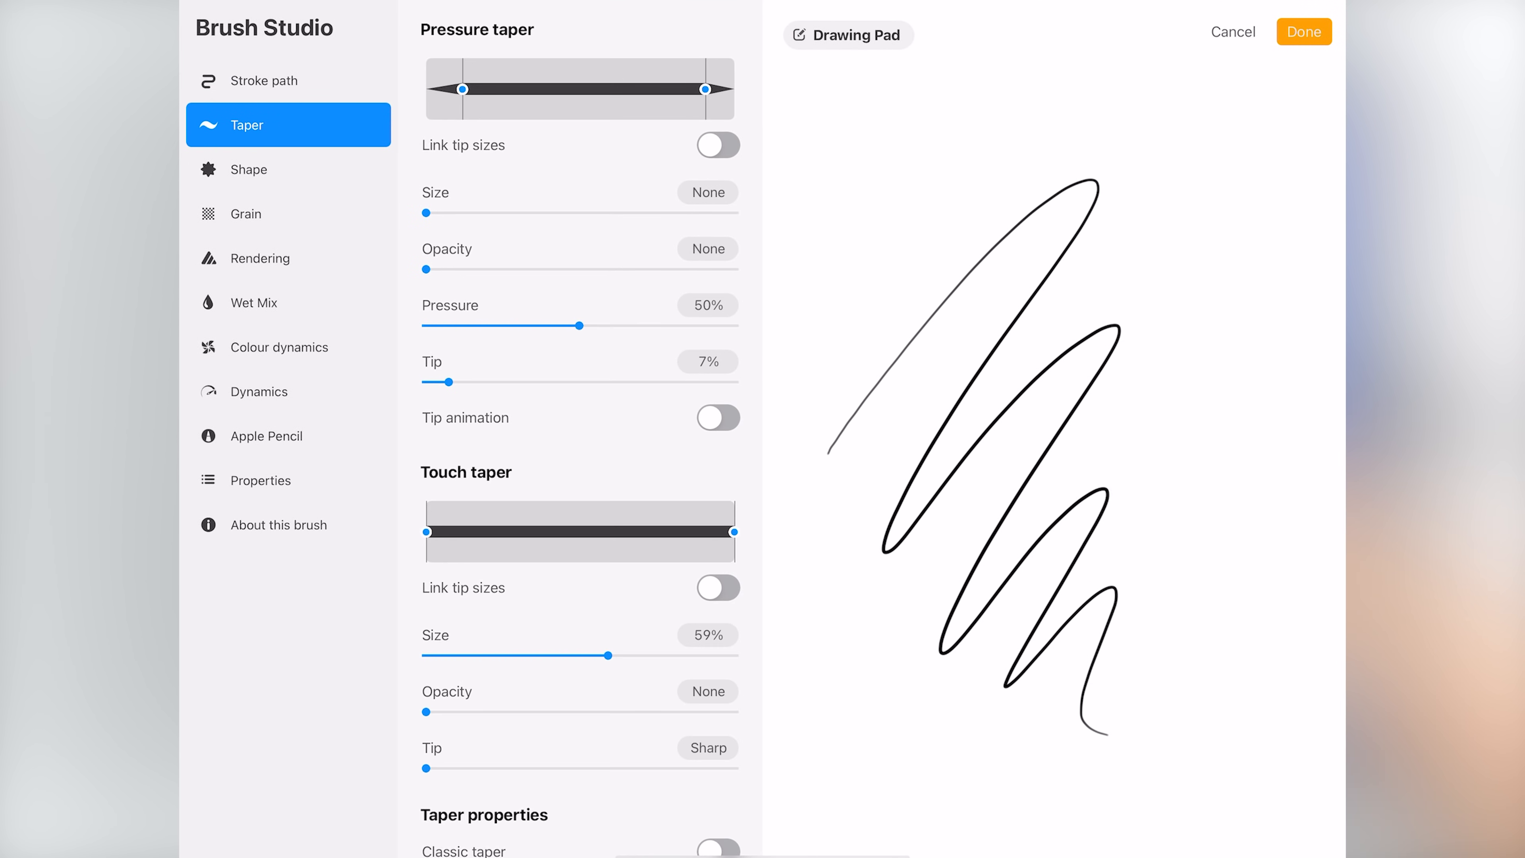
scroll(down, 3)
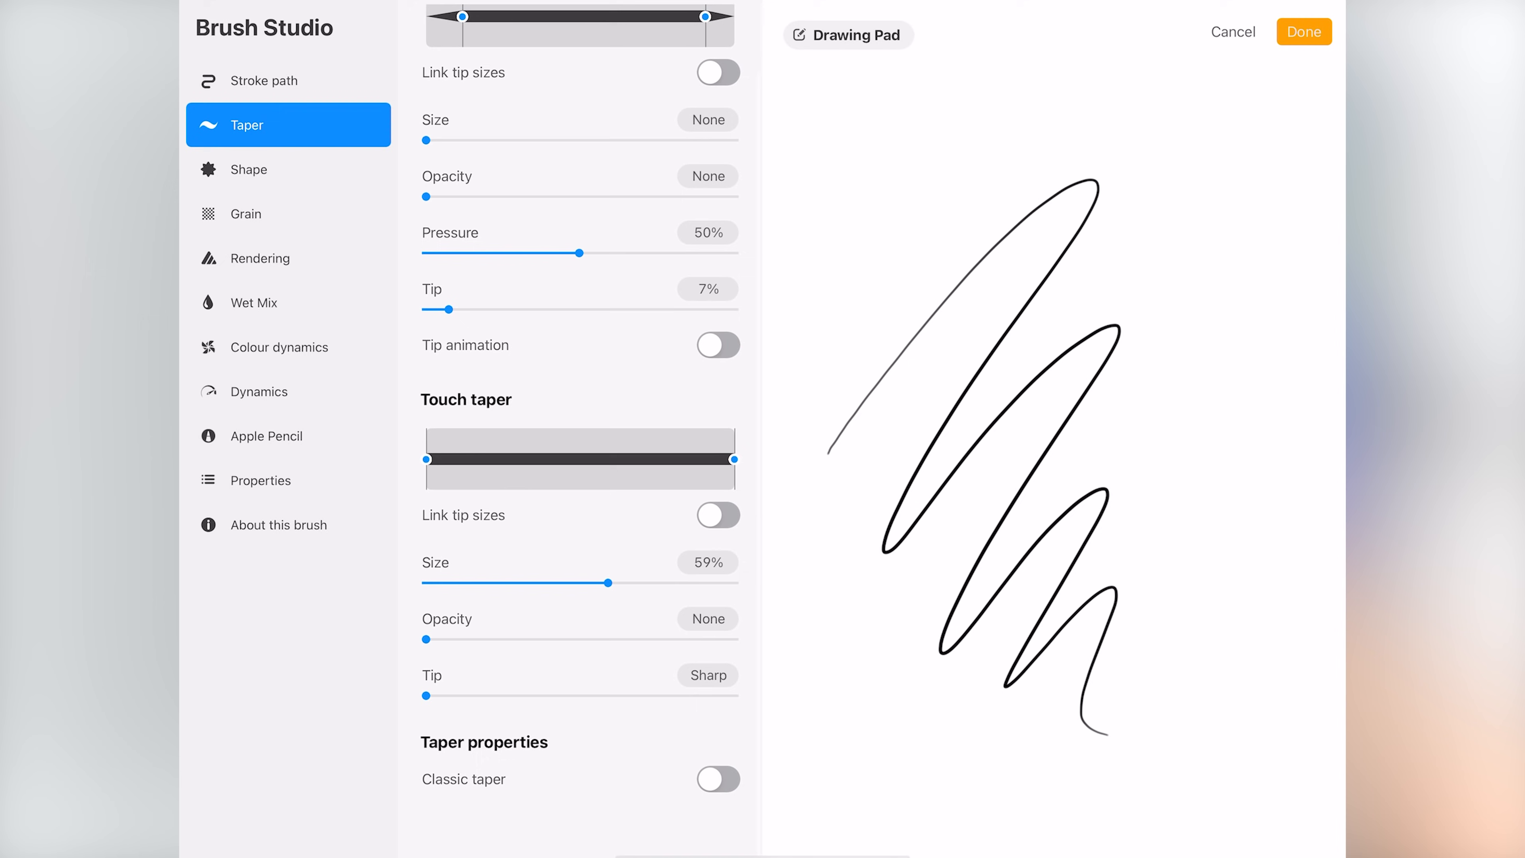
scroll(down, 3)
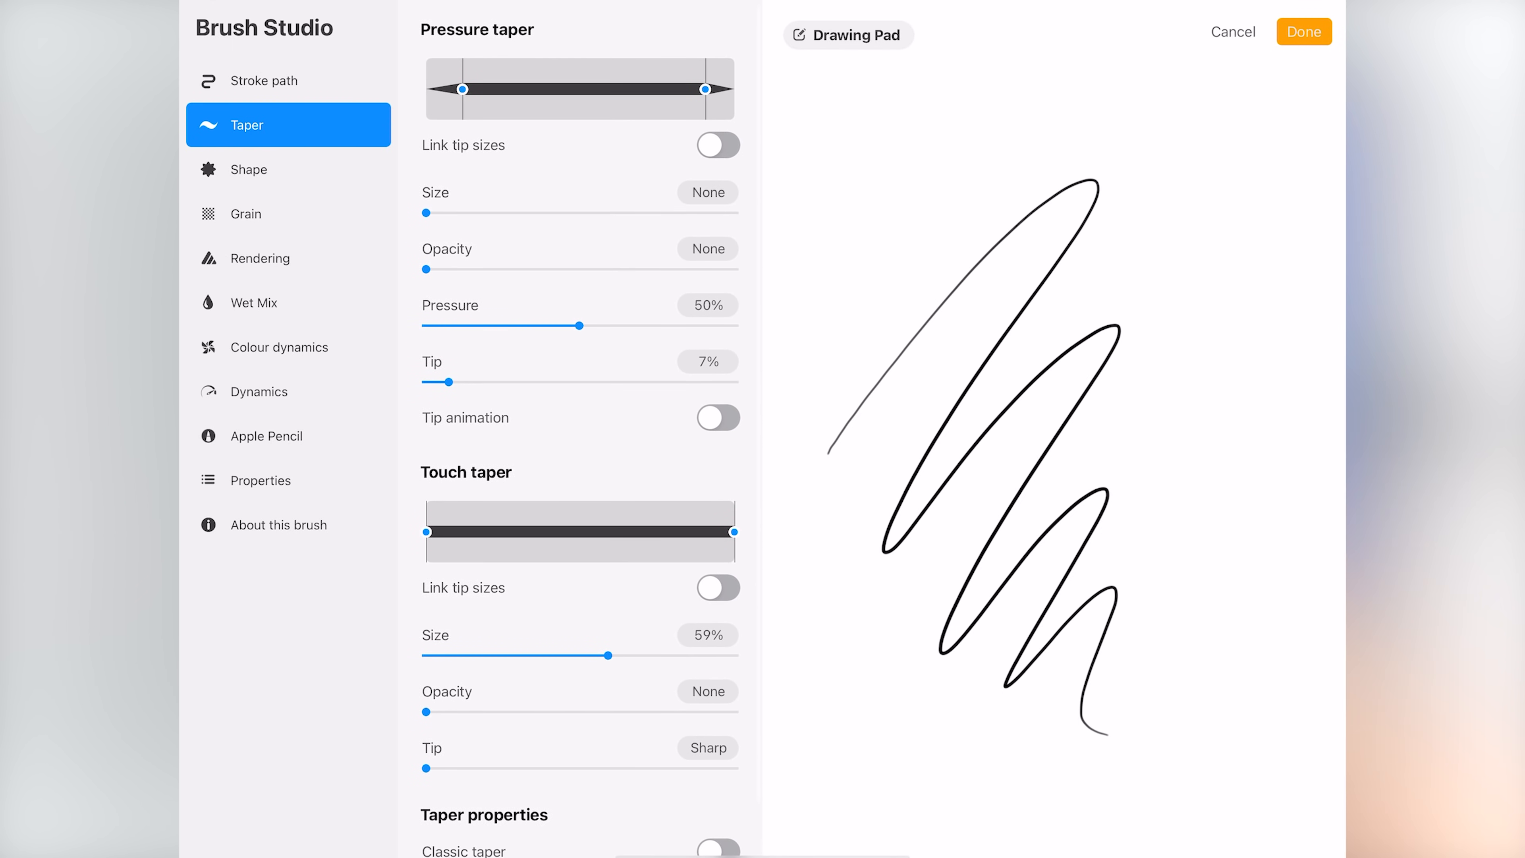
click(247, 168)
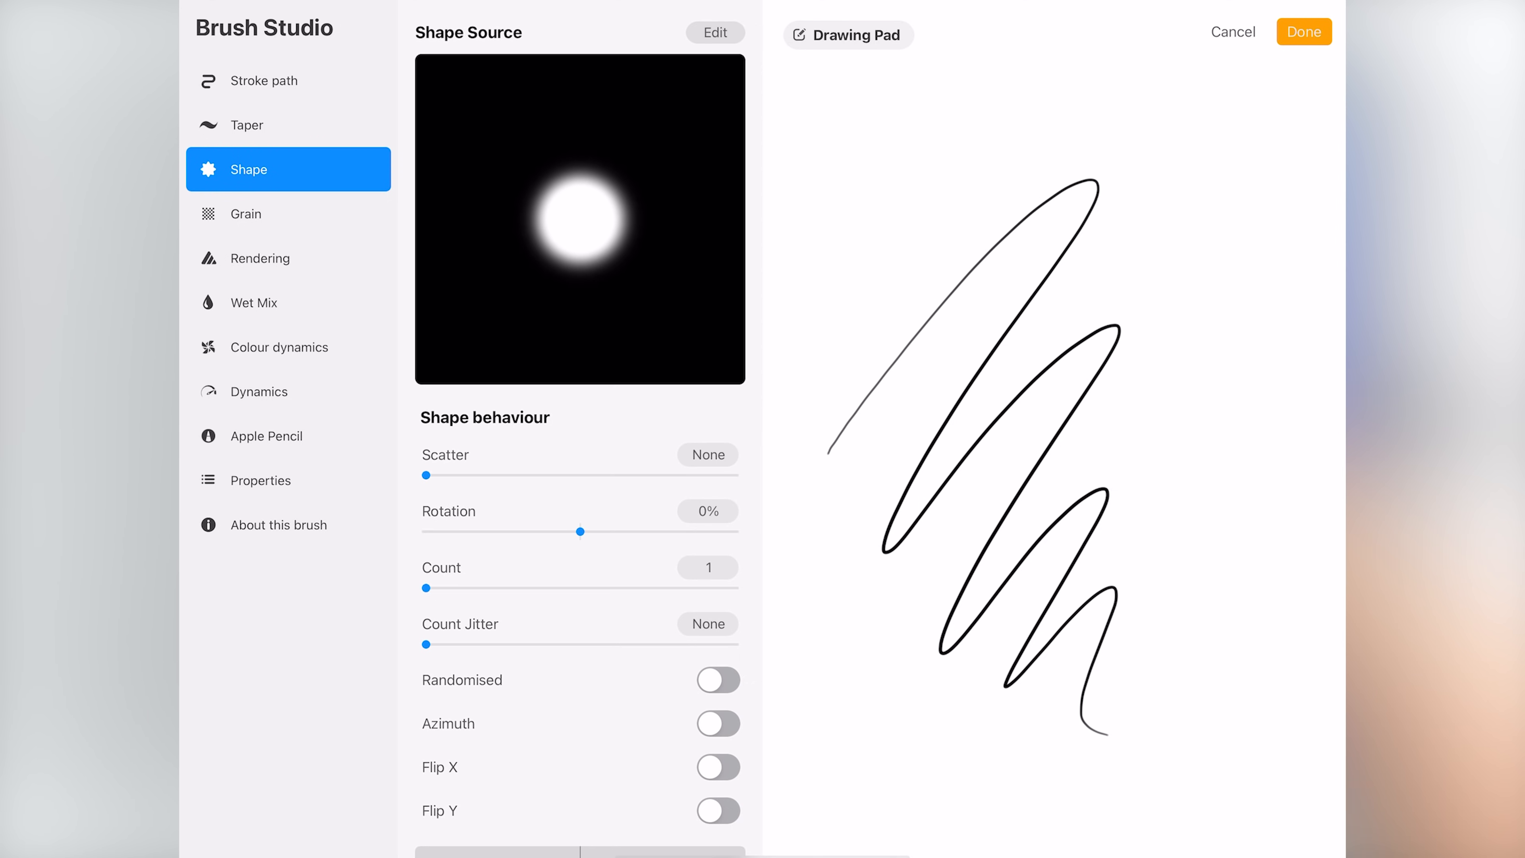
scroll(down, 3)
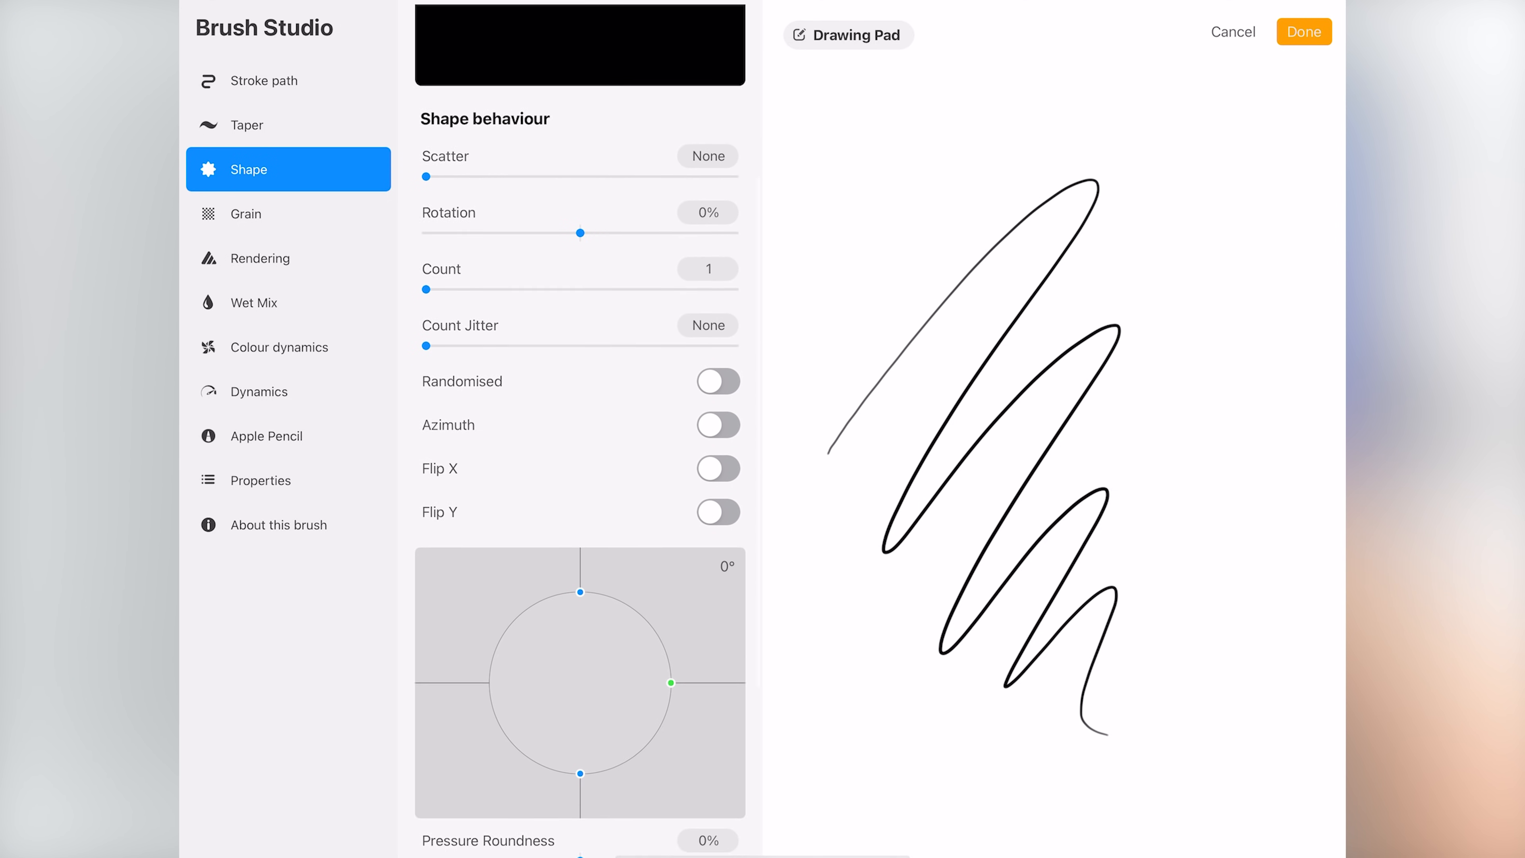
scroll(down, 3)
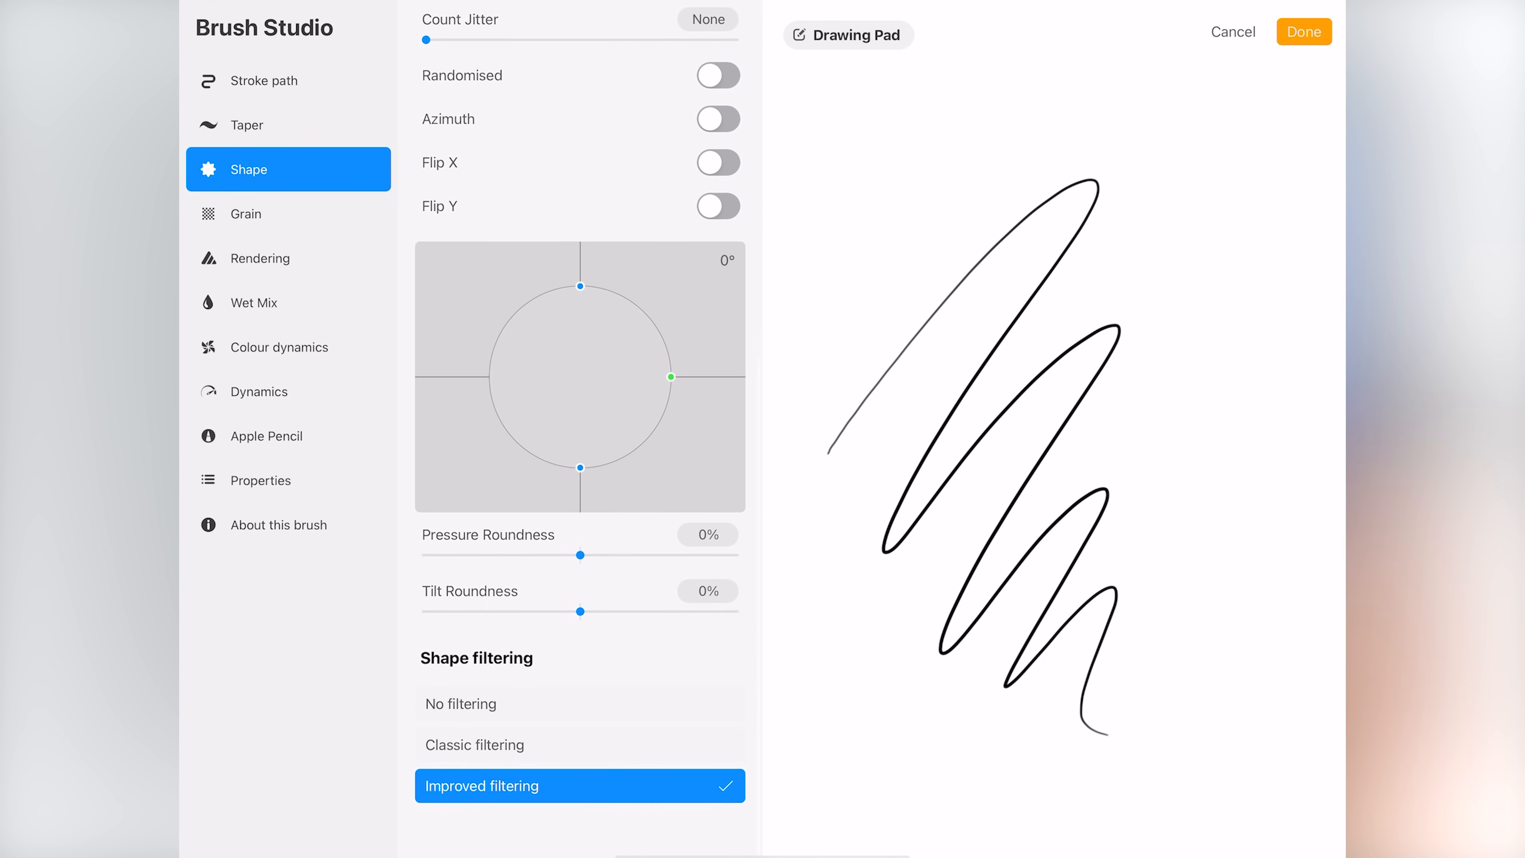
click(248, 213)
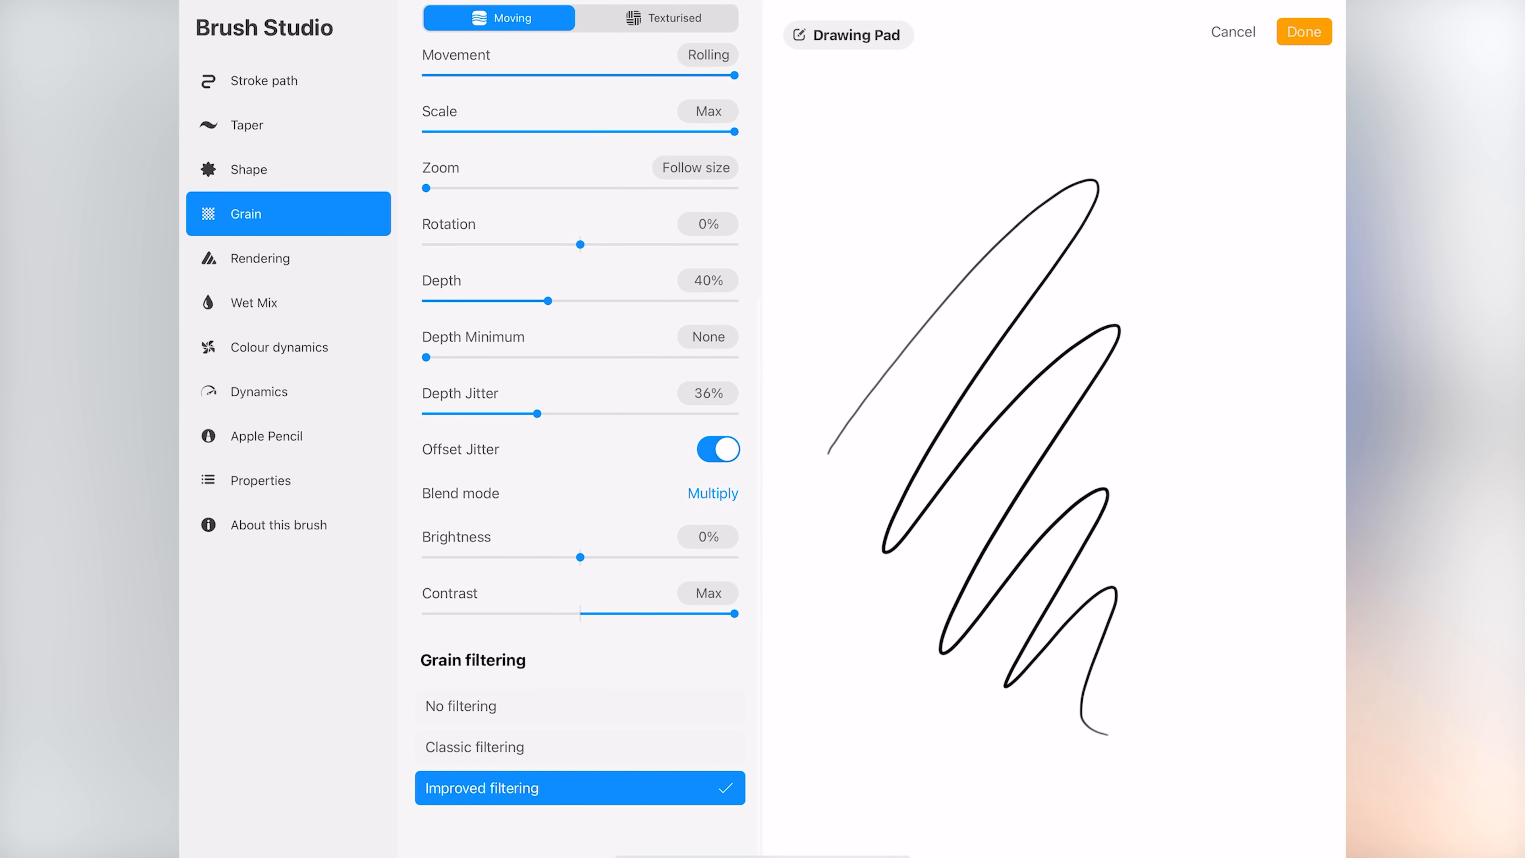
click(272, 257)
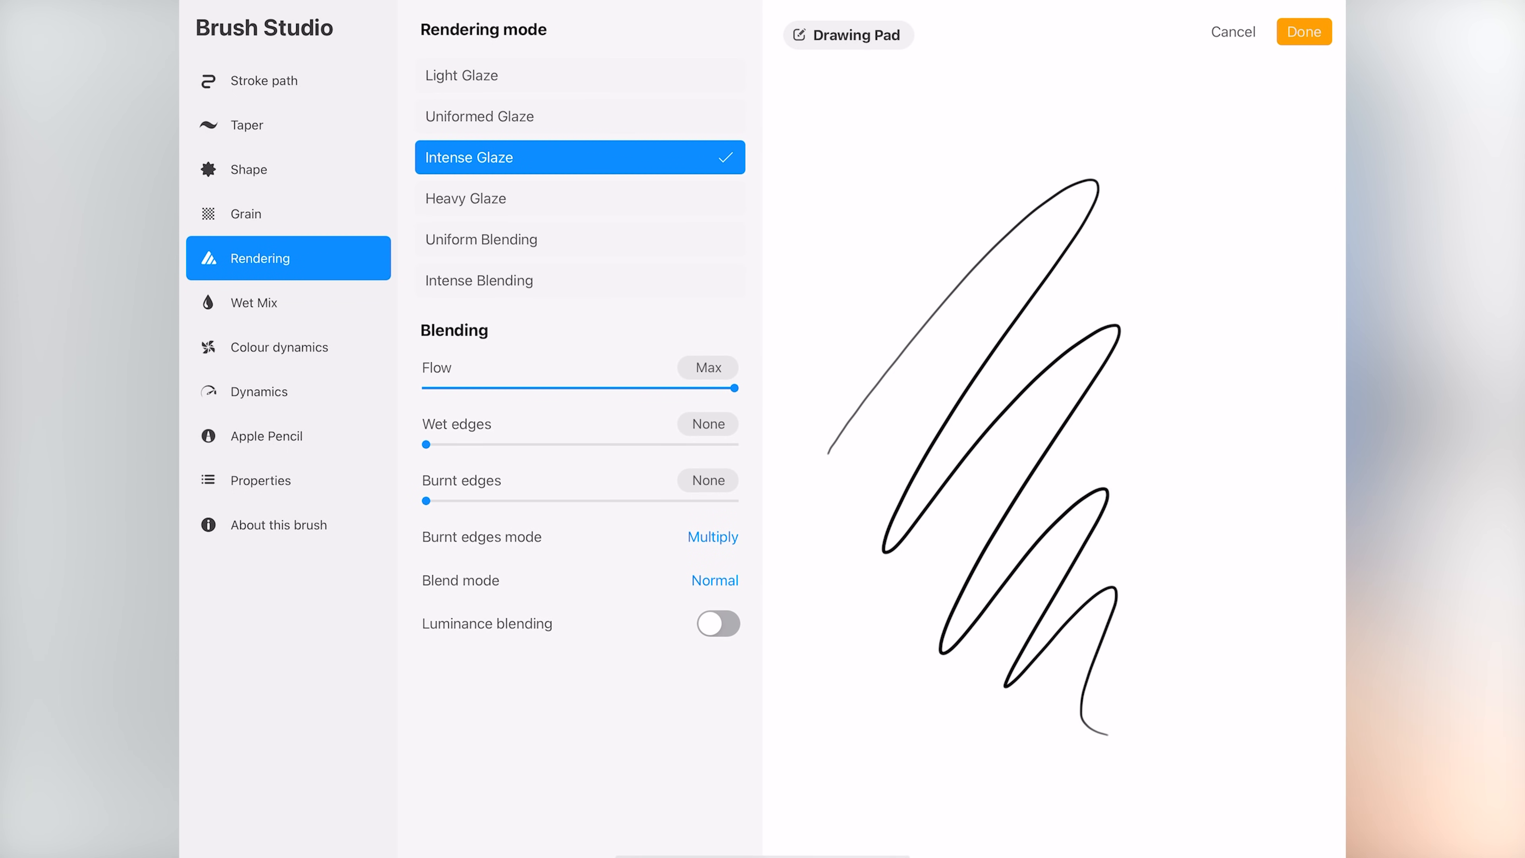
click(268, 303)
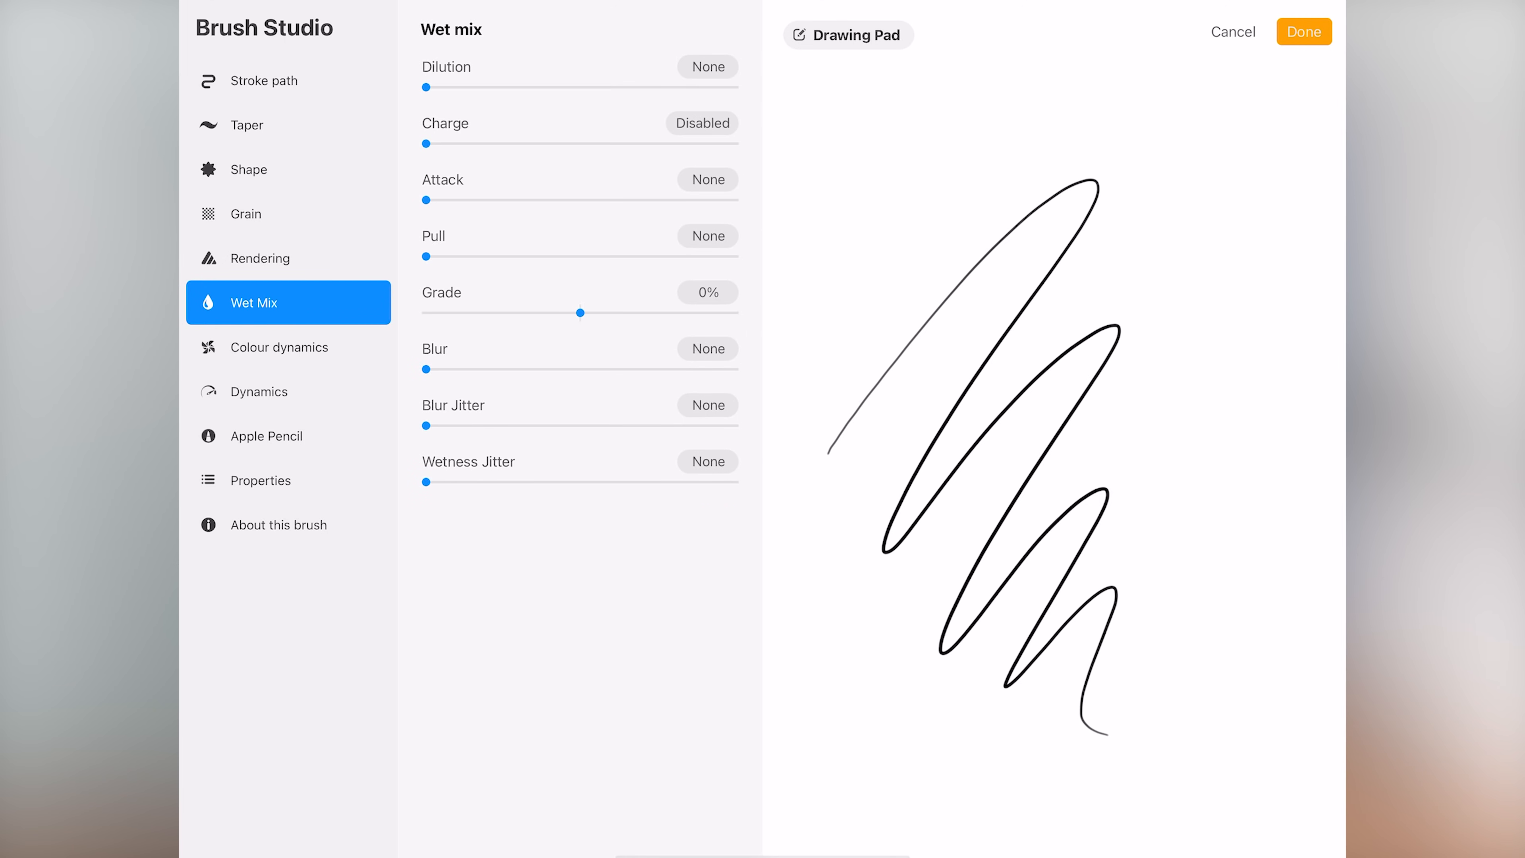
Review colour dynamics, speed dynamics, Apple Pencil pressure and size/opacity properties, then leave Brush Studio
click(286, 347)
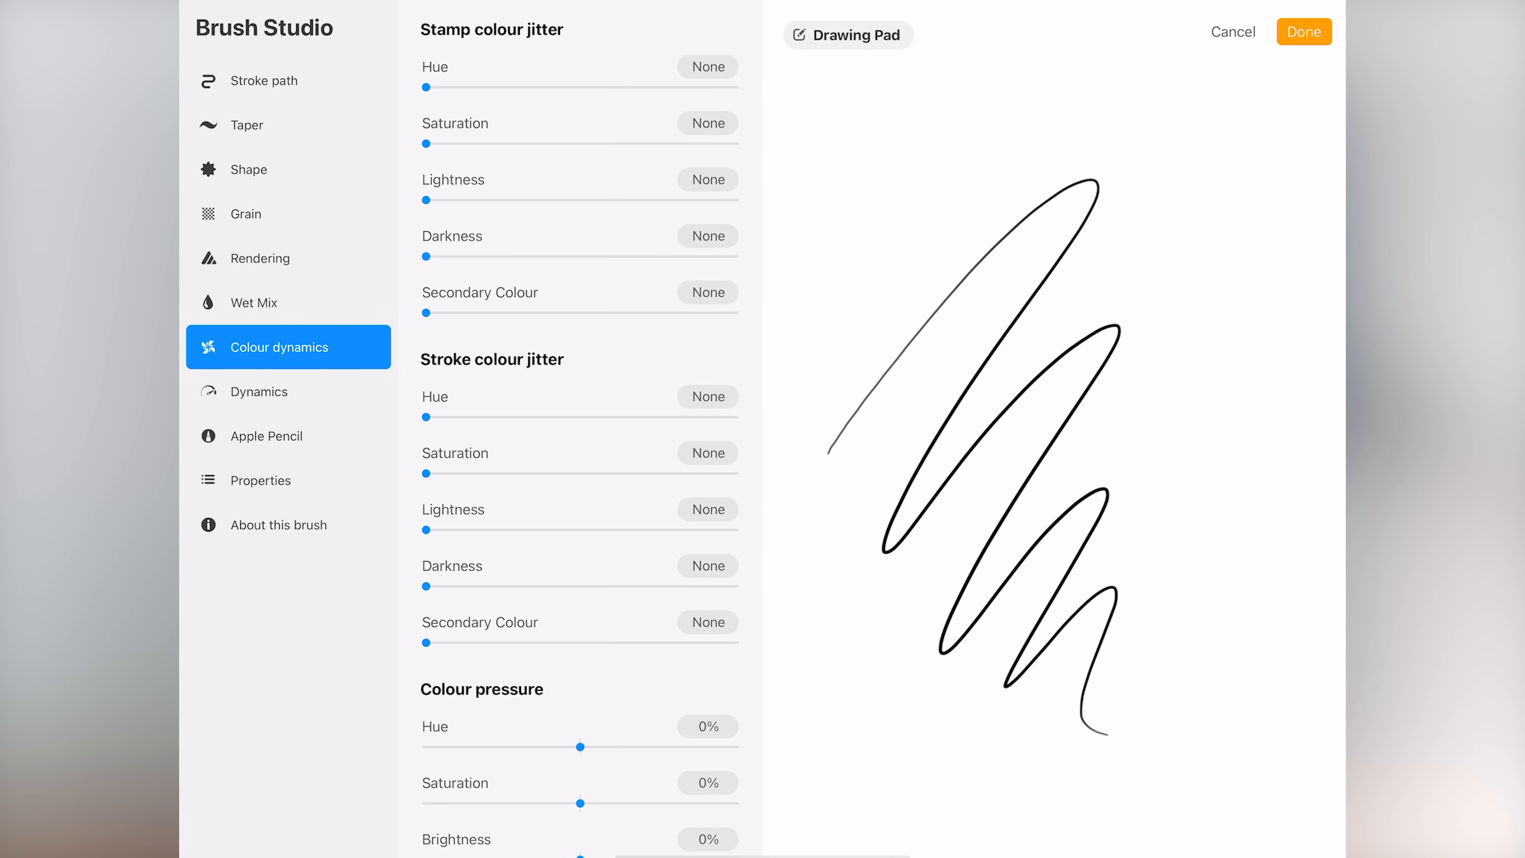
scroll(down, 3)
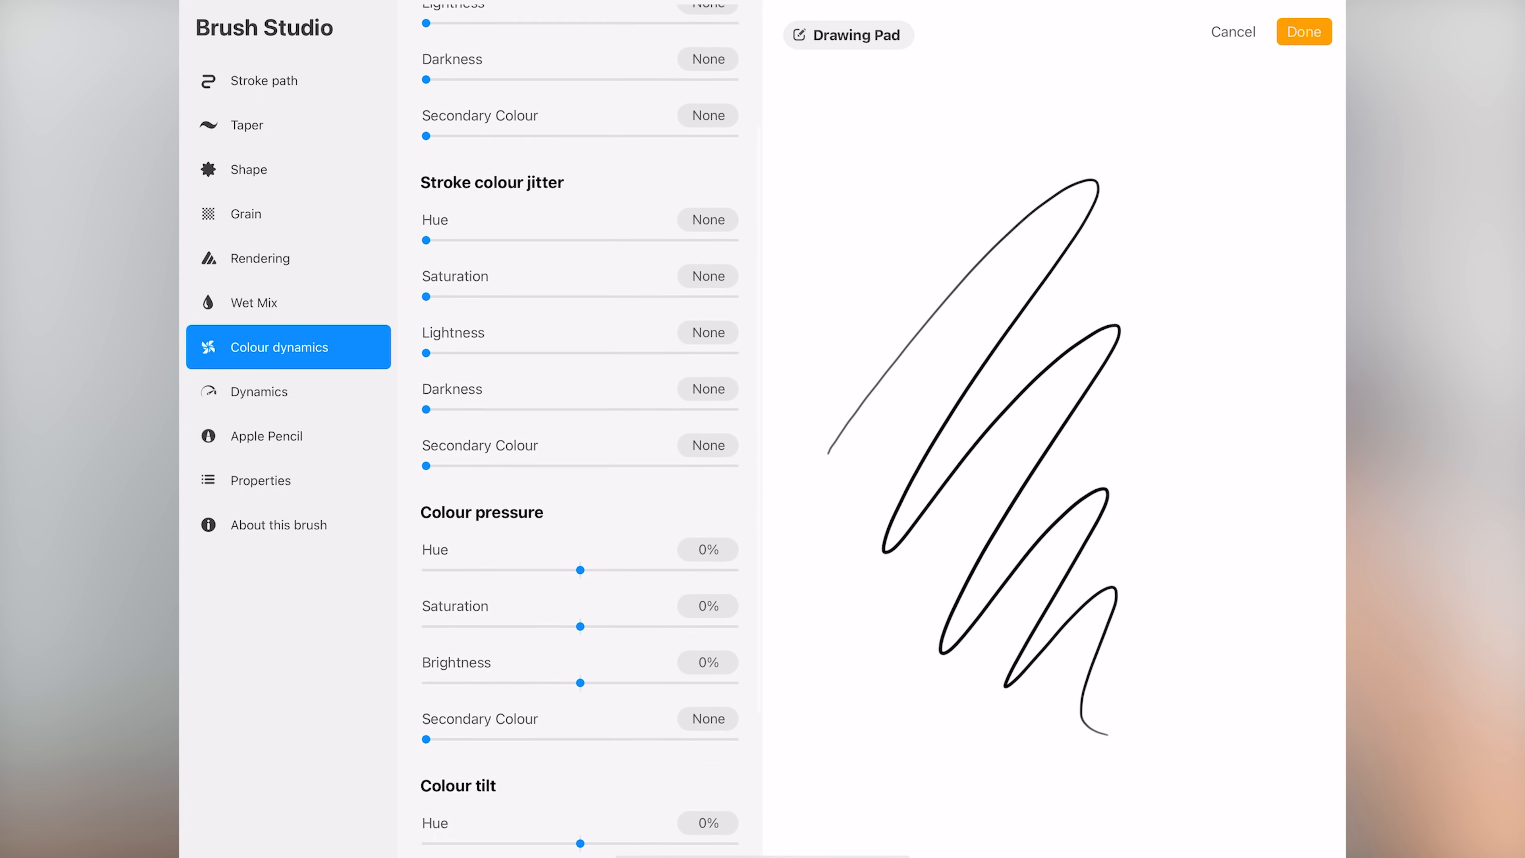
scroll(down, 3)
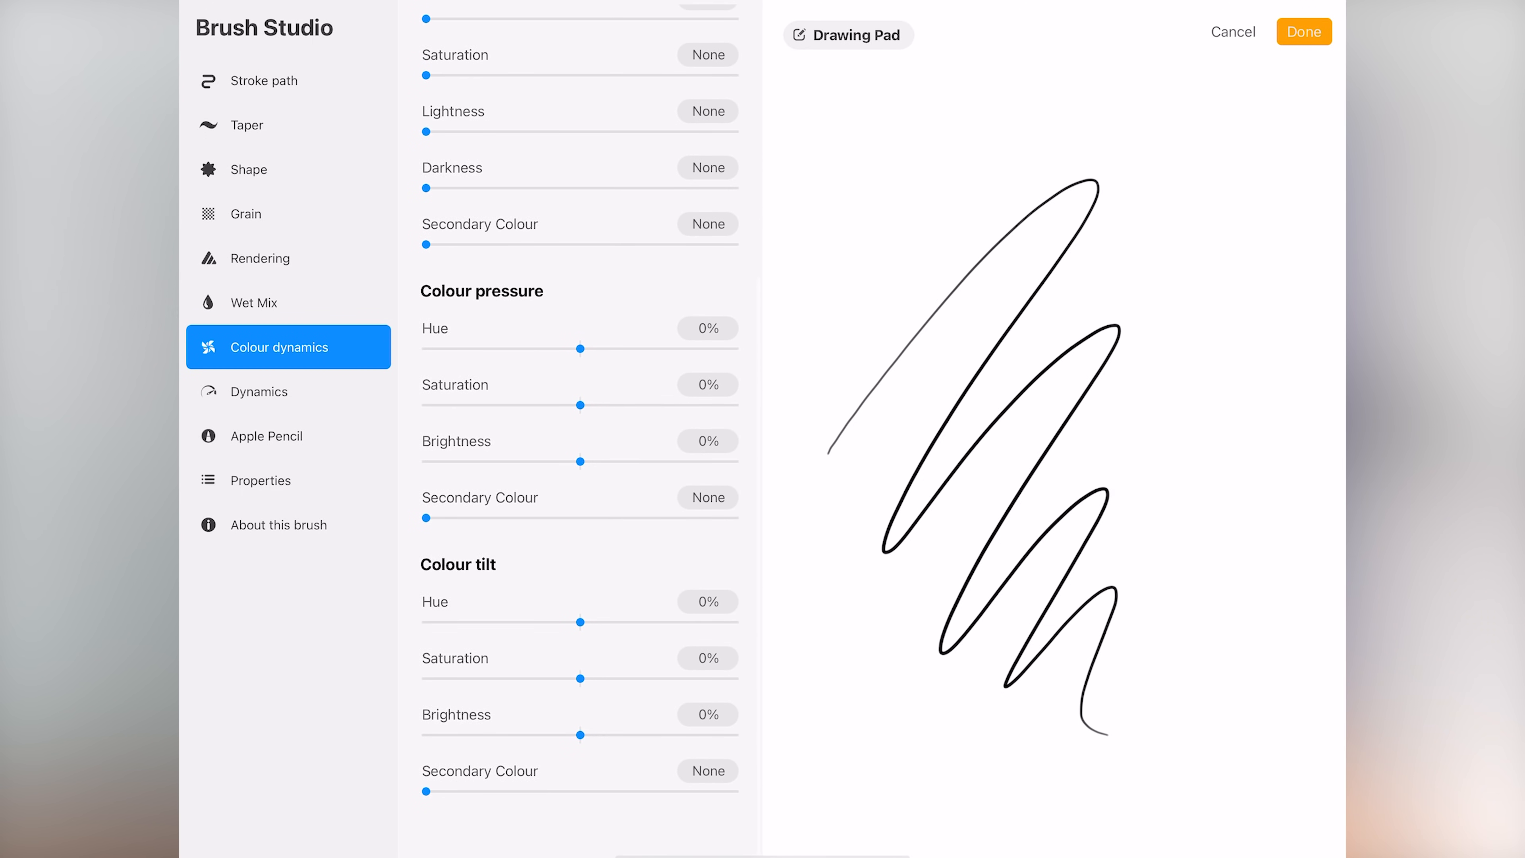
click(260, 390)
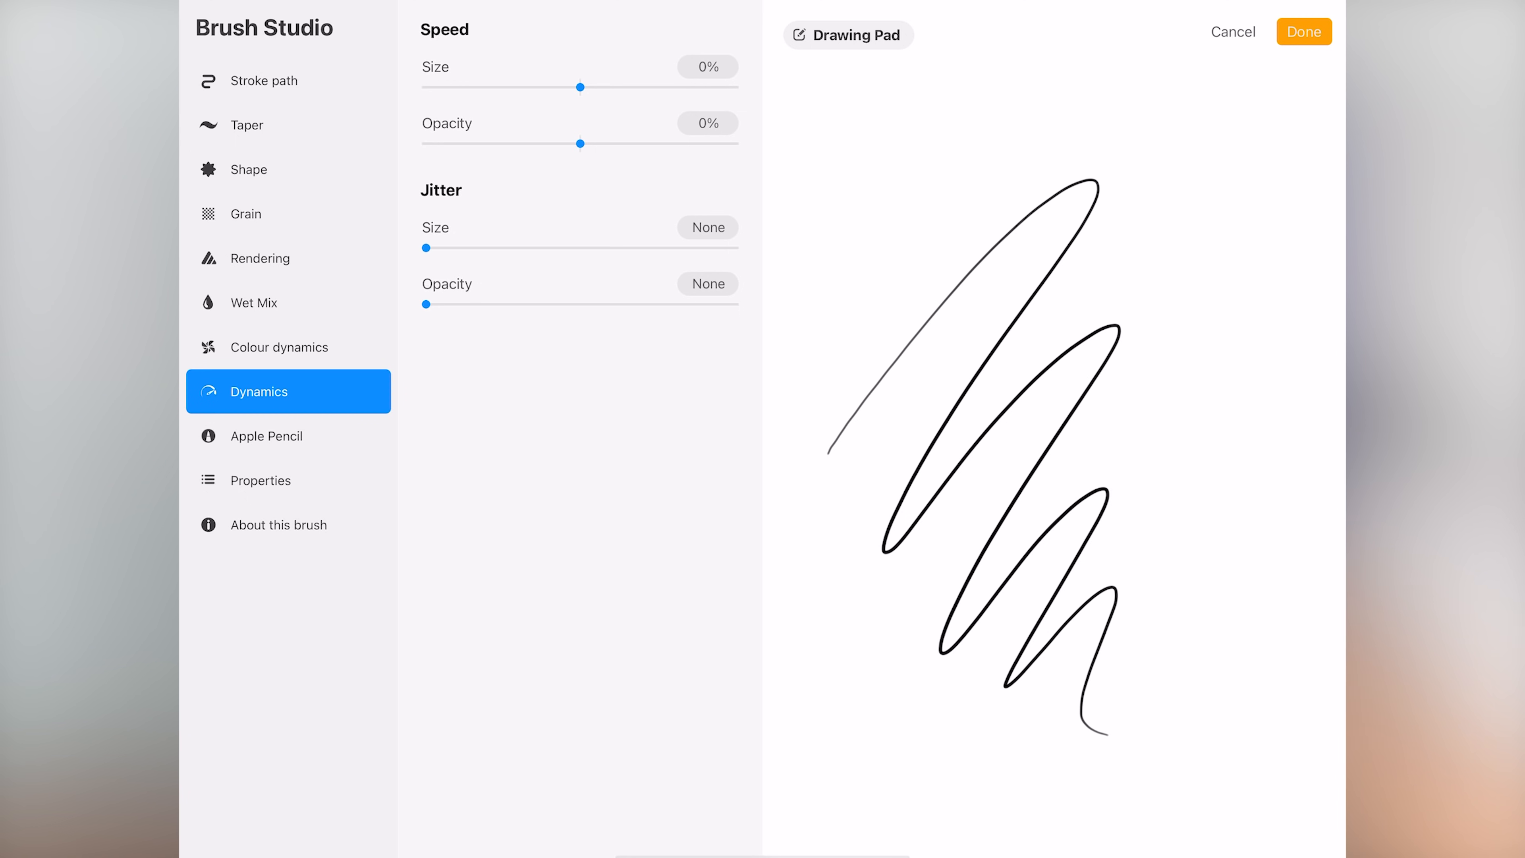
click(268, 436)
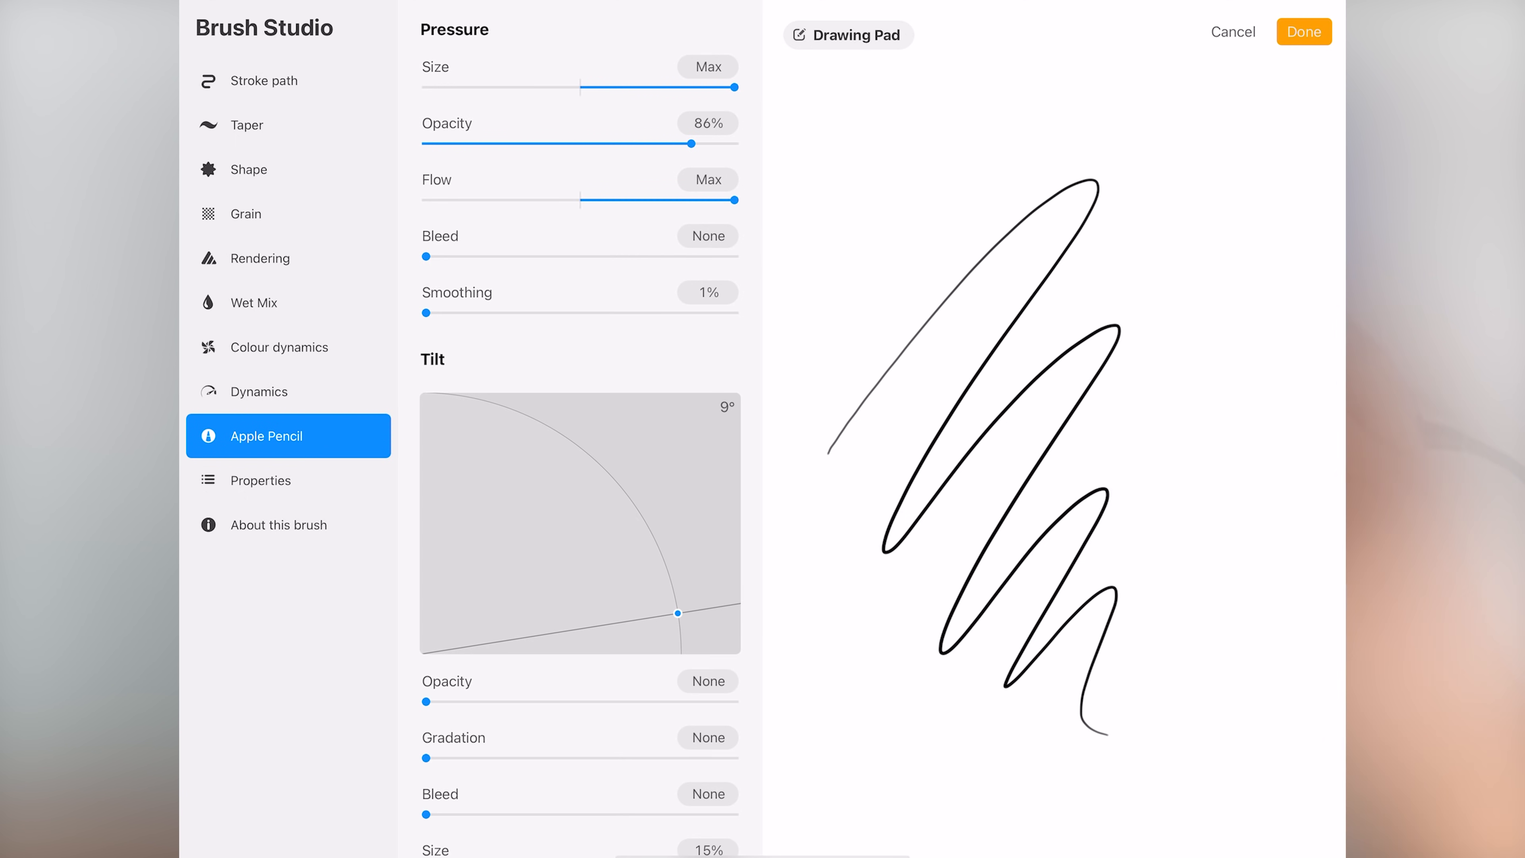
scroll(down, 3)
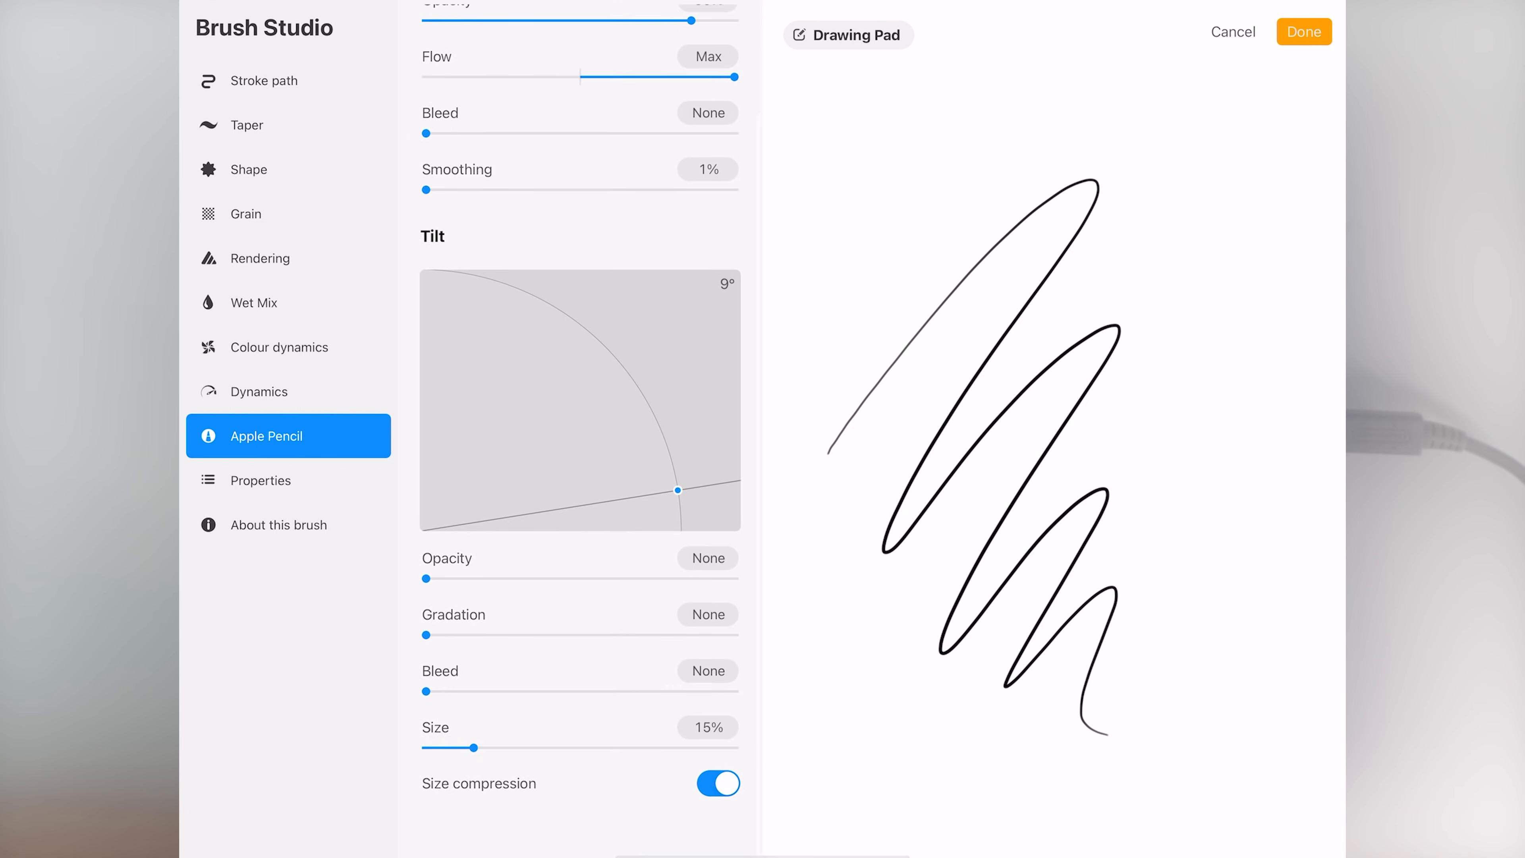
click(259, 479)
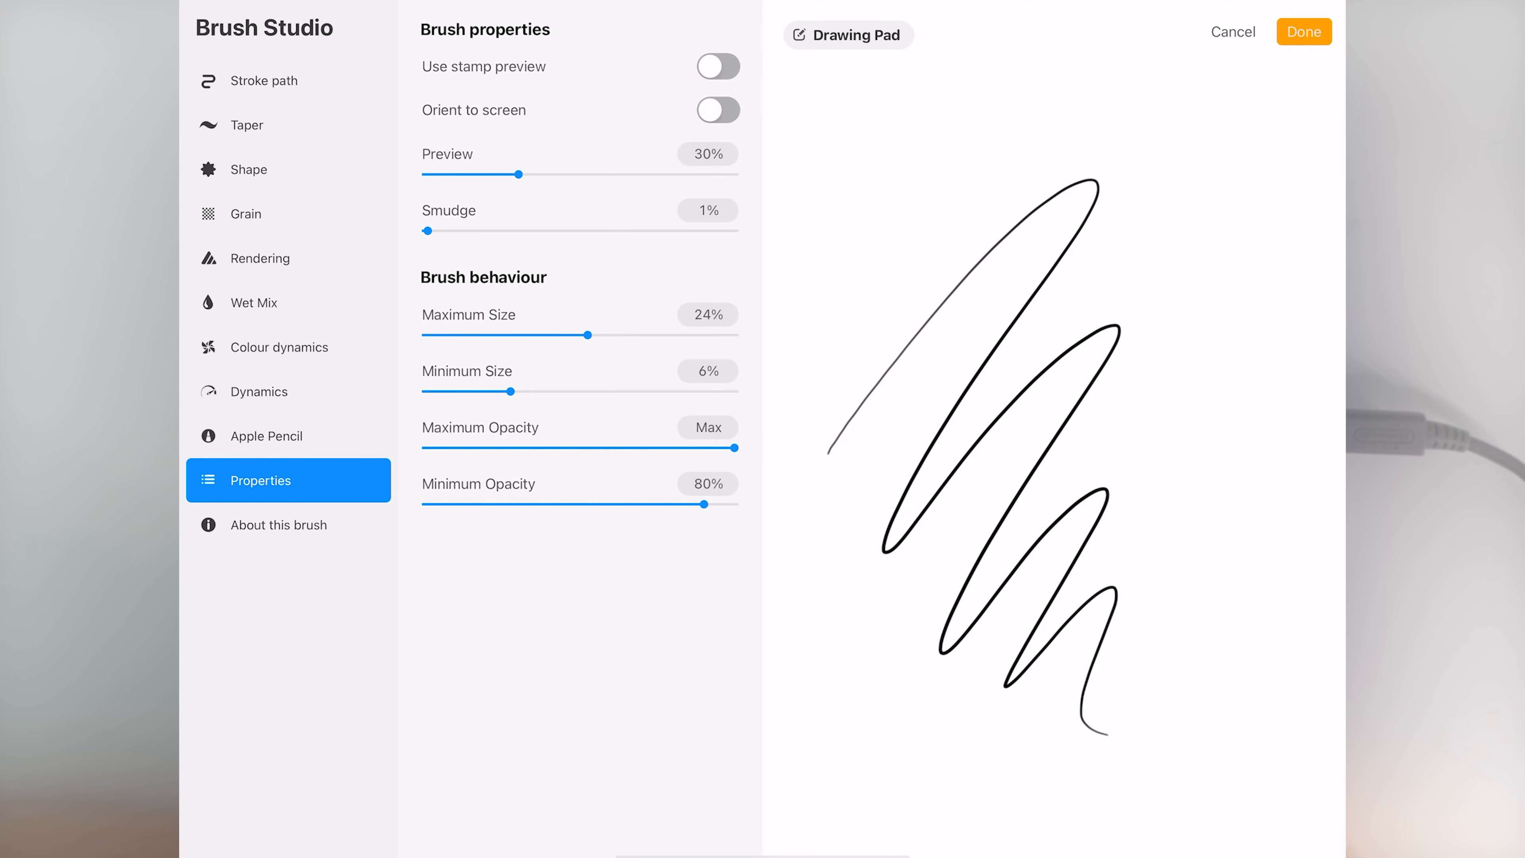
click(1303, 31)
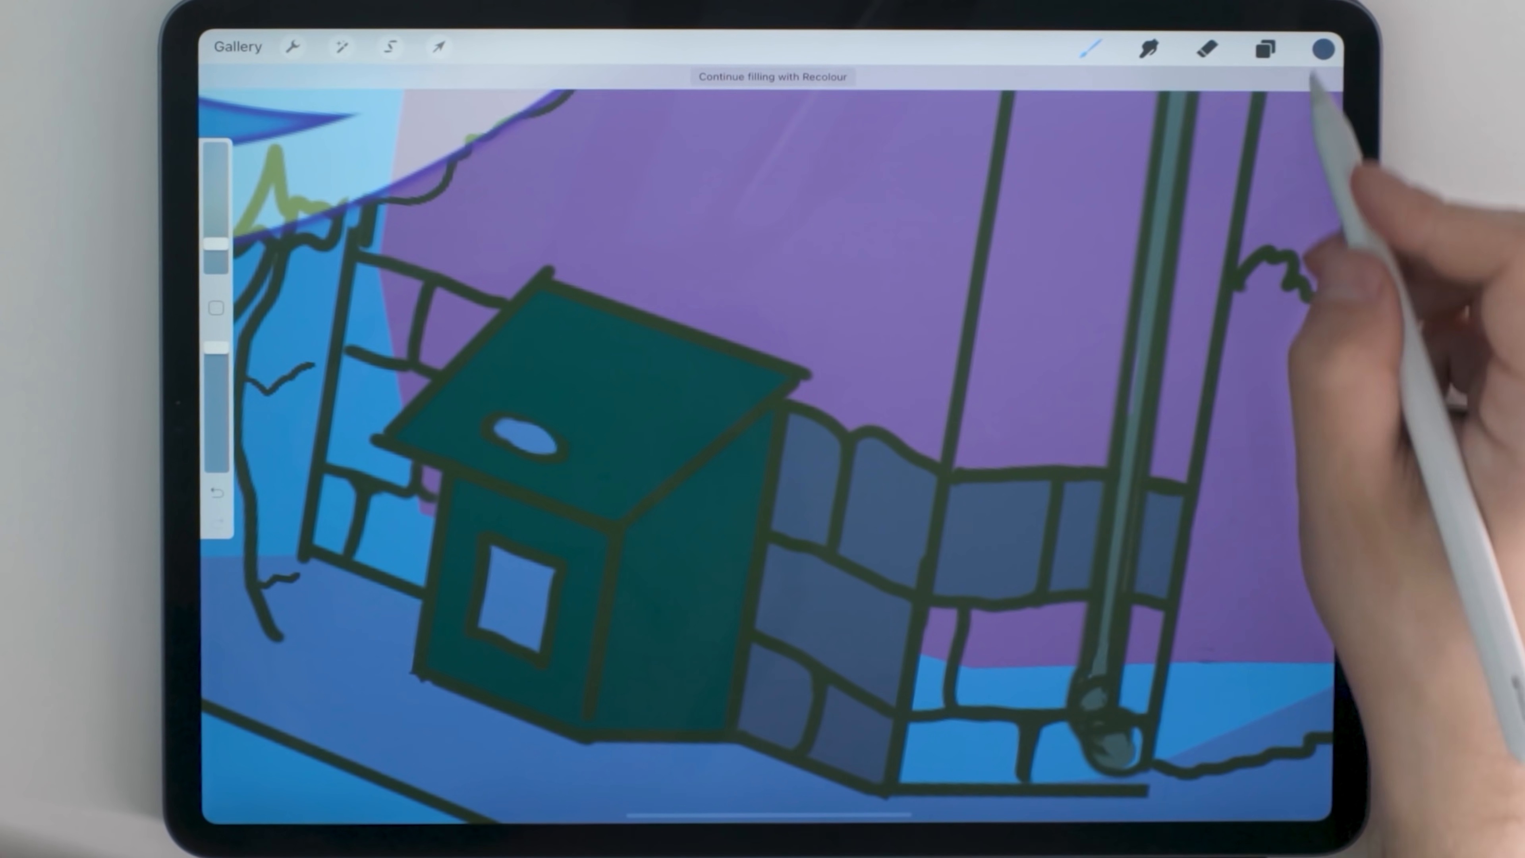
Continue filling with Recolour to drop dark teal into the hedge shape
click(962, 754)
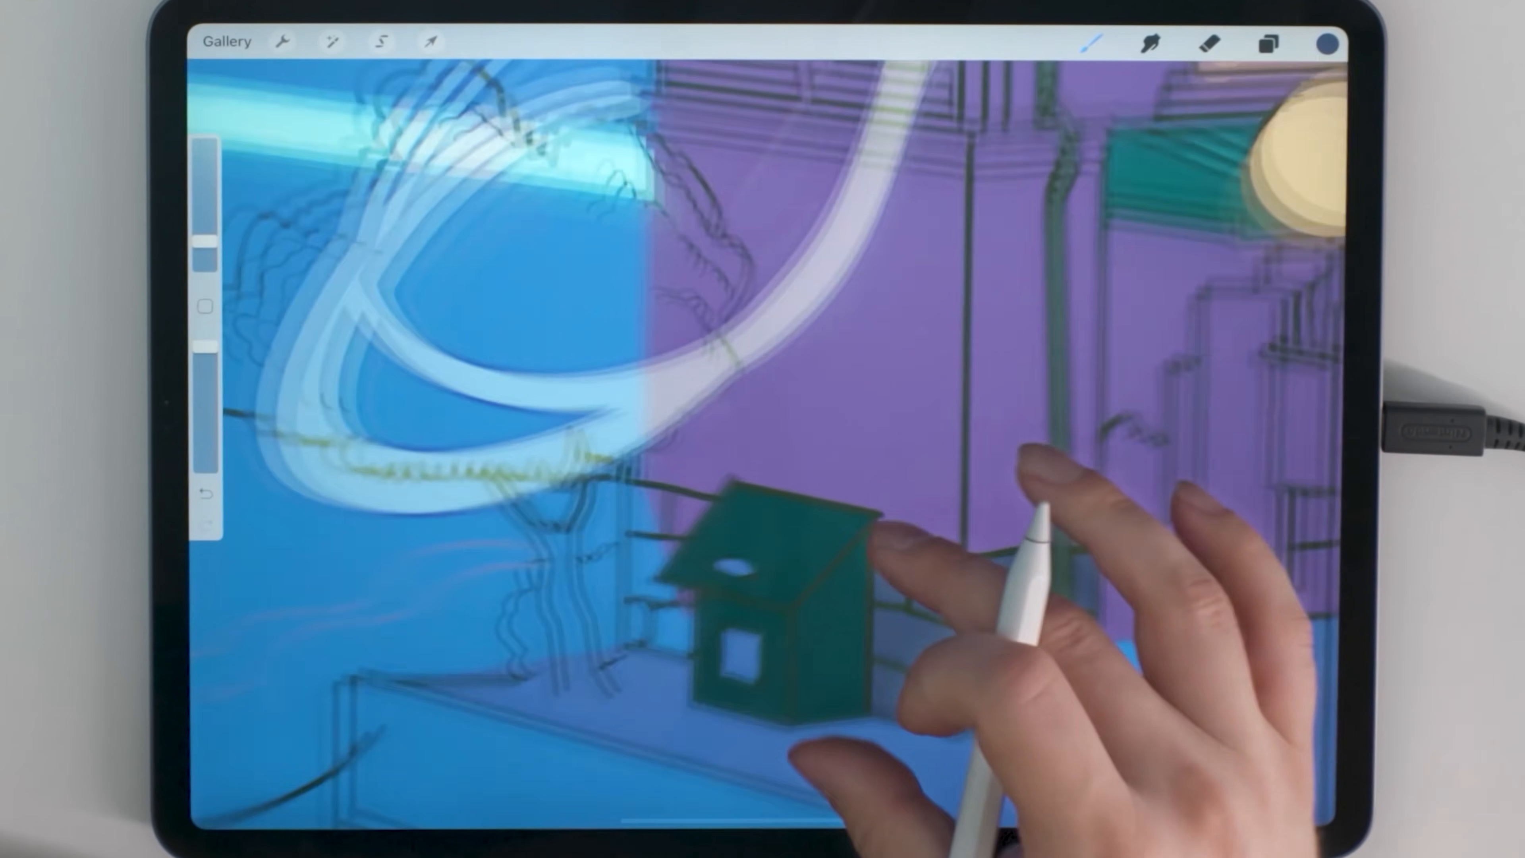
click(593, 637)
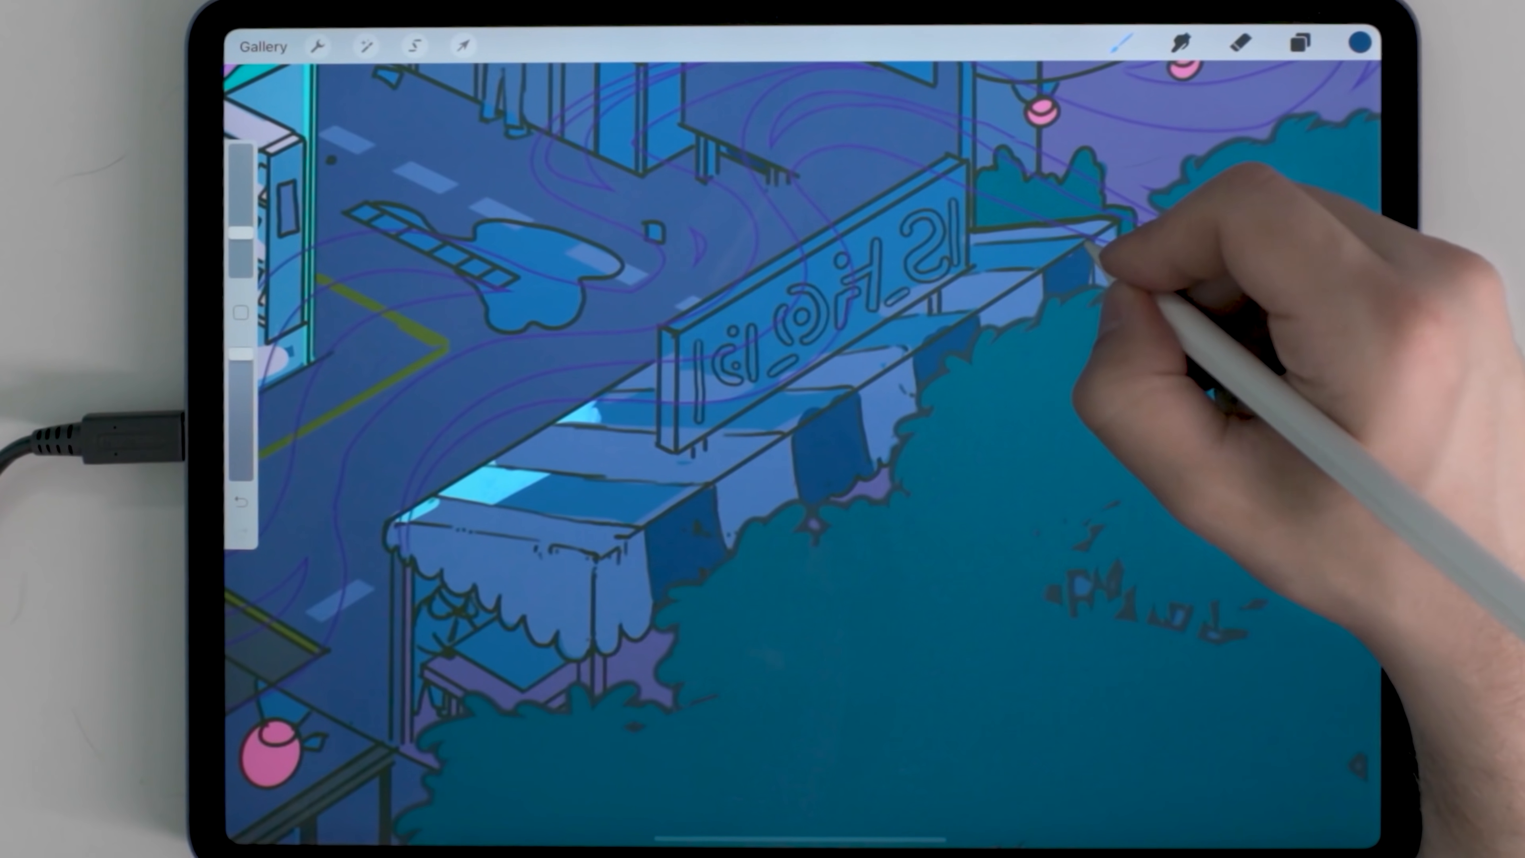
Add small stars on the banner and pick pink and purple for the shooting star's tail stripes
click(443, 52)
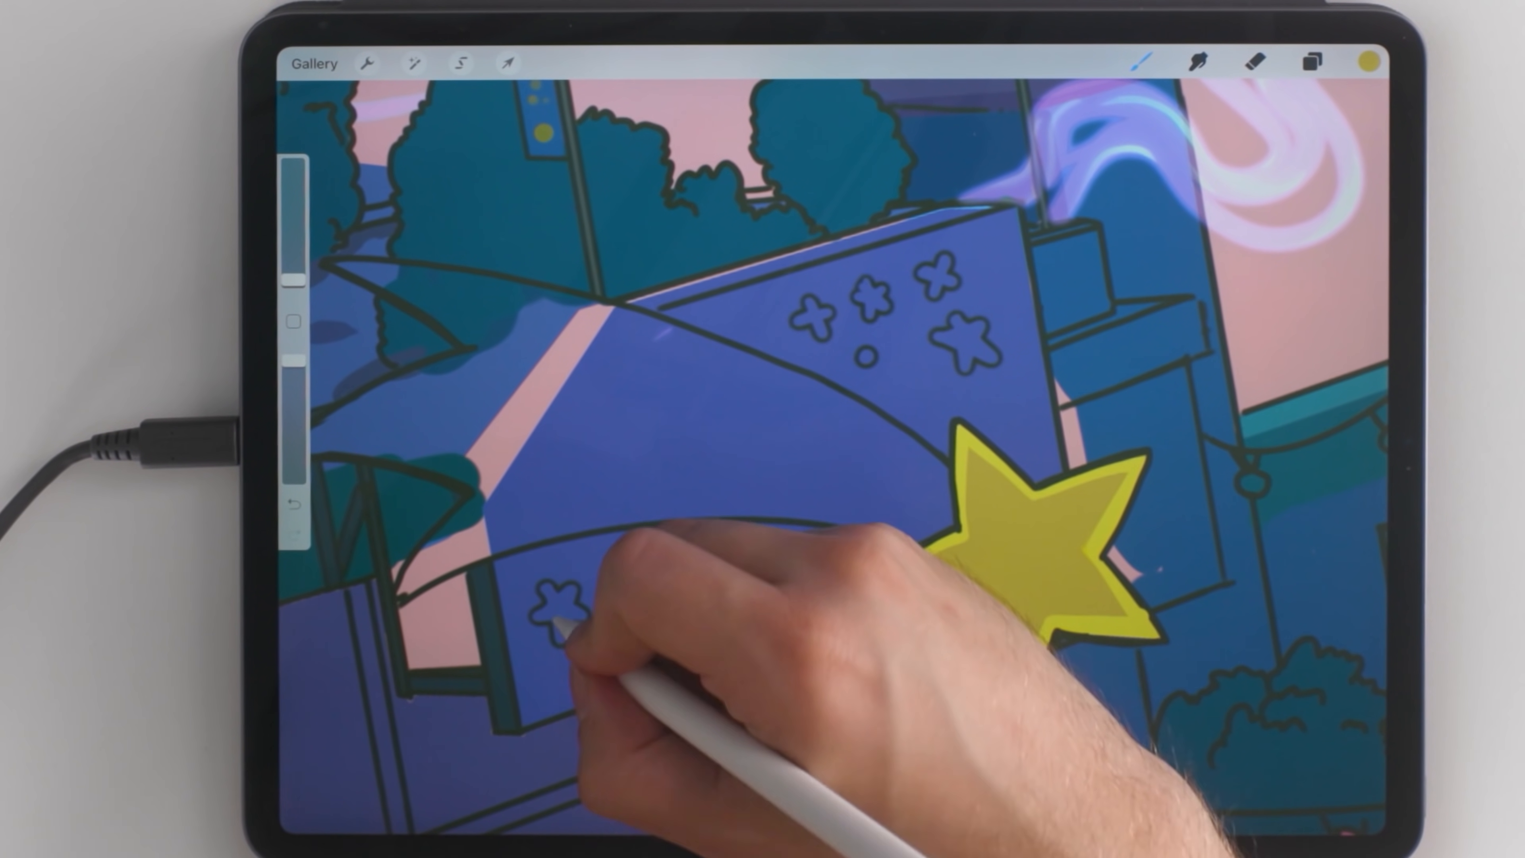
click(557, 602)
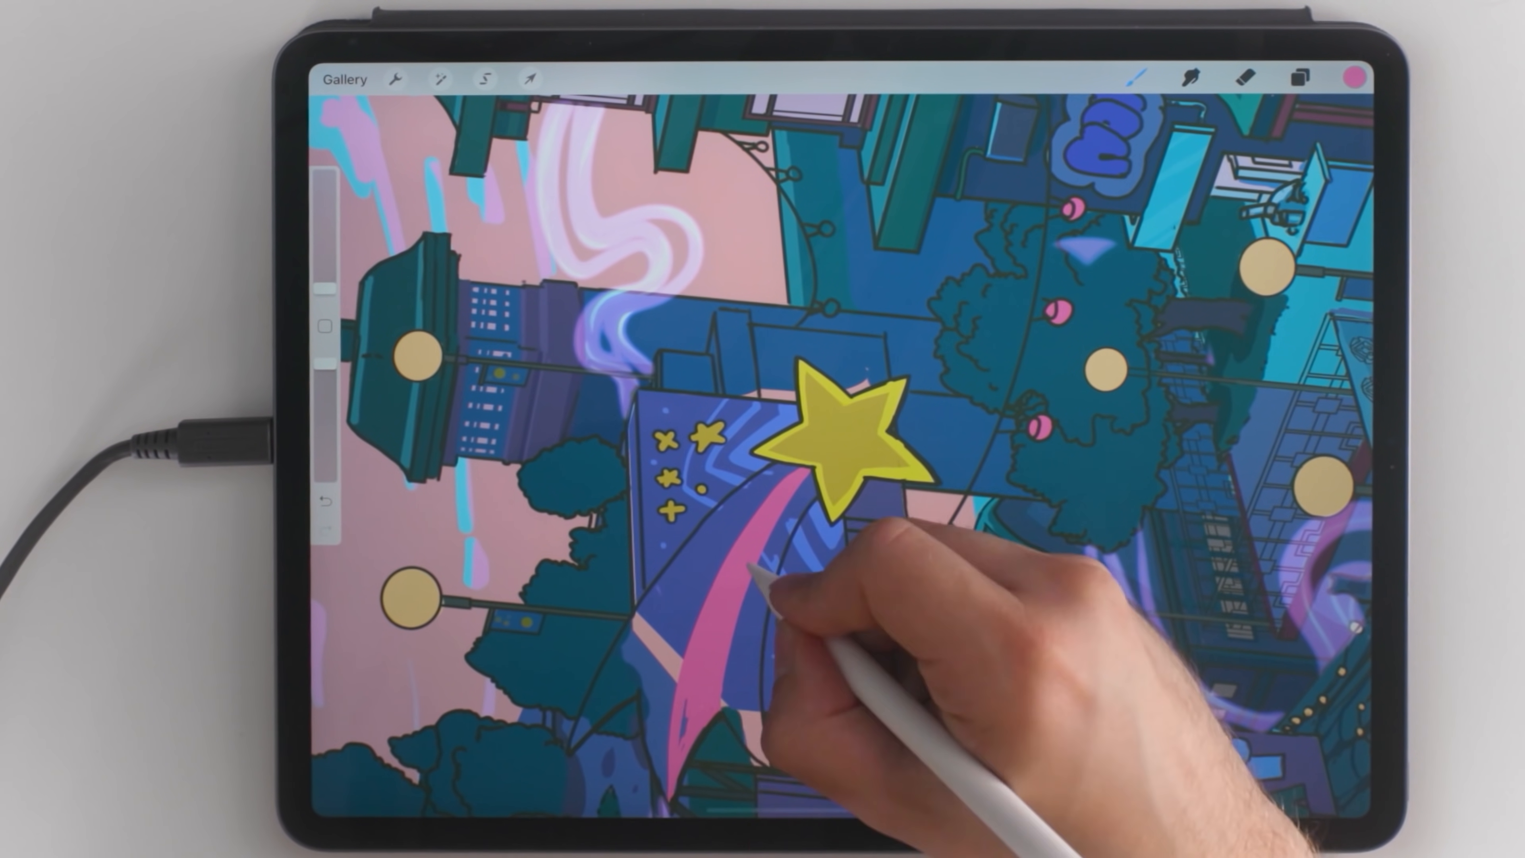
click(1350, 79)
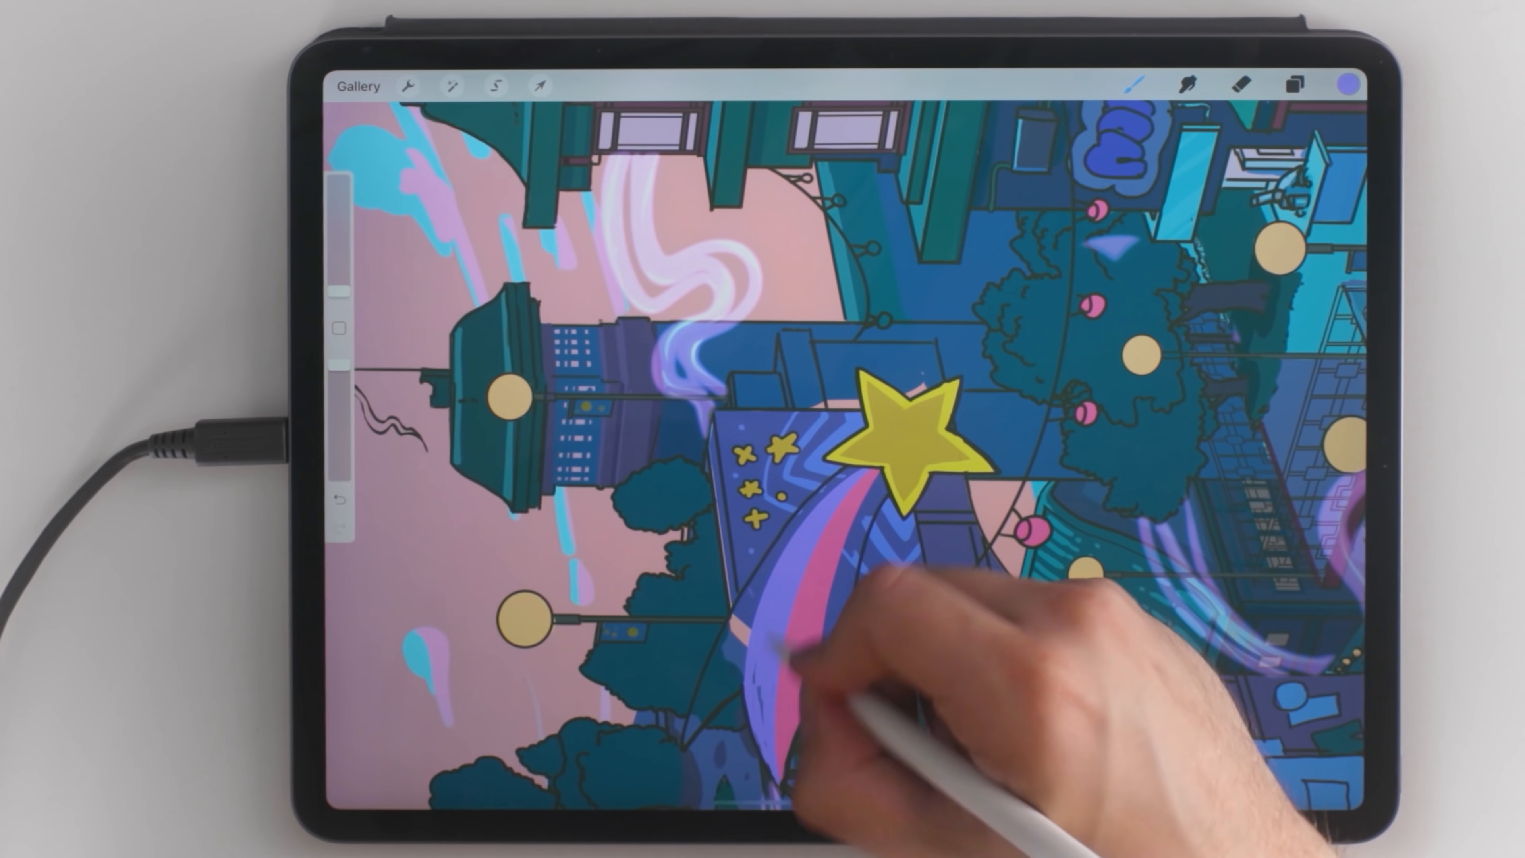
click(1131, 85)
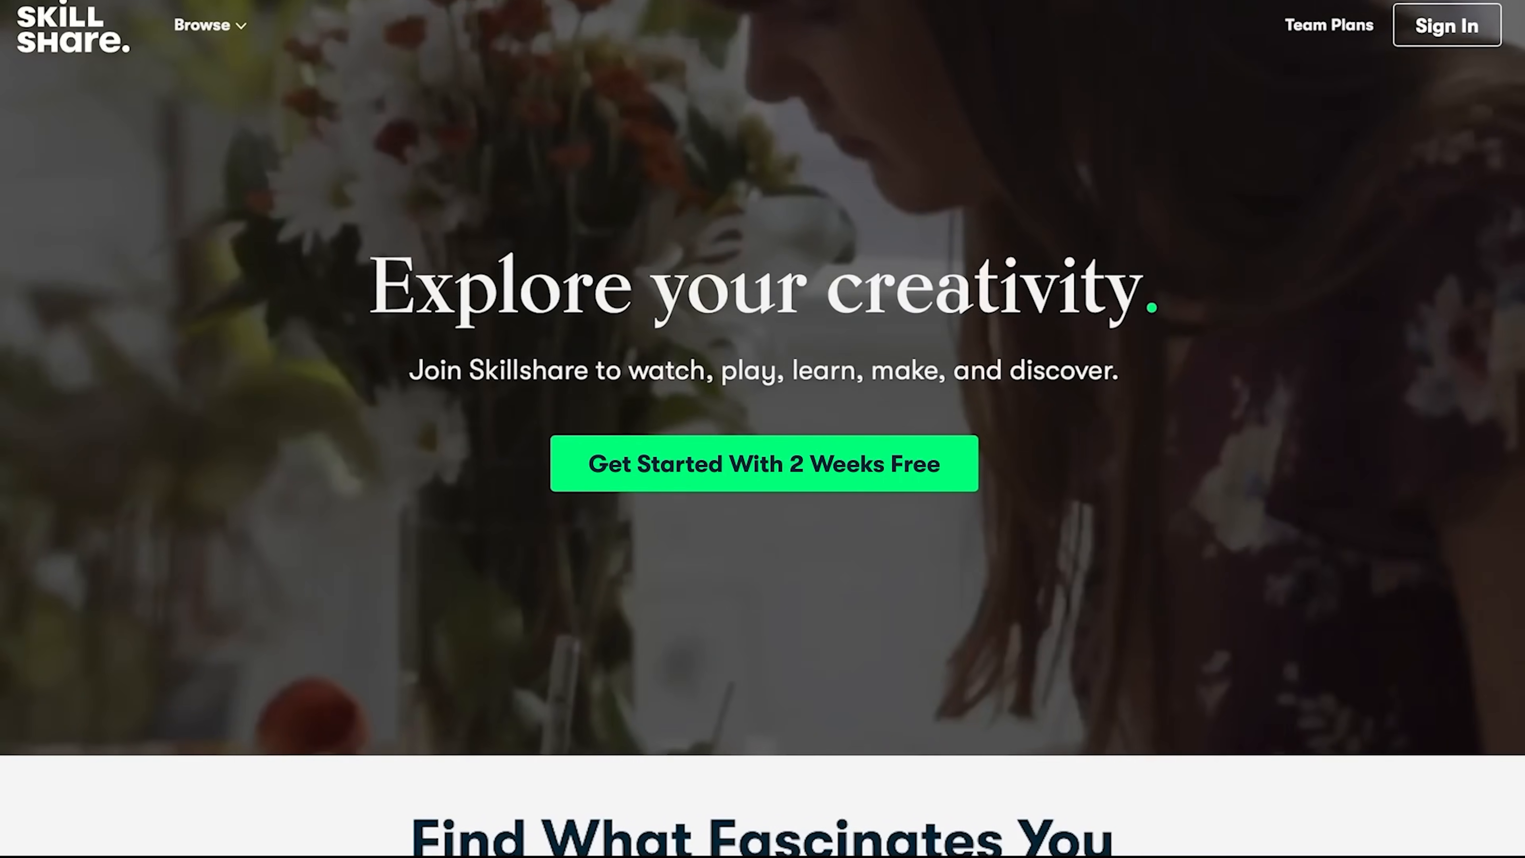
Browse the Skillshare homepage and enter the Botanical Illustration class page
scroll(down, 3)
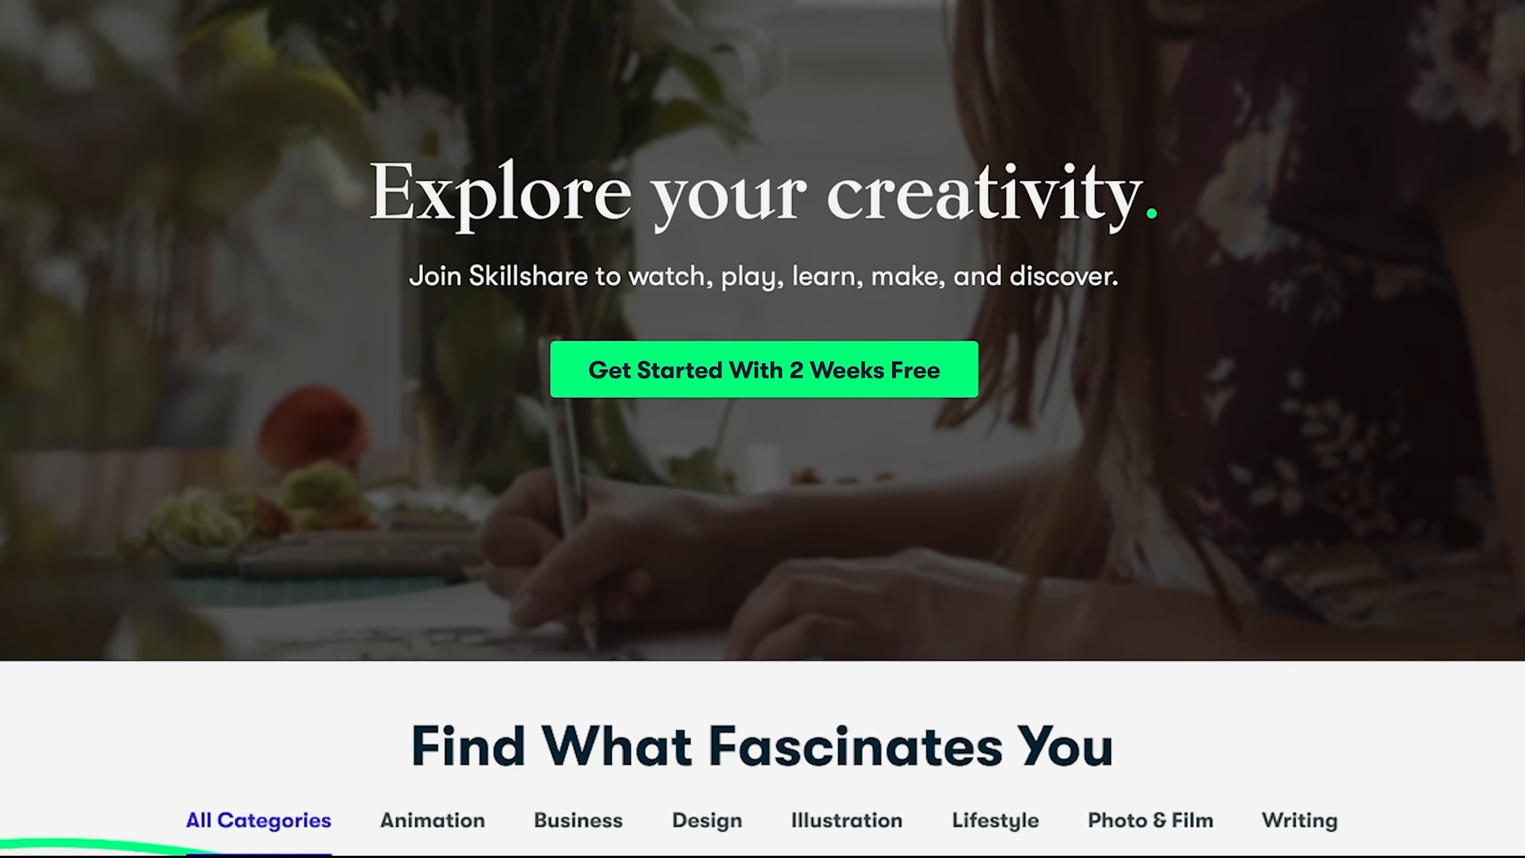
scroll(down, 3)
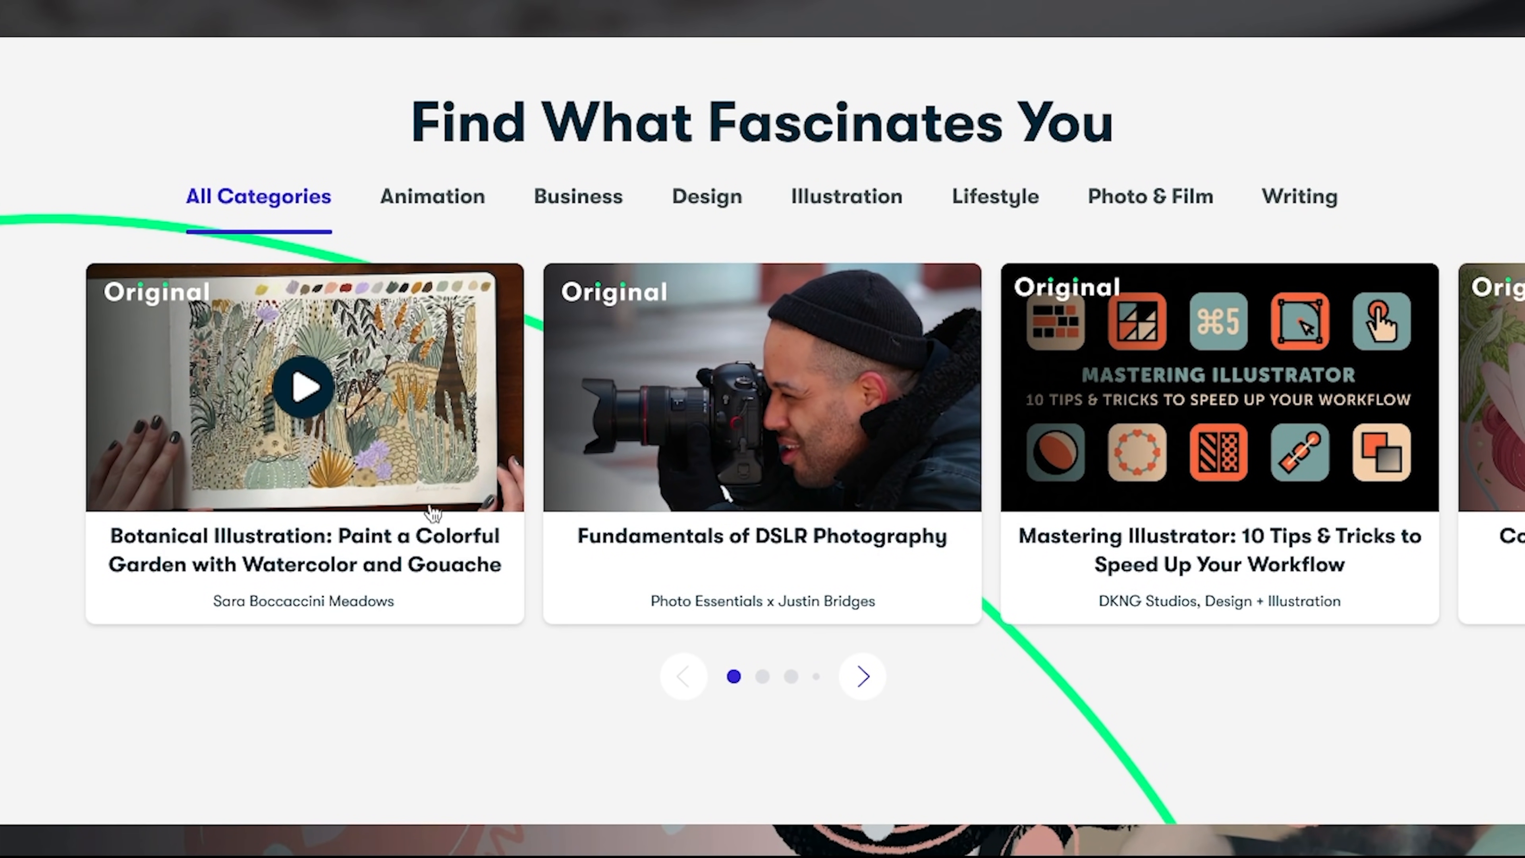
click(303, 386)
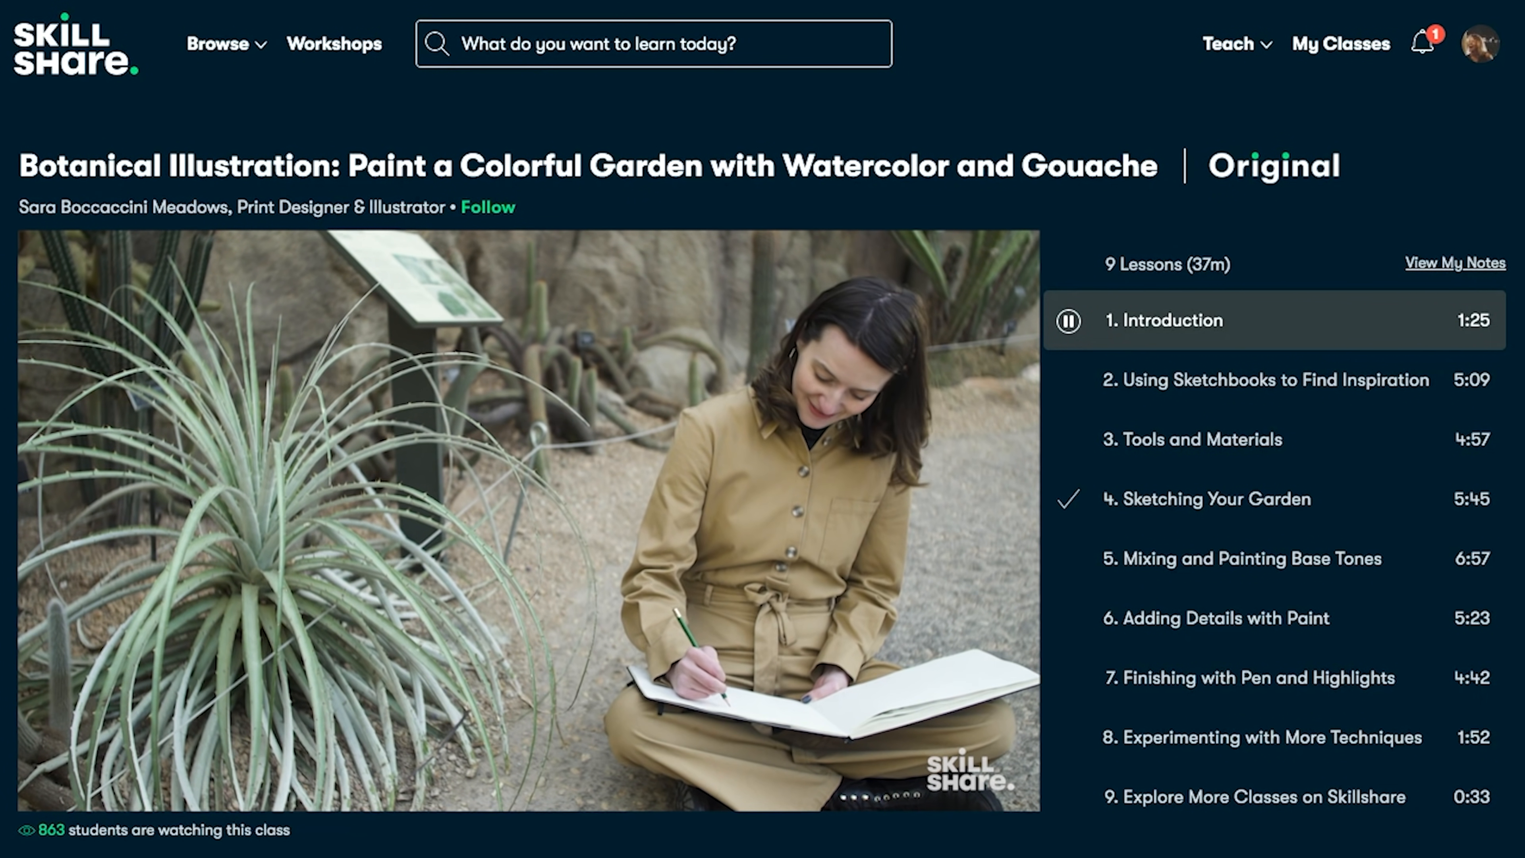
scroll(down, 3)
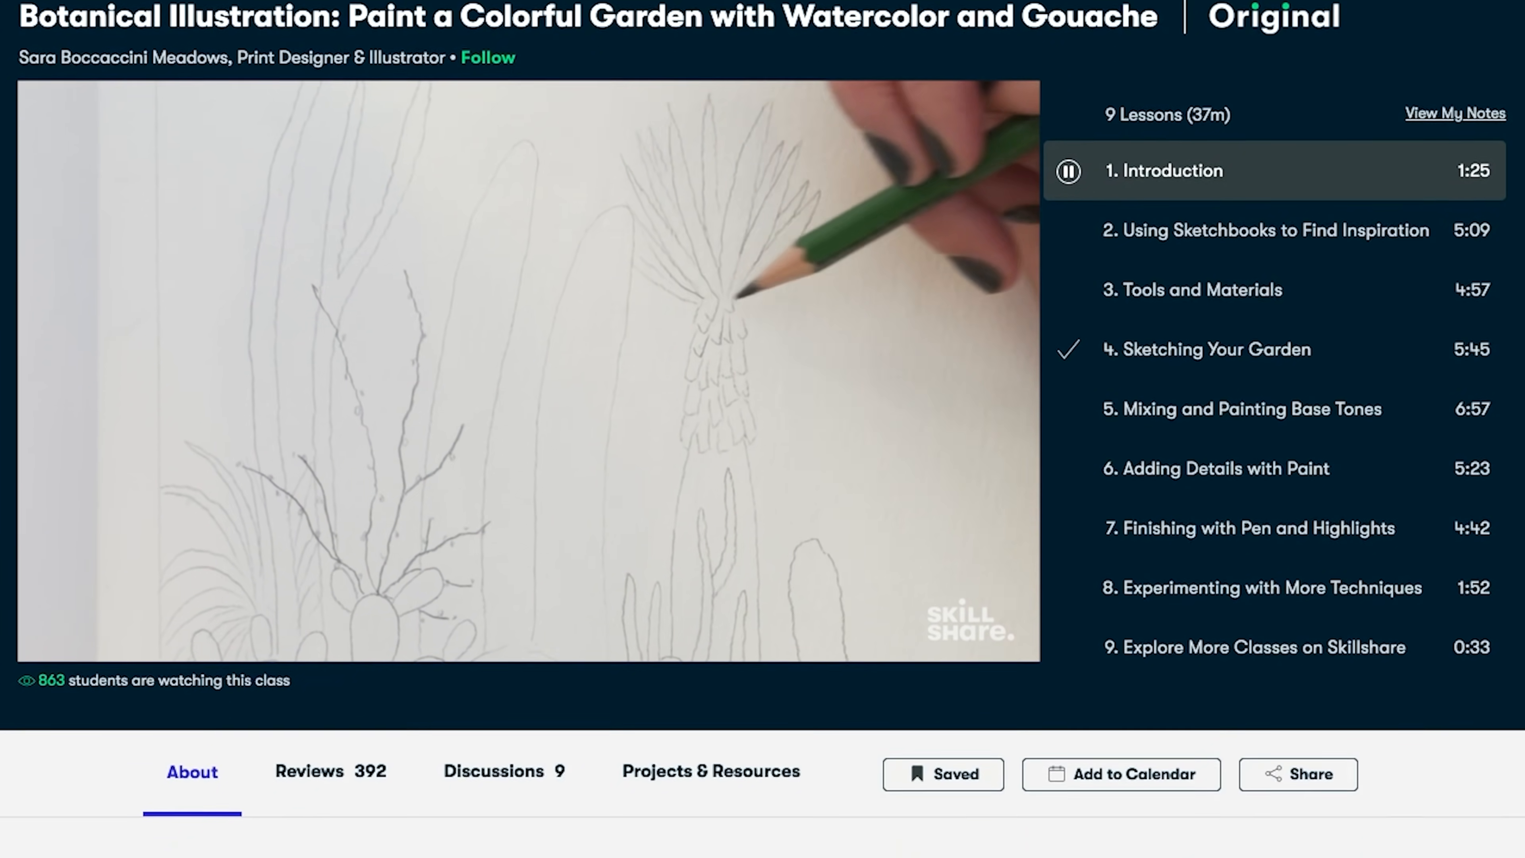
scroll(down, 3)
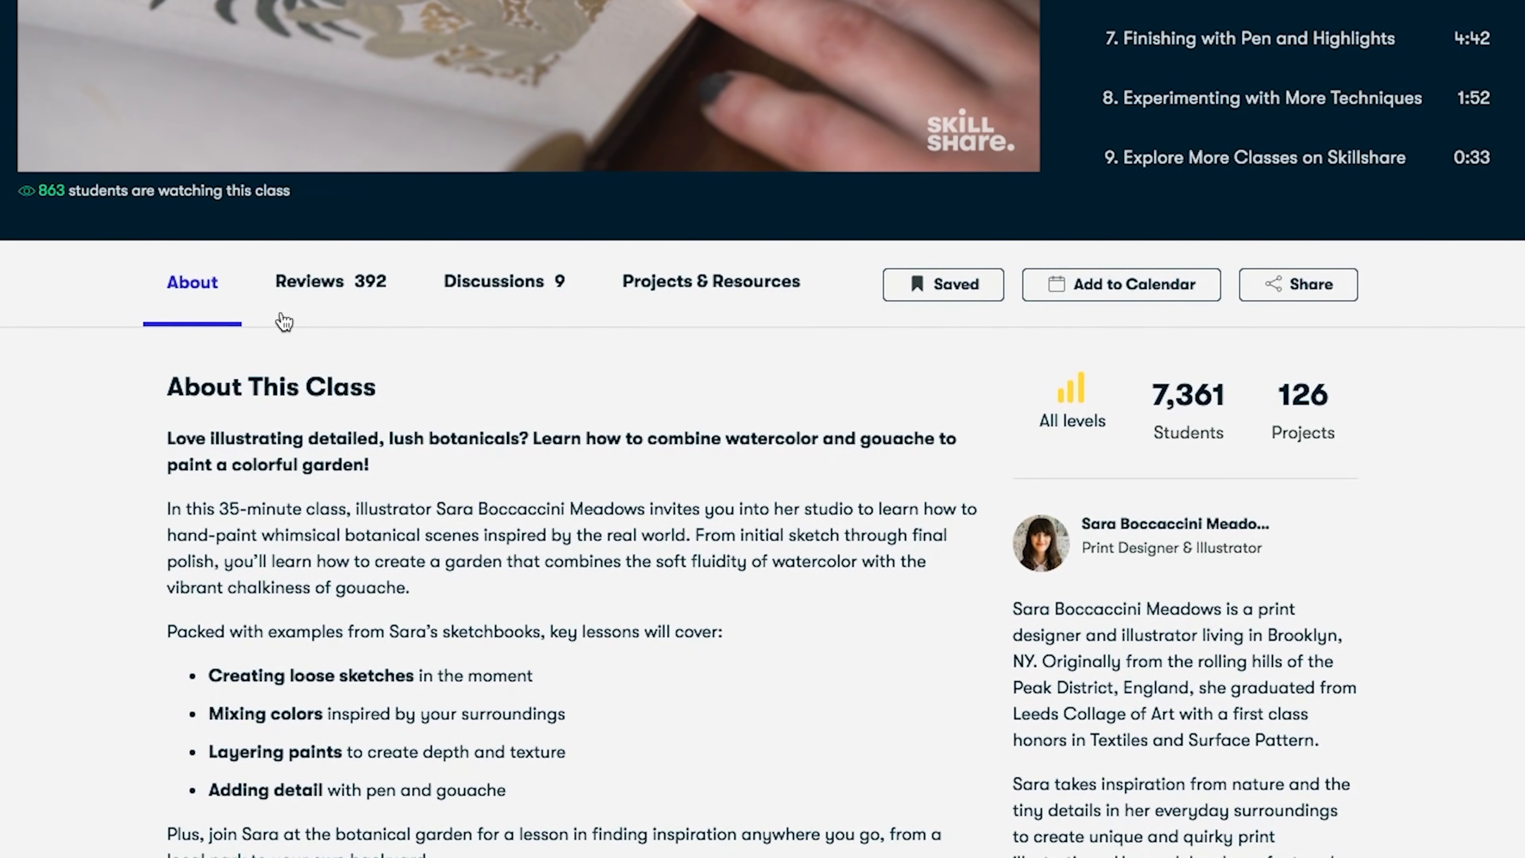
Look through the class's Reviews, Discussions and Projects & Resources sections
click(329, 282)
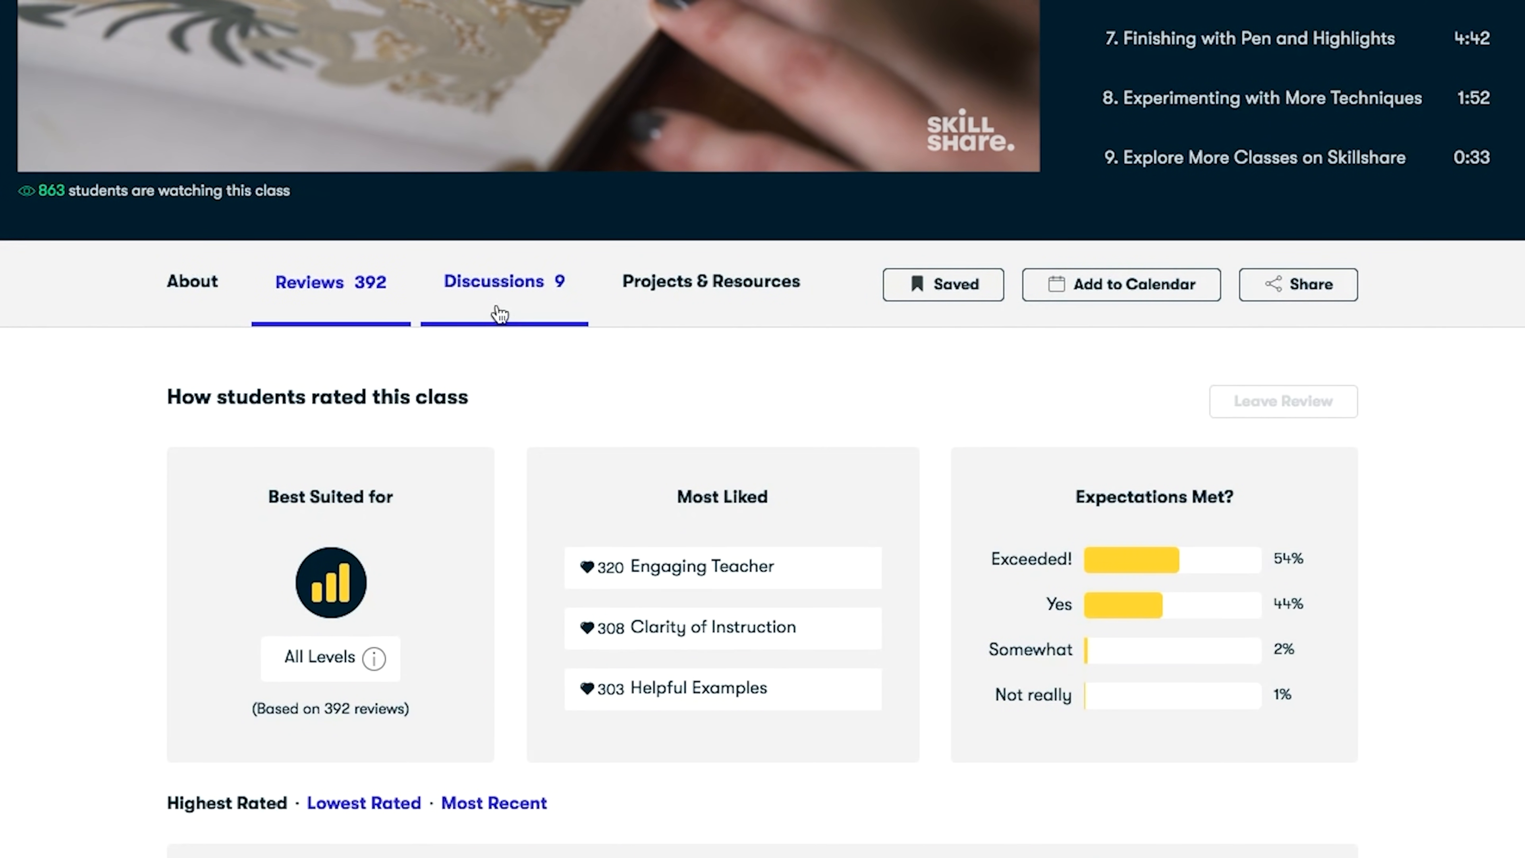
click(503, 281)
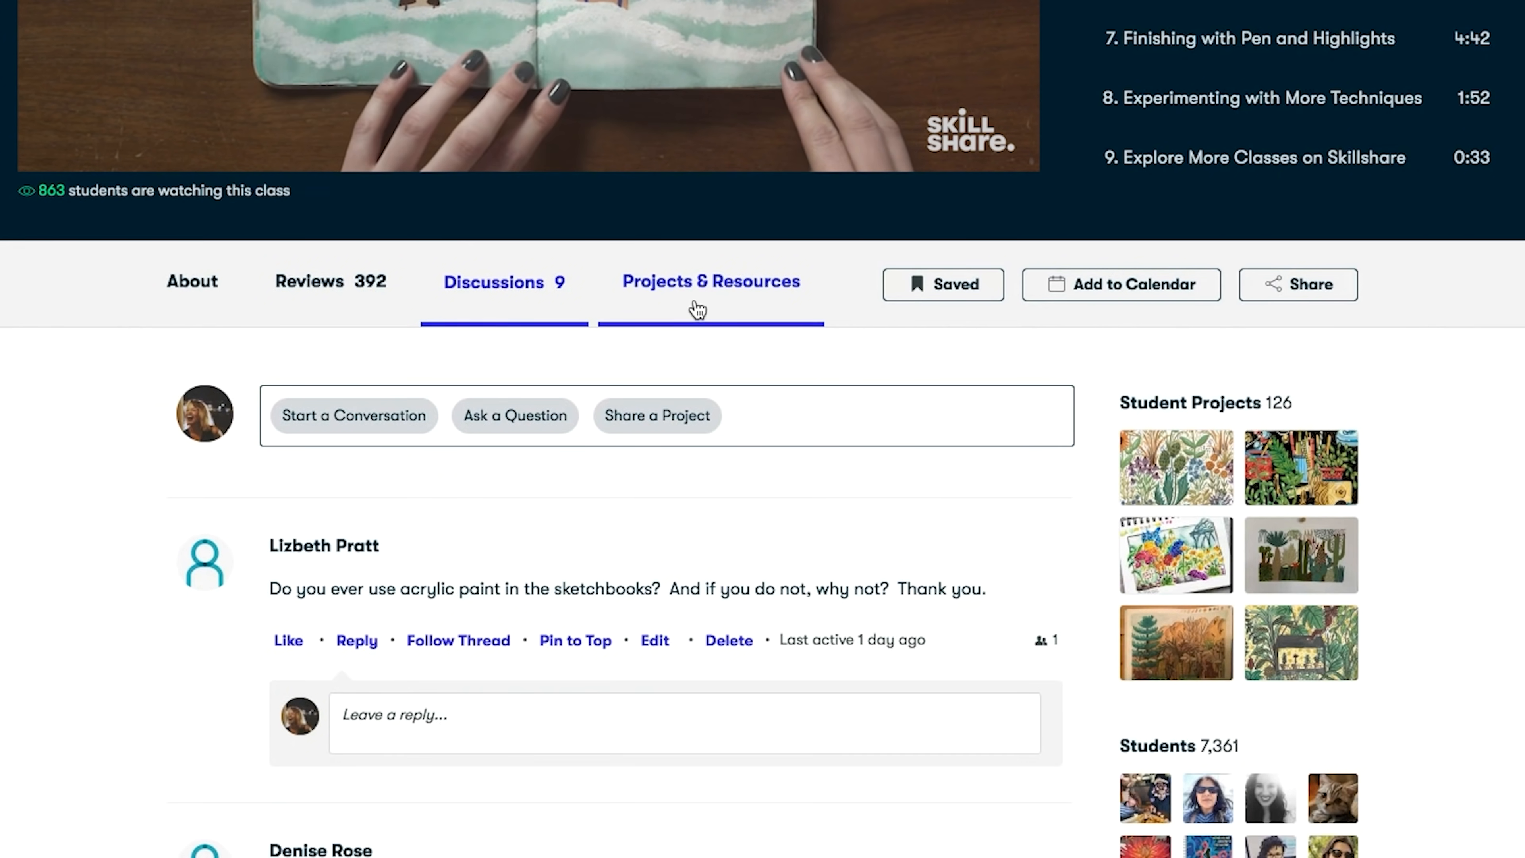
click(710, 281)
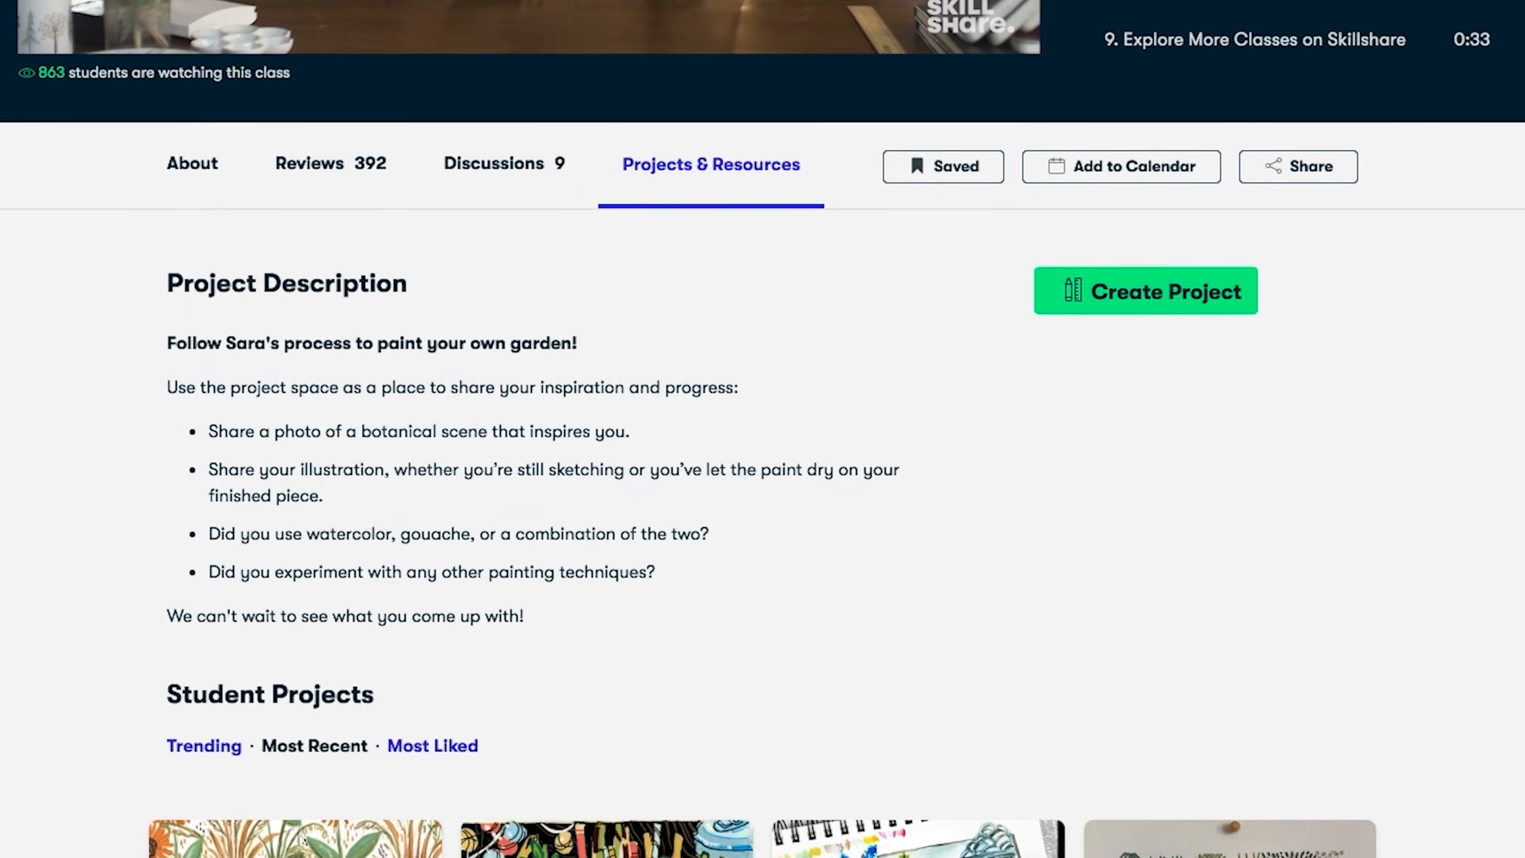
scroll(down, 3)
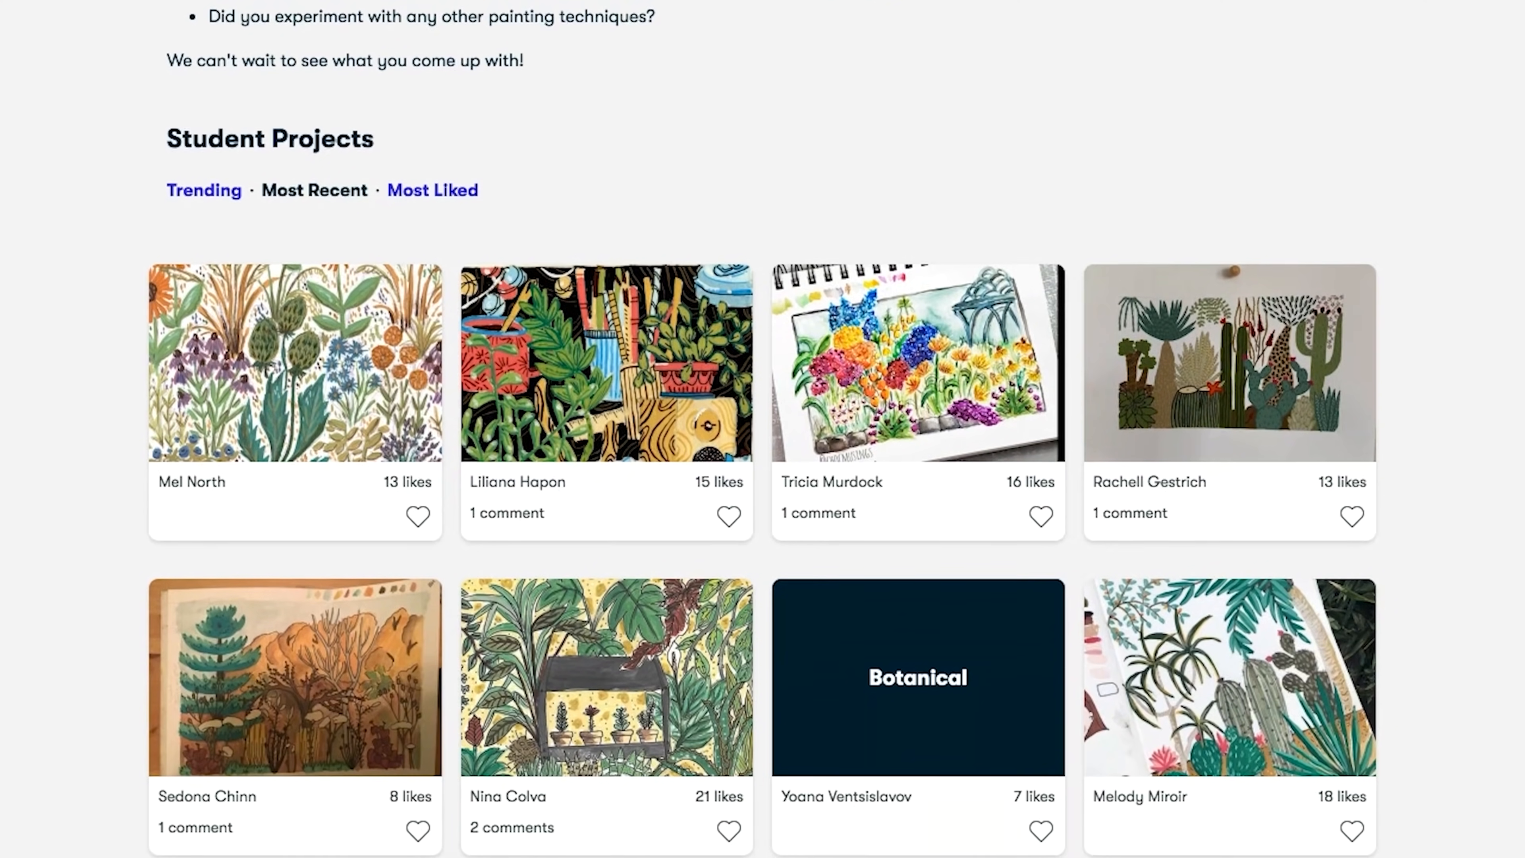
scroll(down, 3)
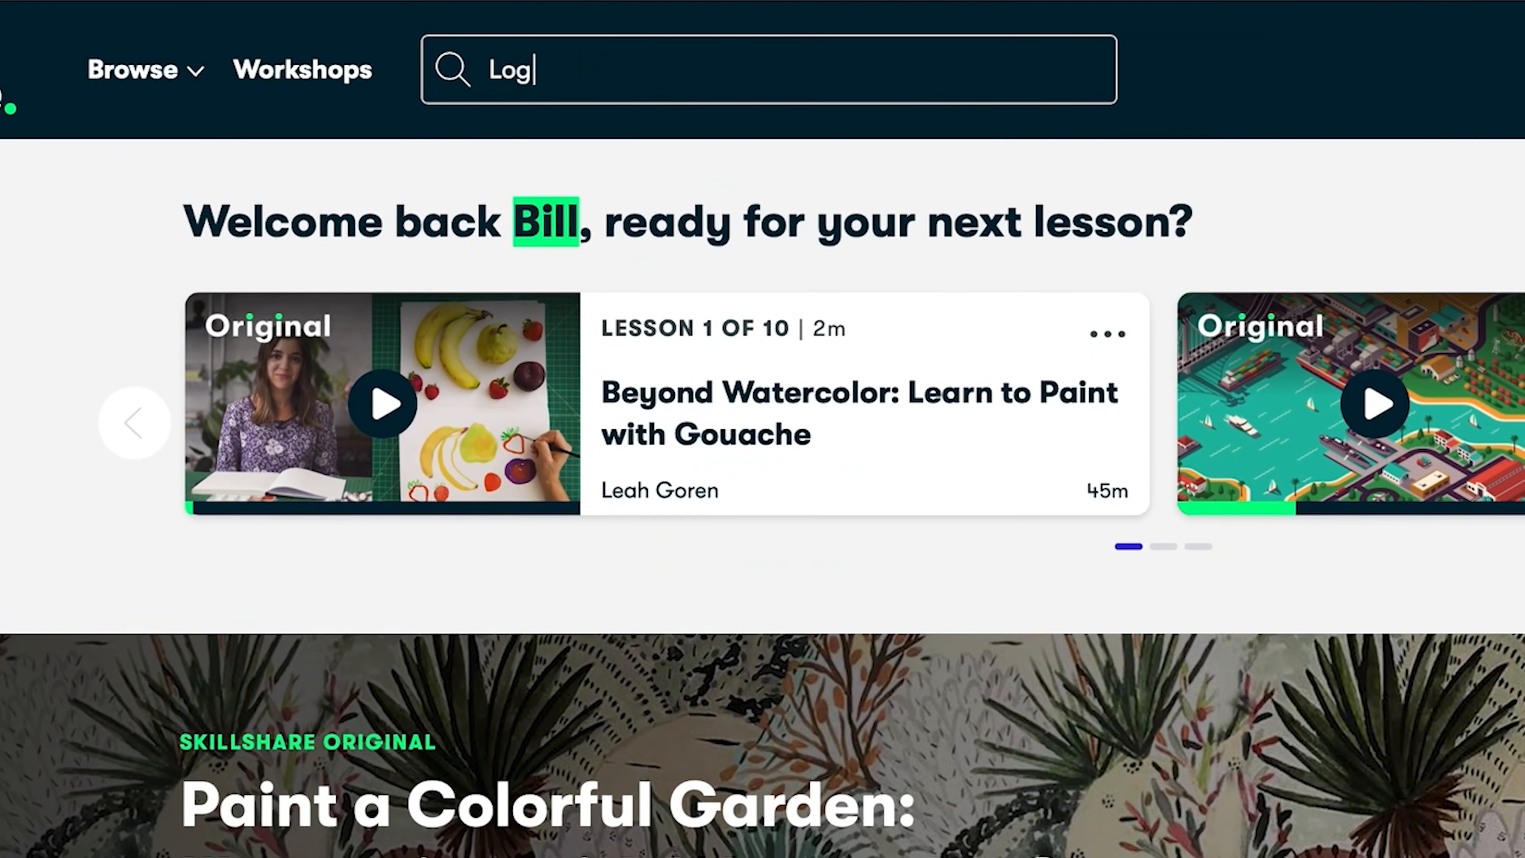
Search Skillshare for 'Logo Design' and pick a result from the list
text(Logo Design)
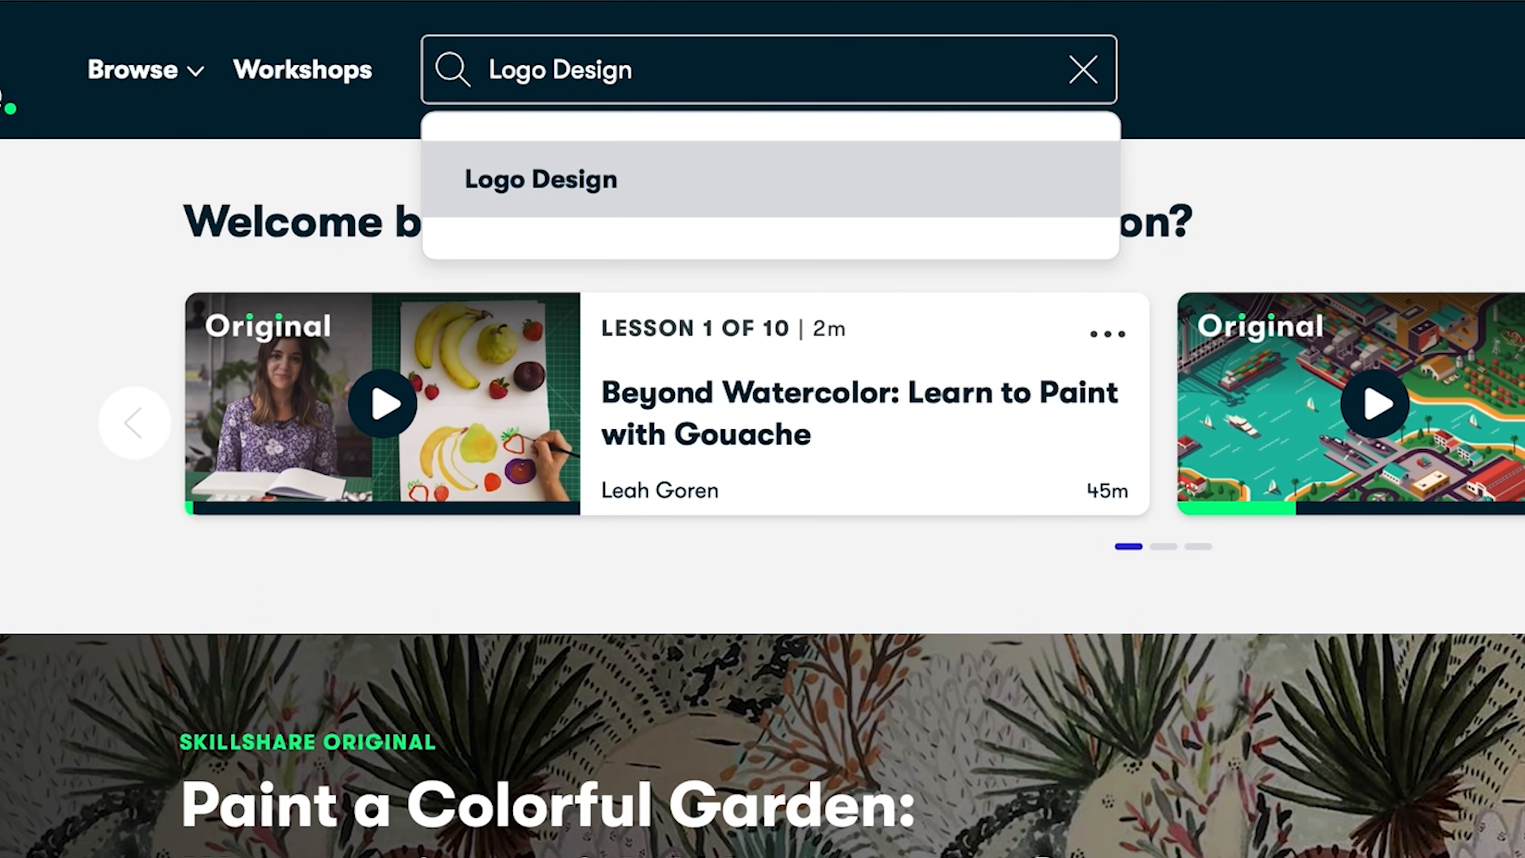
mouse_move(680, 191)
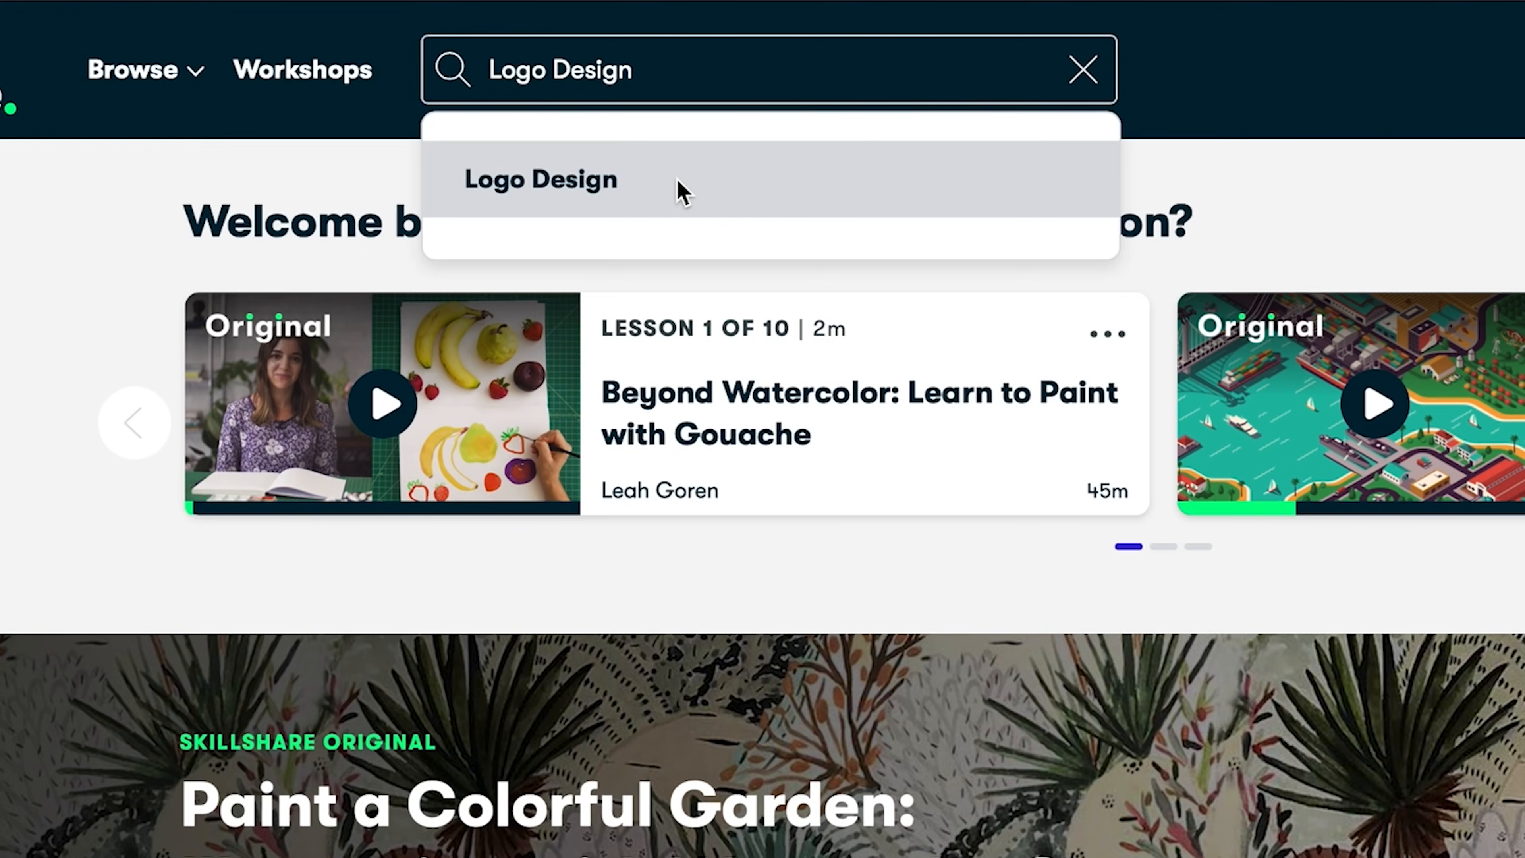
click(540, 179)
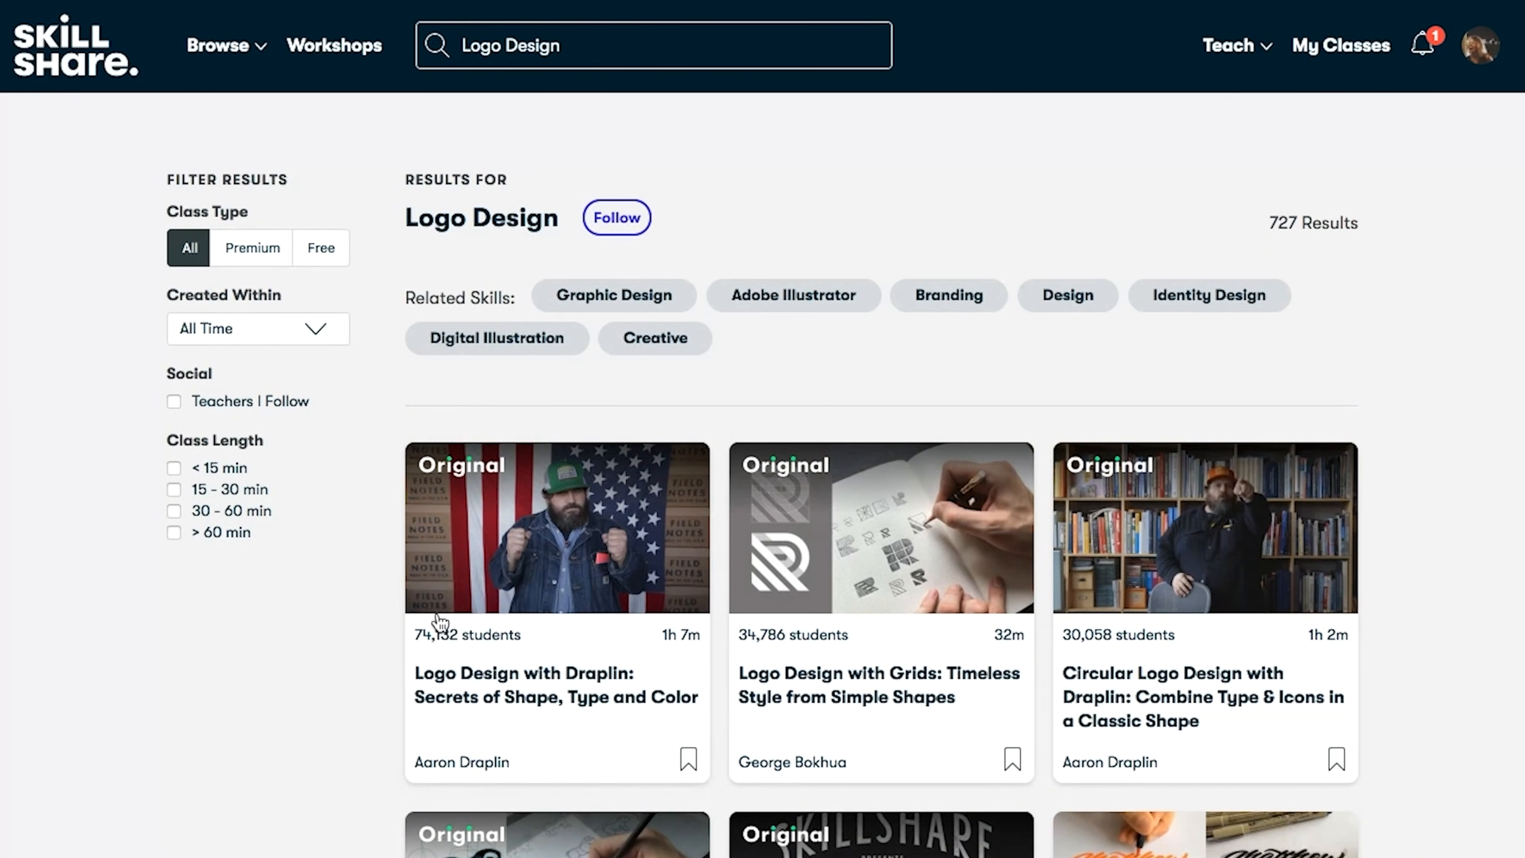
click(556, 525)
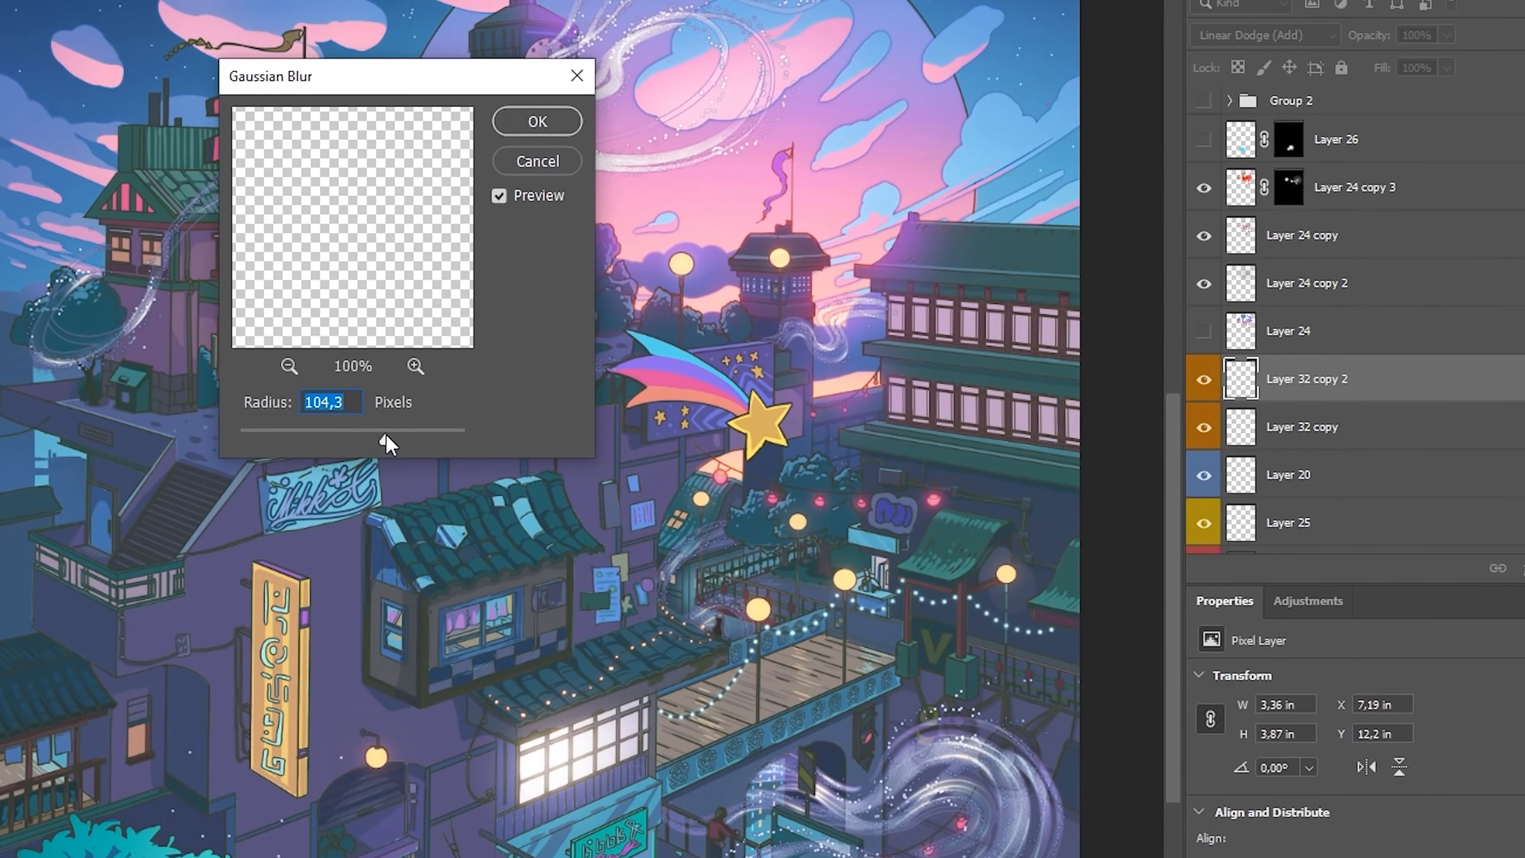
Apply a Gaussian Blur of about 104 px to the Linear Dodge layer copy
click(536, 120)
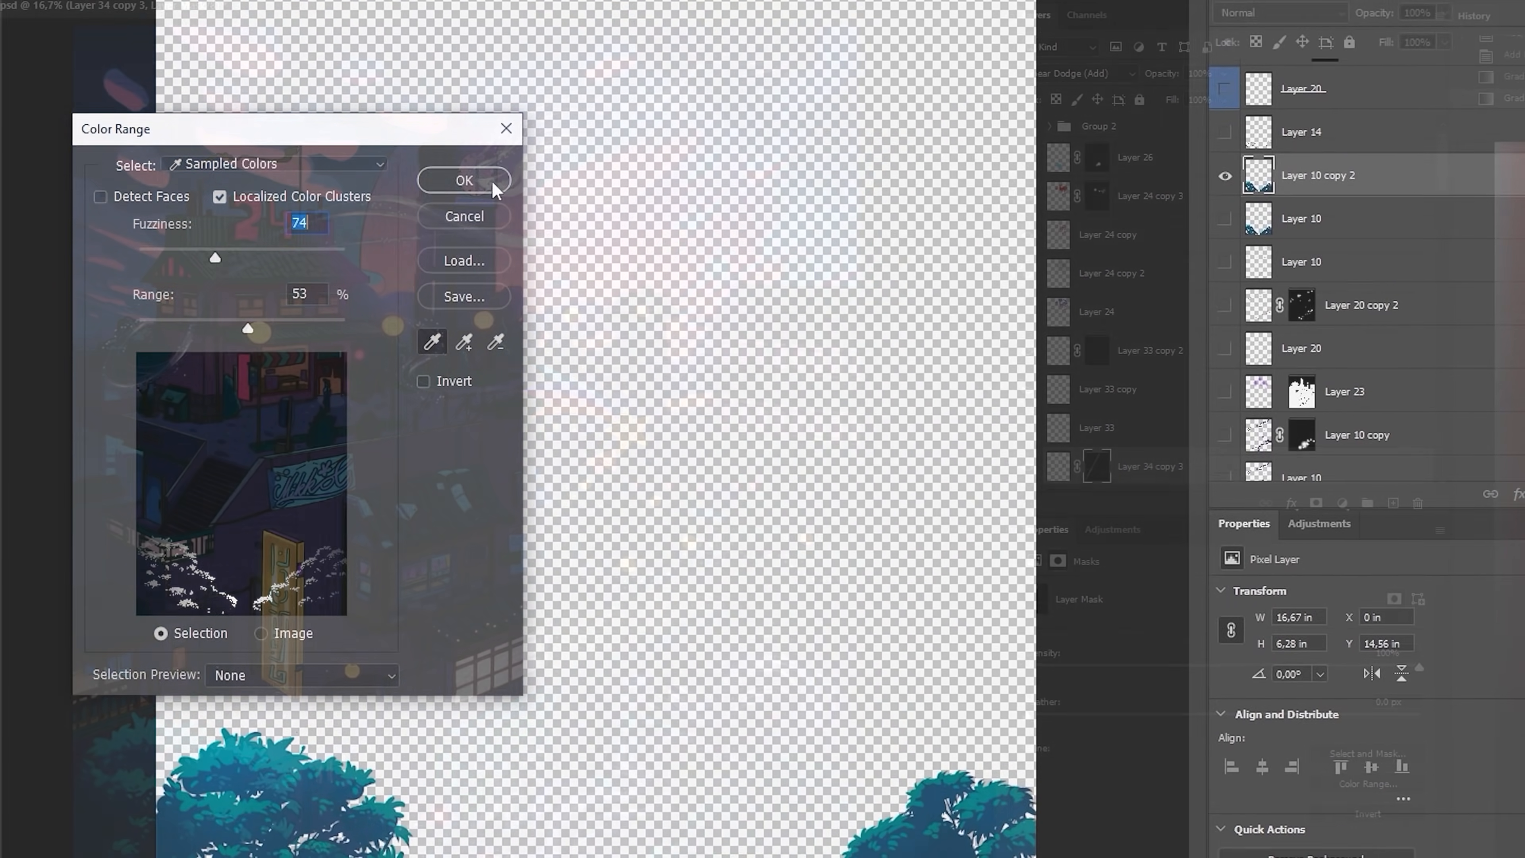
Confirm the Color Range selection at fuzziness 74 and start a Gaussian Blur on the masked glow layer
click(464, 180)
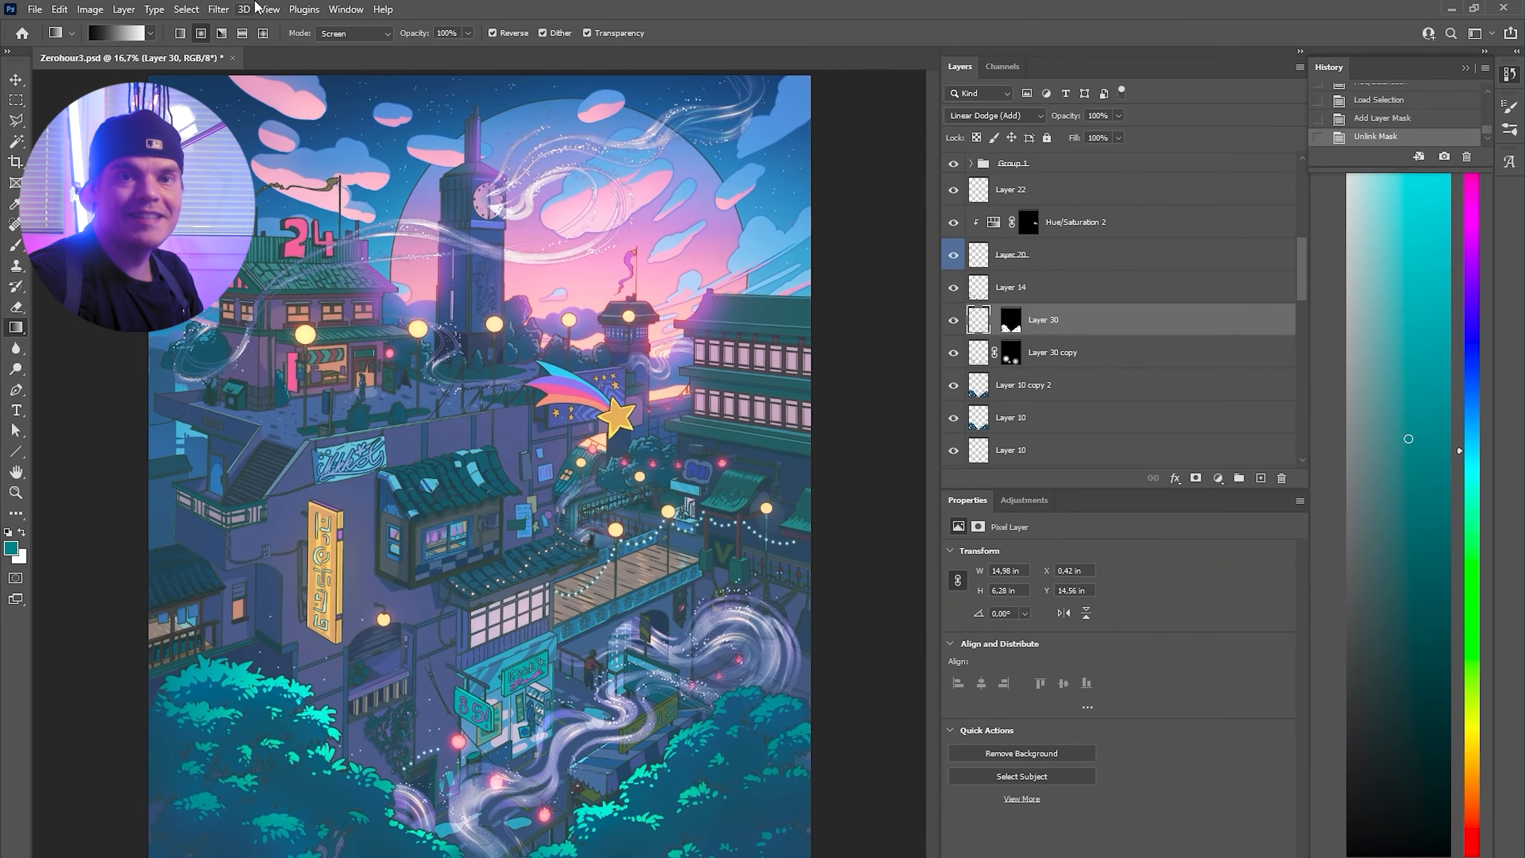
click(217, 8)
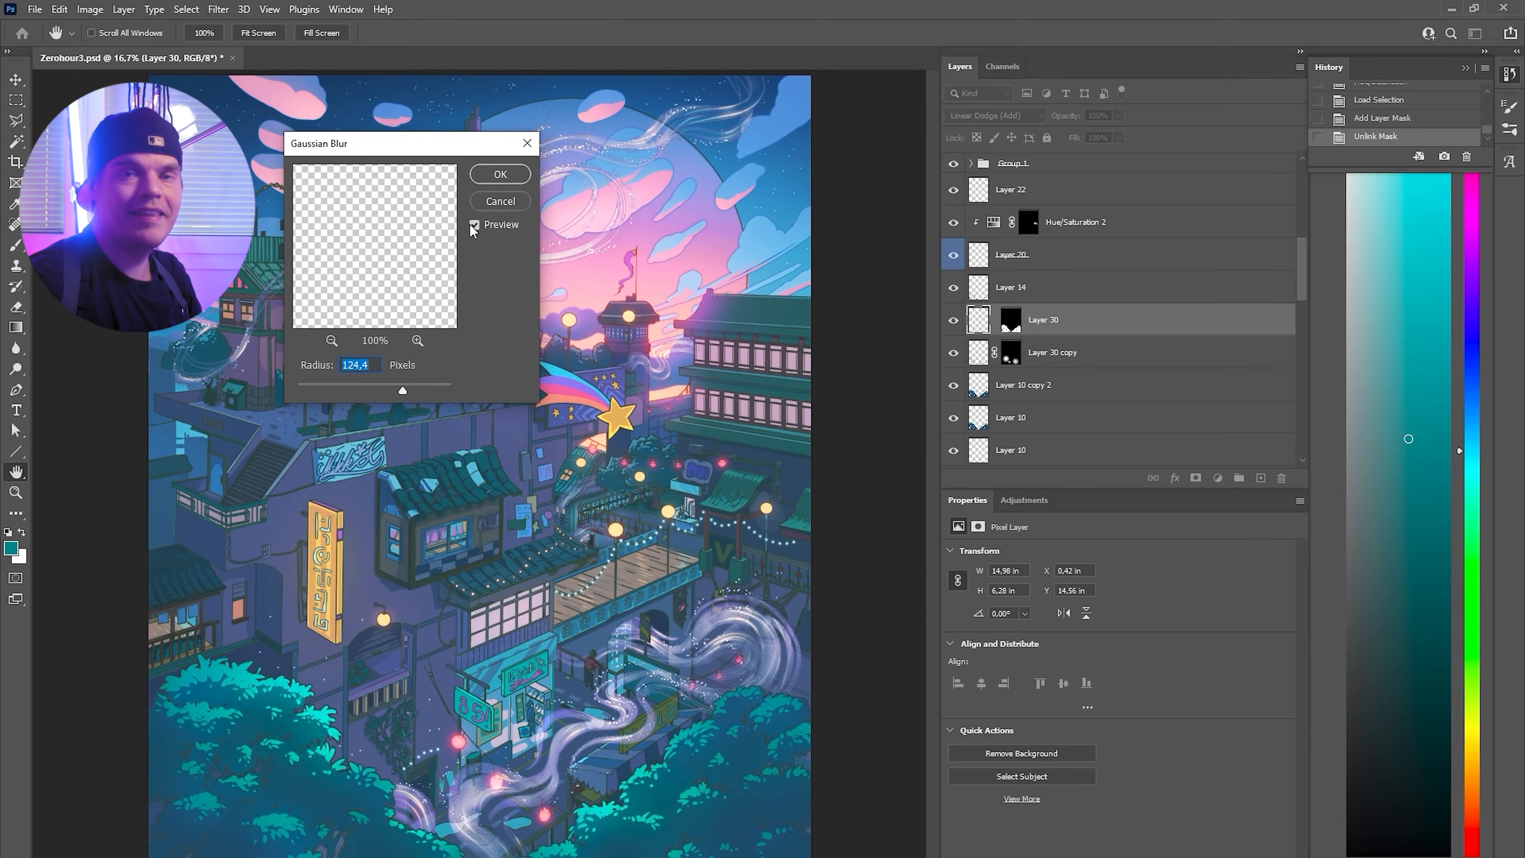